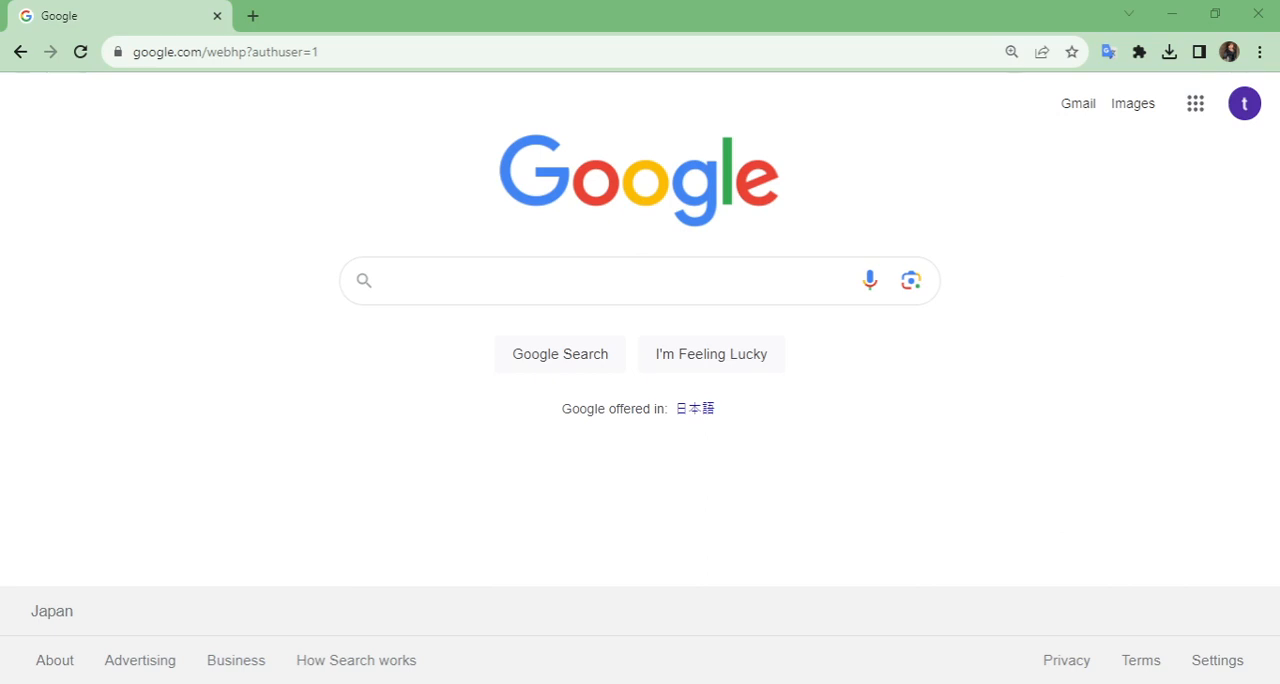
# Search Google for "unit availibility oist phd" from the search box.
pyautogui.click(600, 280)
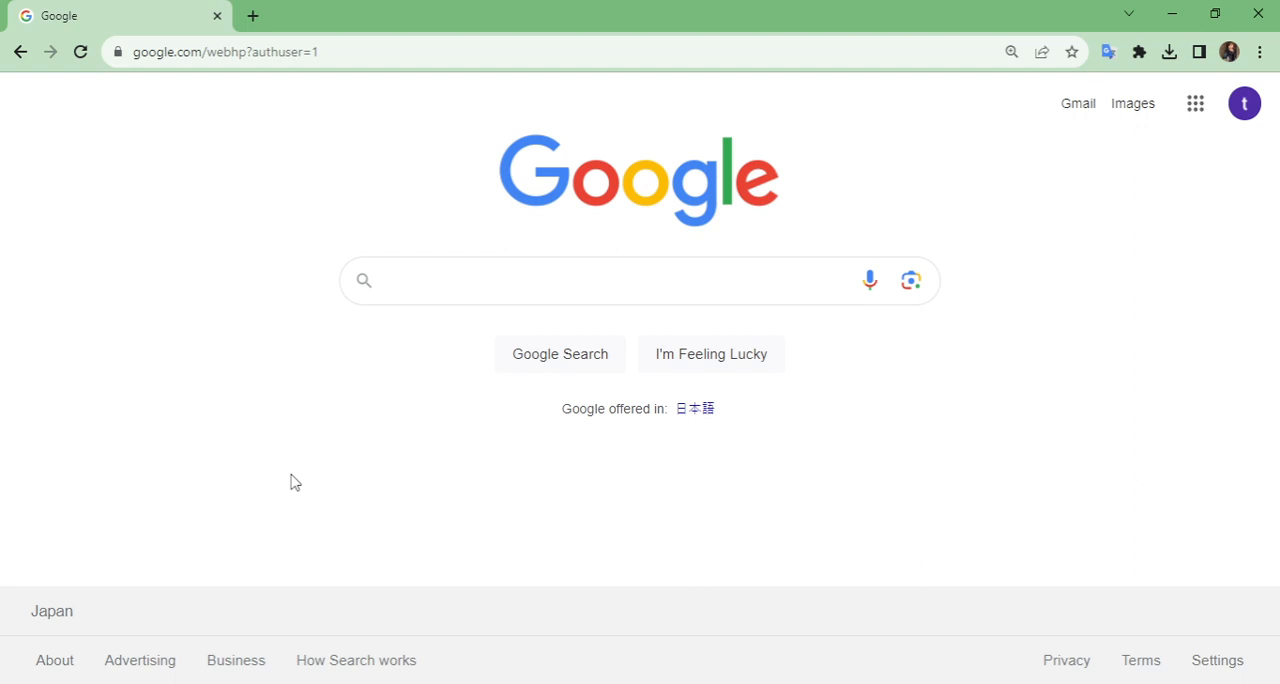
pyautogui.click(600, 280)
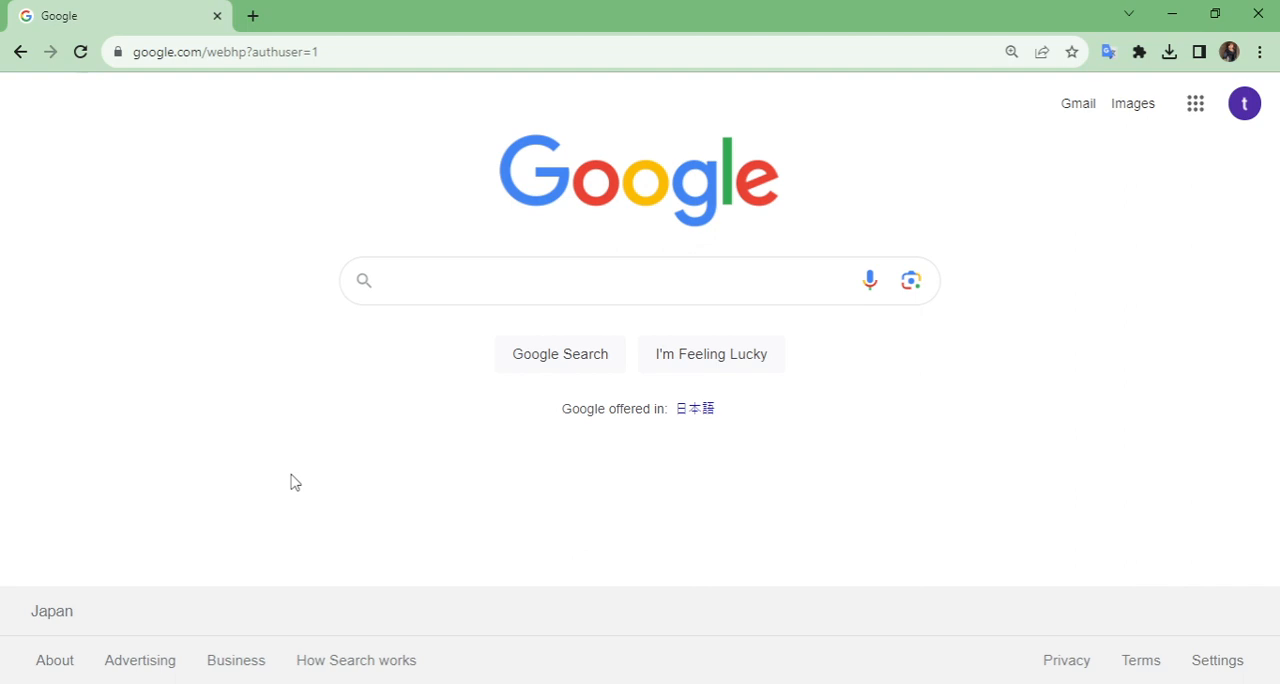
pyautogui.click(620, 280)
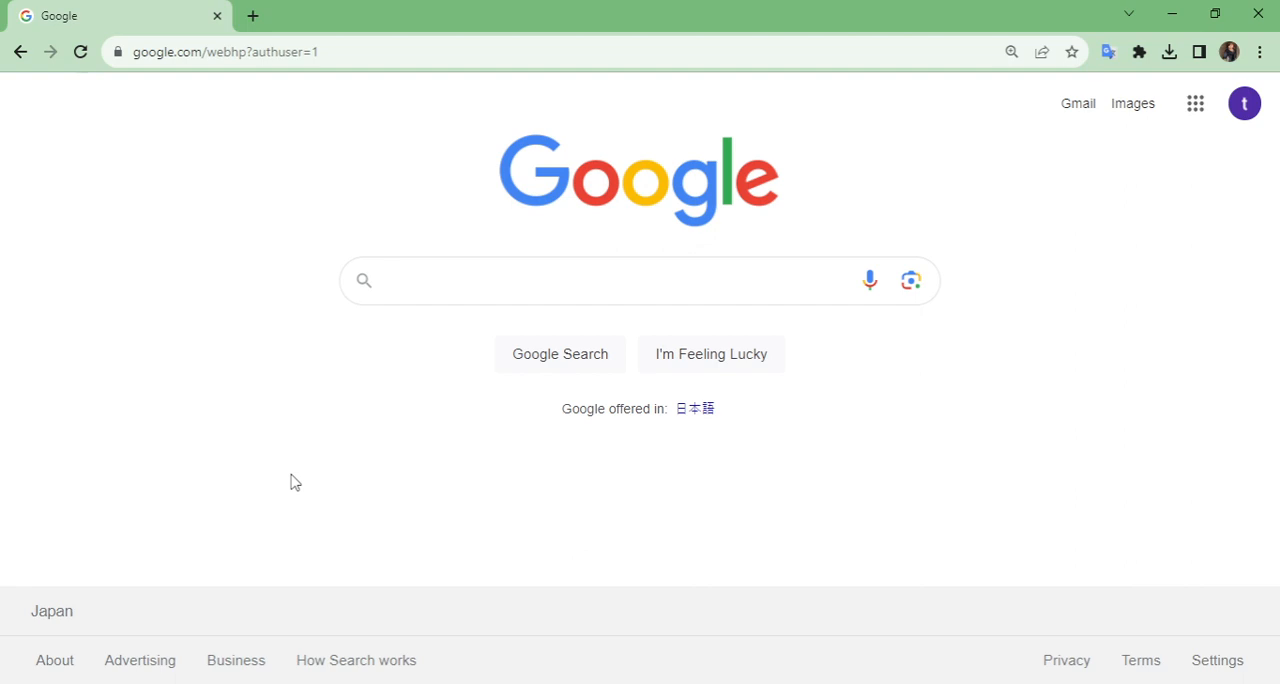
pyautogui.click(620, 280)
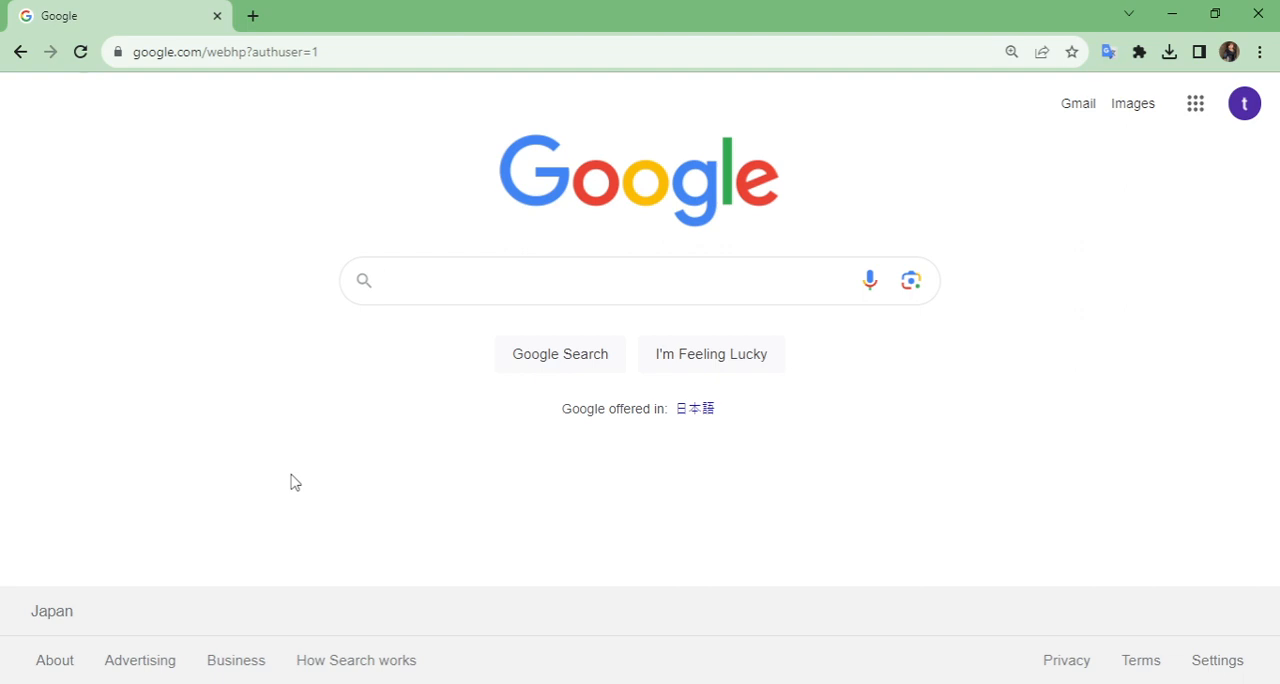
pyautogui.click(600, 280)
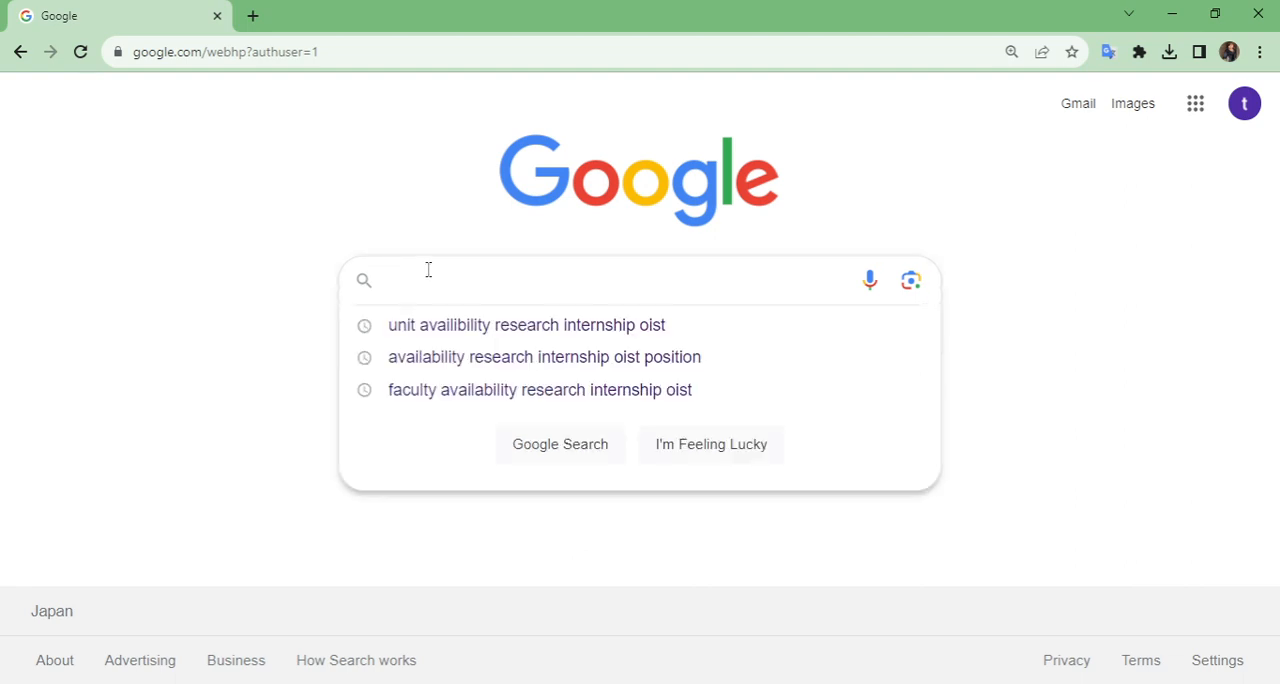
pyautogui.write('unit avalibility oist')
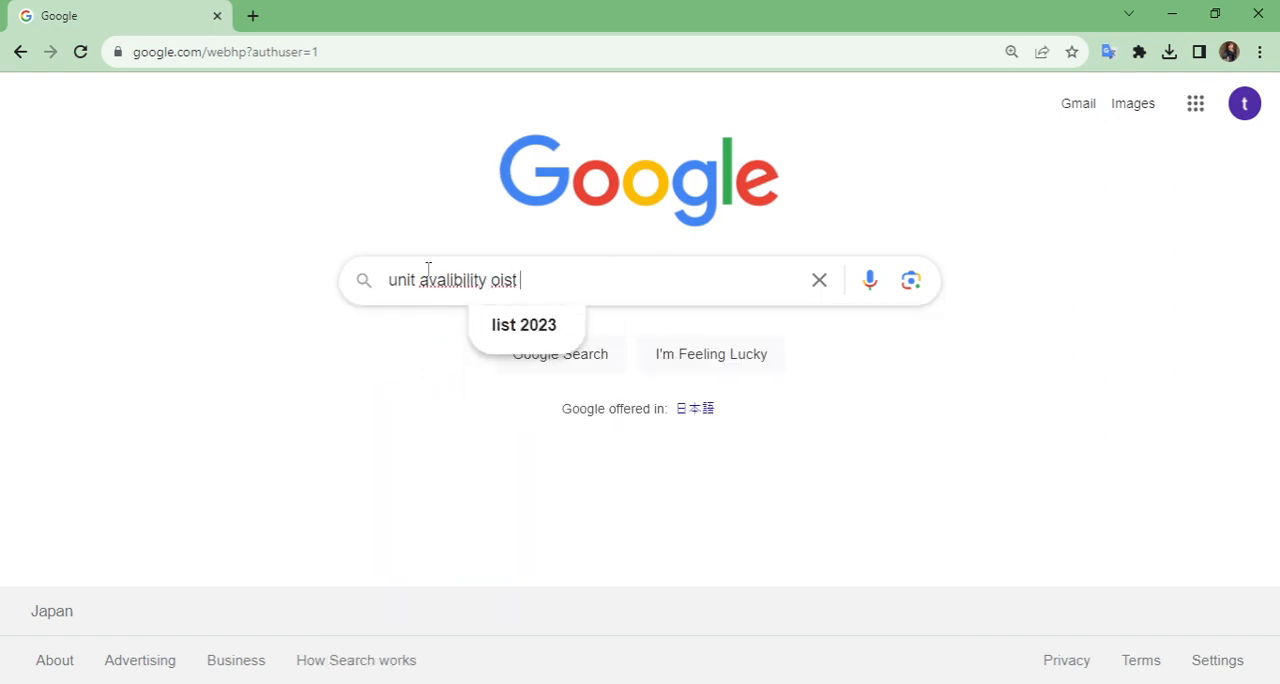
pyautogui.write('ph')
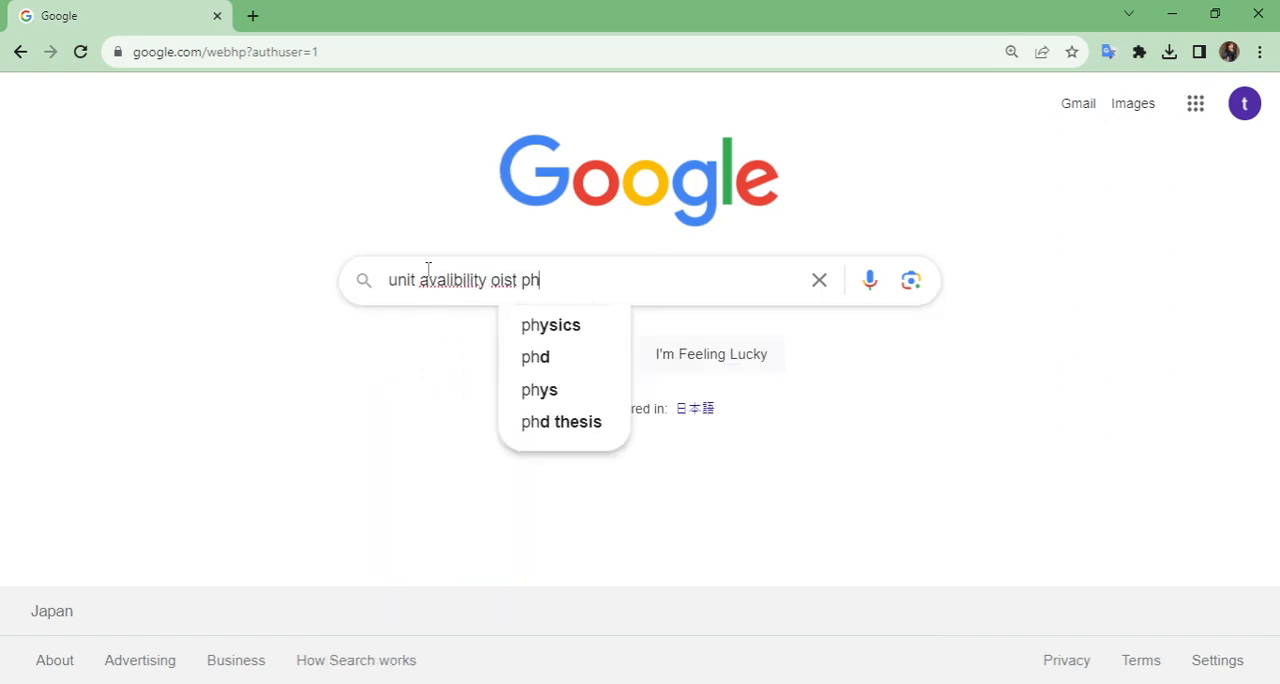
pyautogui.write('d')
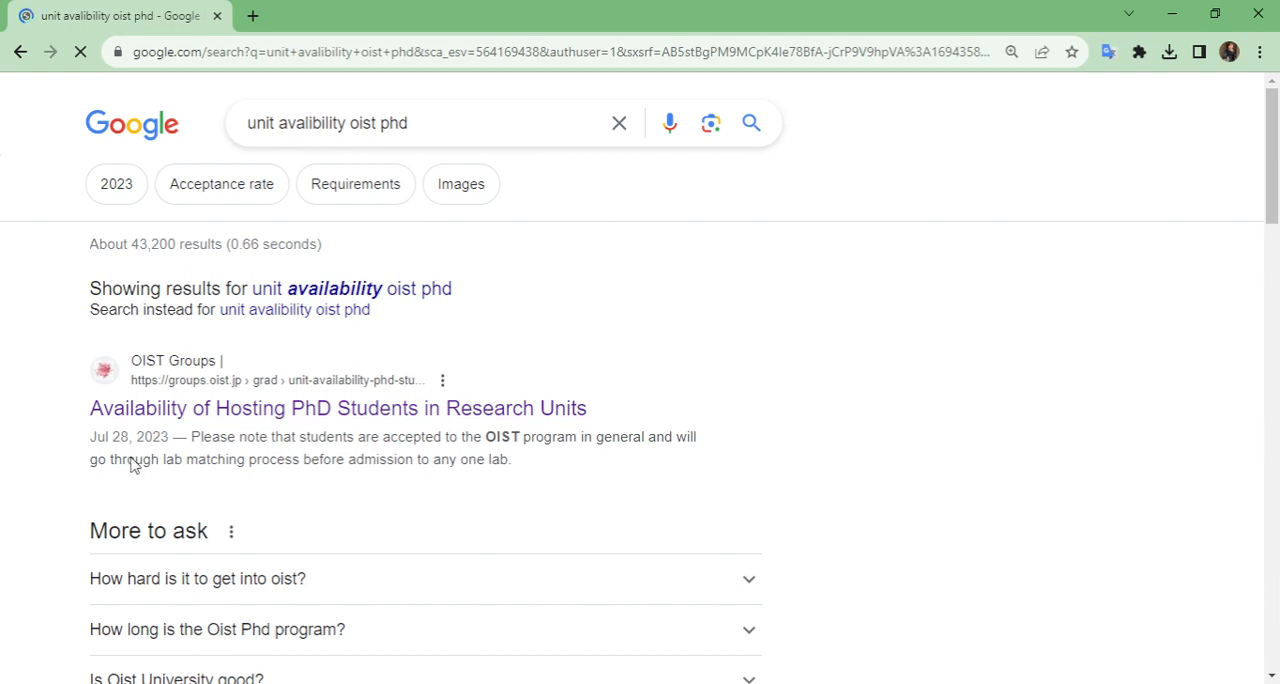
pyautogui.moveTo(228, 408)
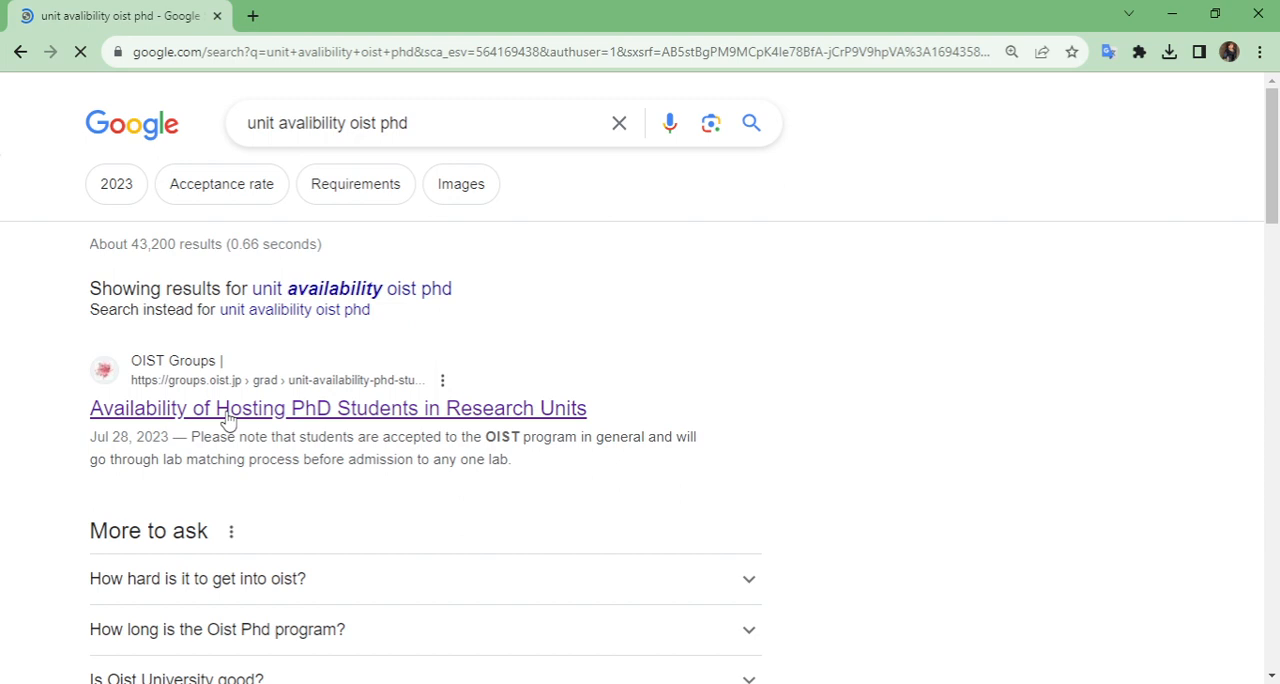
# Open the OIST 'Availability of Hosting PhD Students in Research Units' result.
pyautogui.click(338, 408)
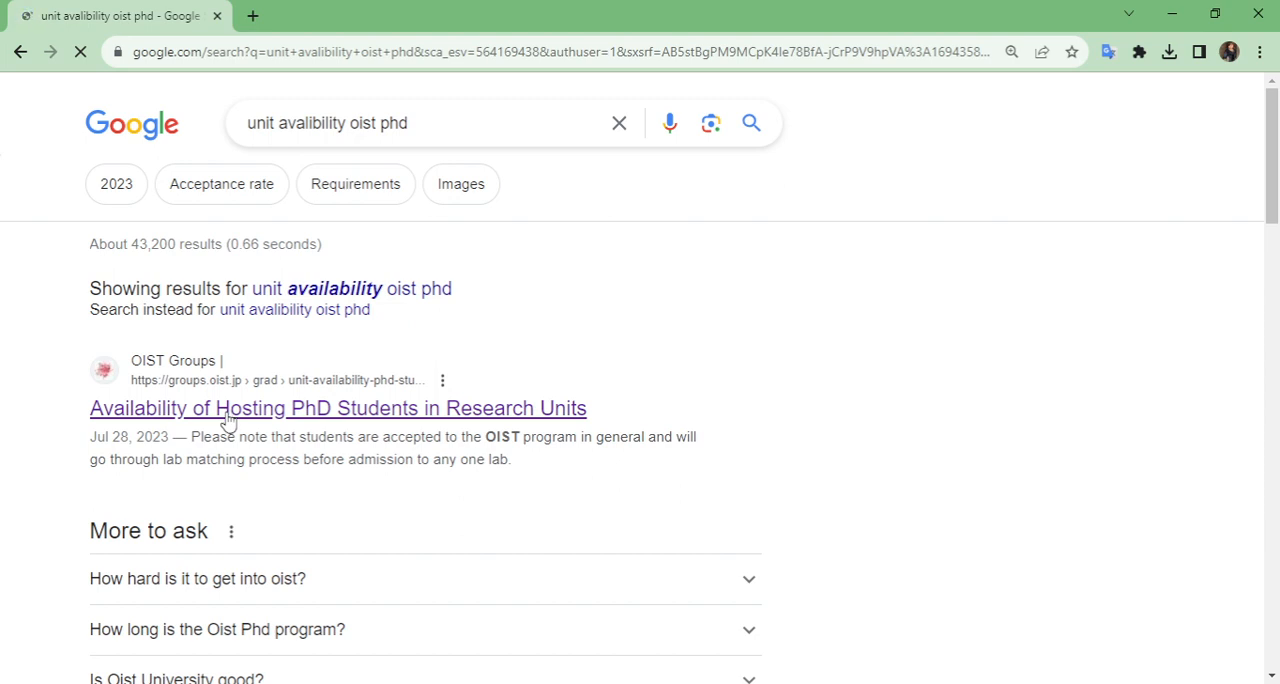
pyautogui.click(338, 408)
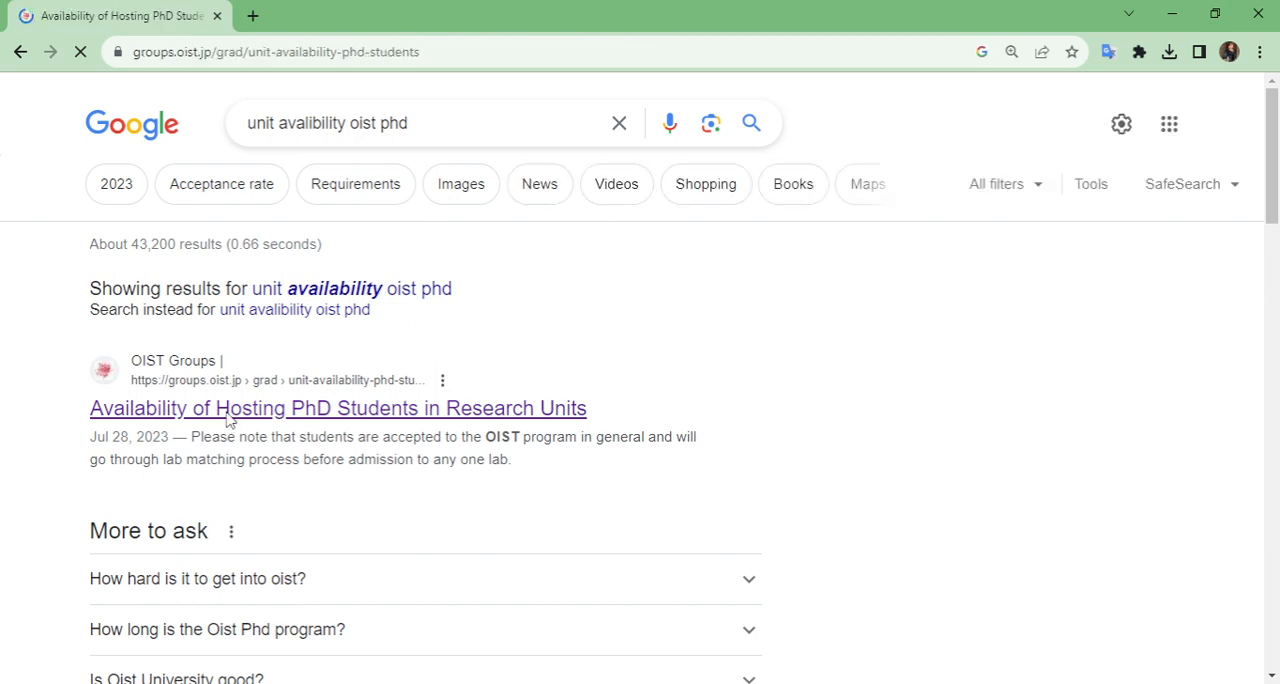
# Let the OIST page load and move down to the notes above the availability table.
pyautogui.click(338, 408)
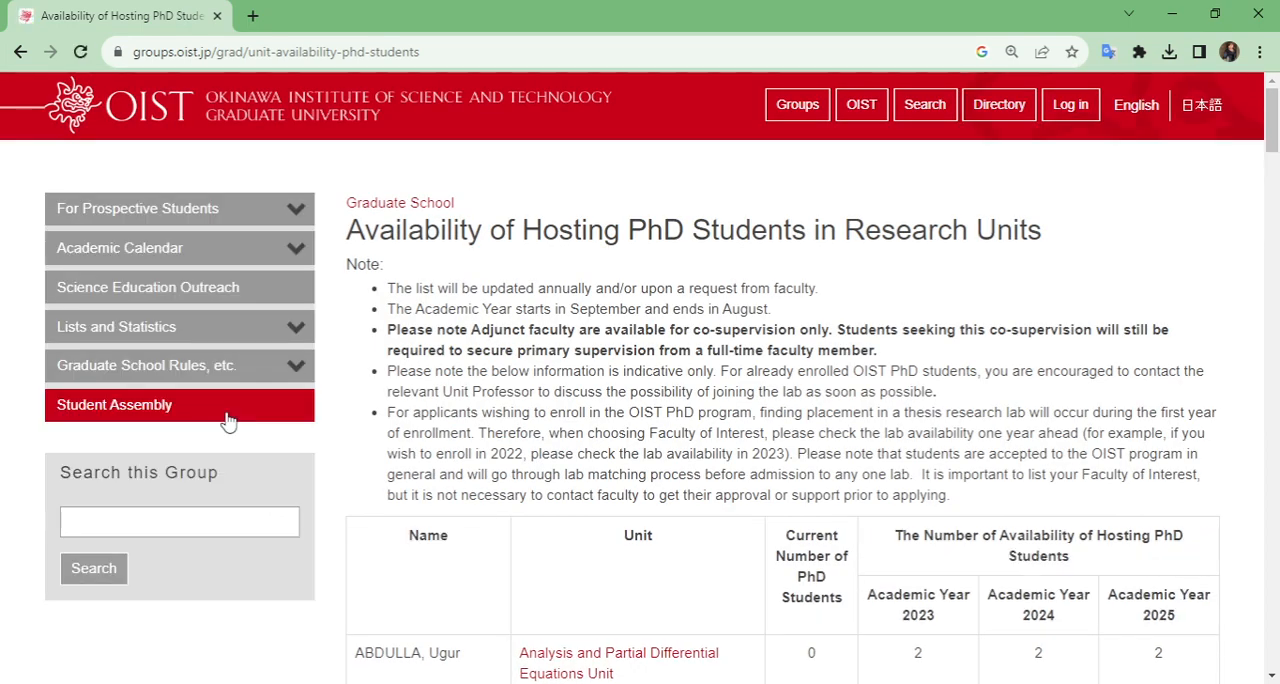
pyautogui.moveTo(252, 82)
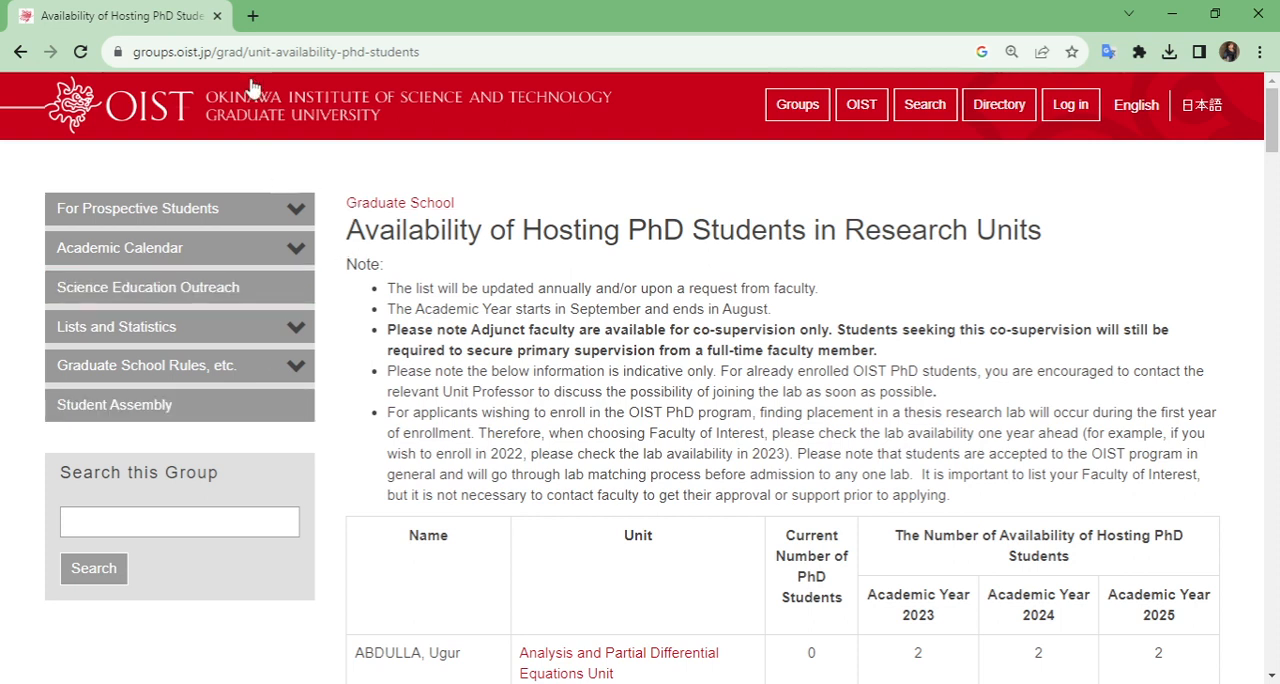
pyautogui.moveTo(558, 192)
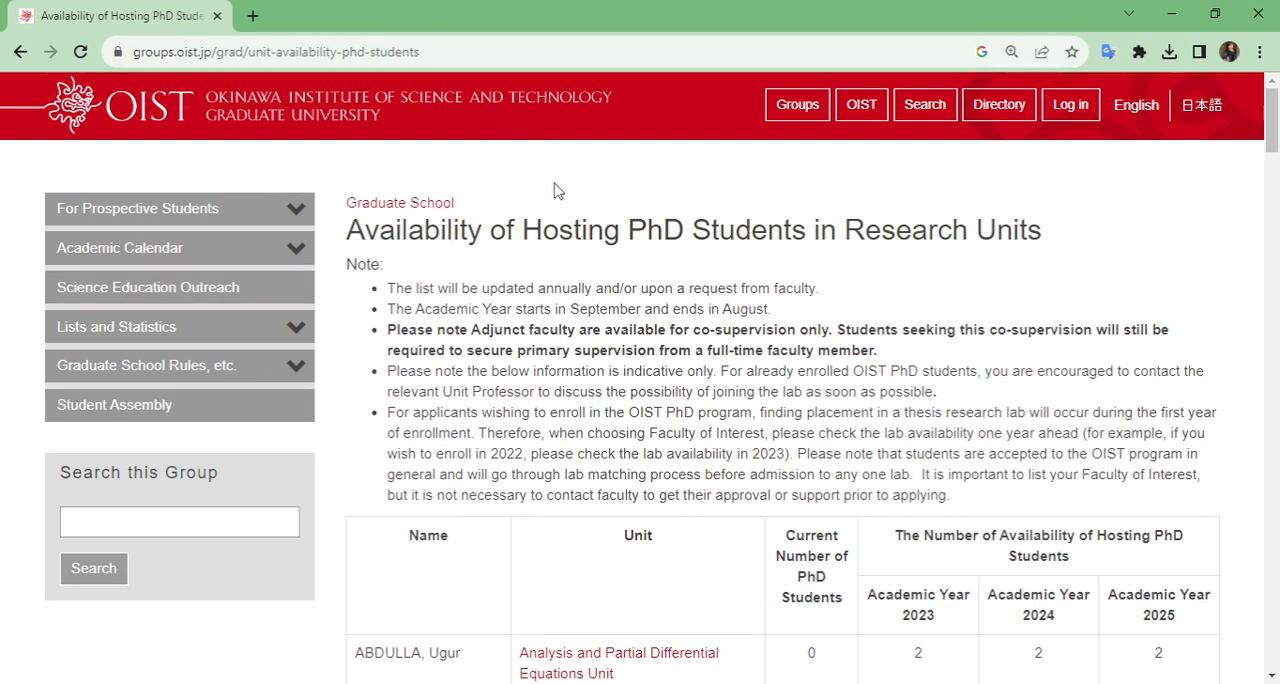
pyautogui.moveTo(1076, 160)
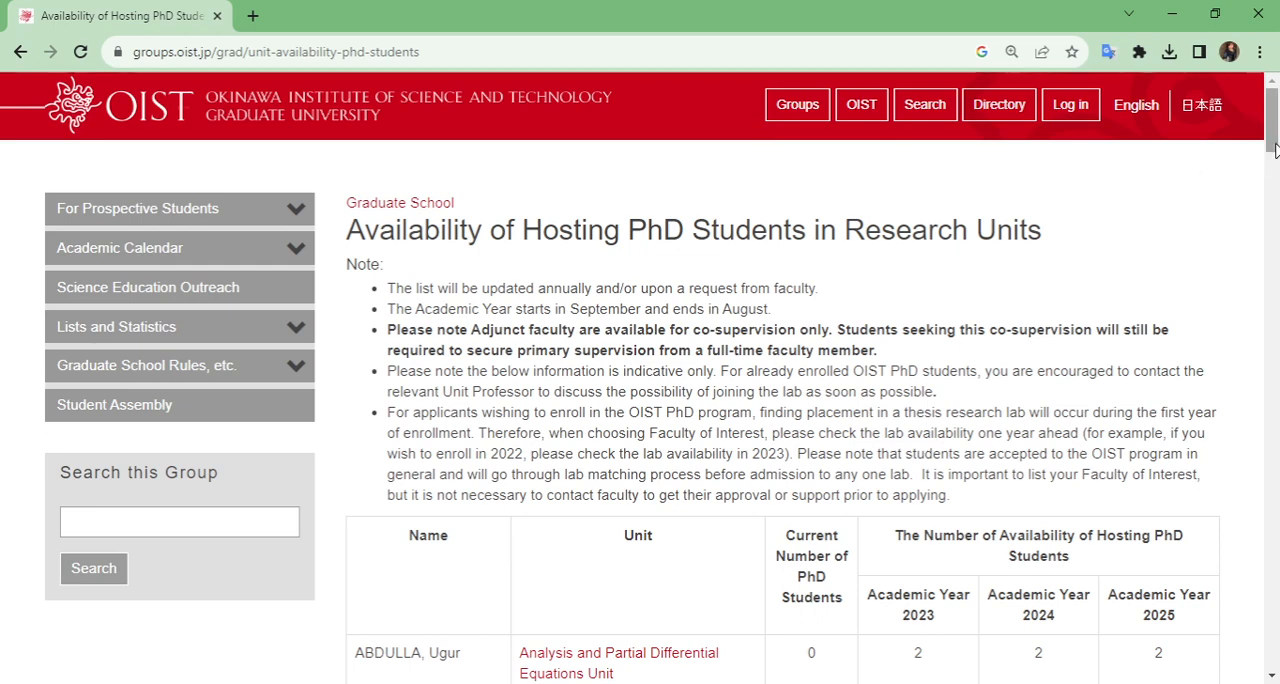
pyautogui.scroll(-3)
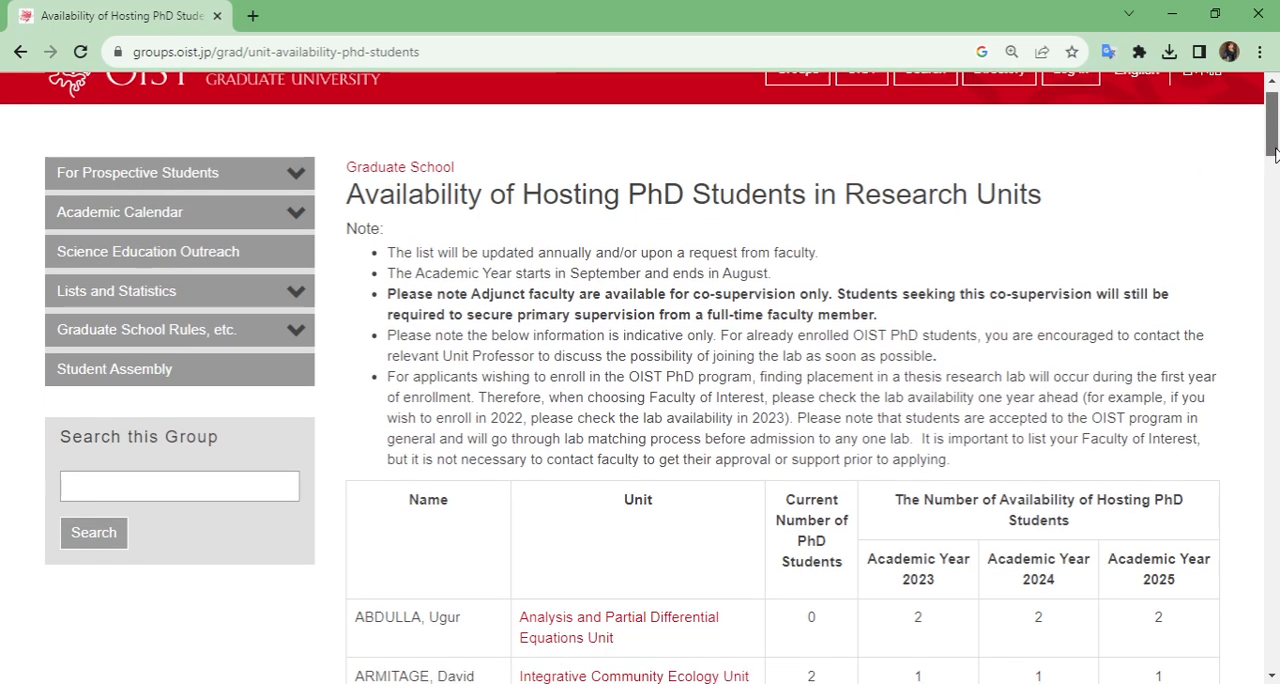
pyautogui.scroll(-3)
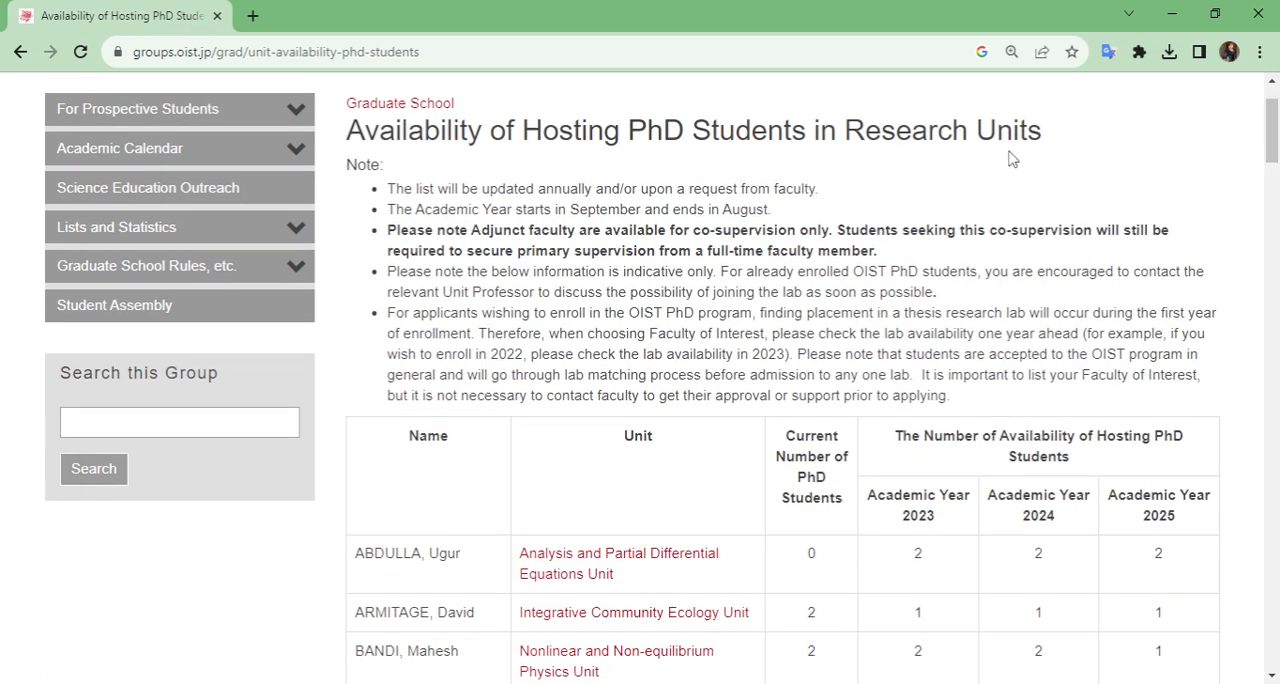
pyautogui.moveTo(362, 160)
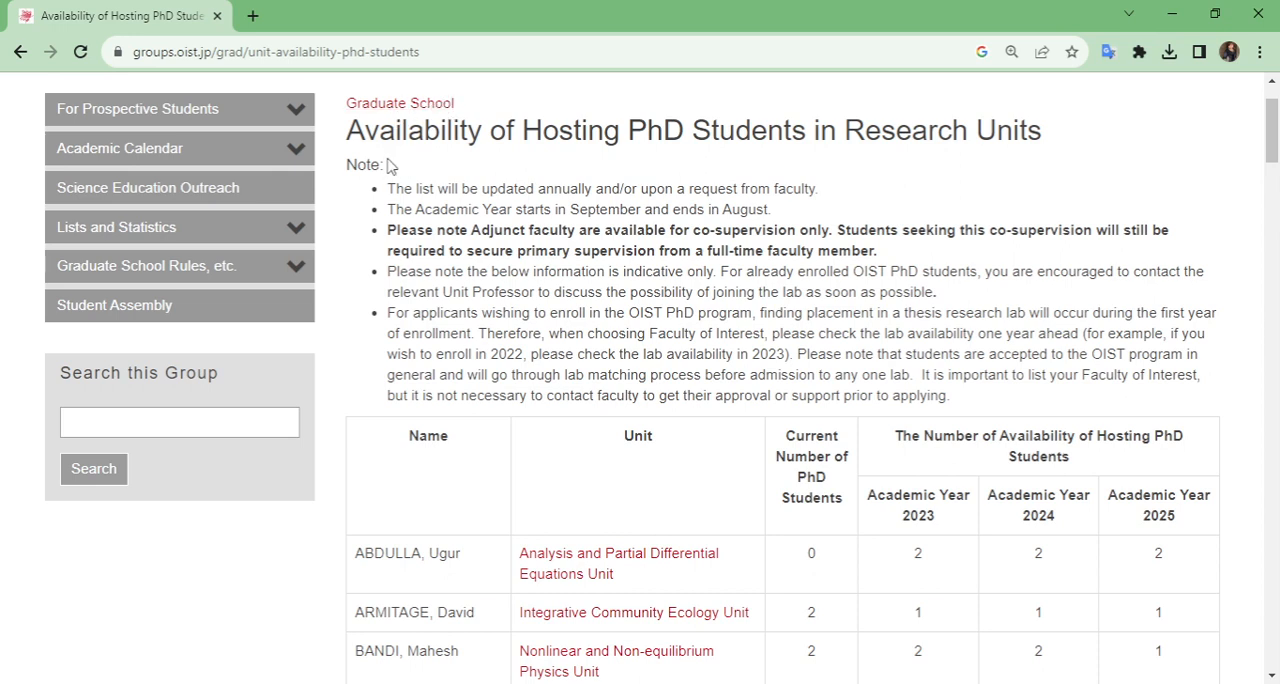
pyautogui.moveTo(608, 156)
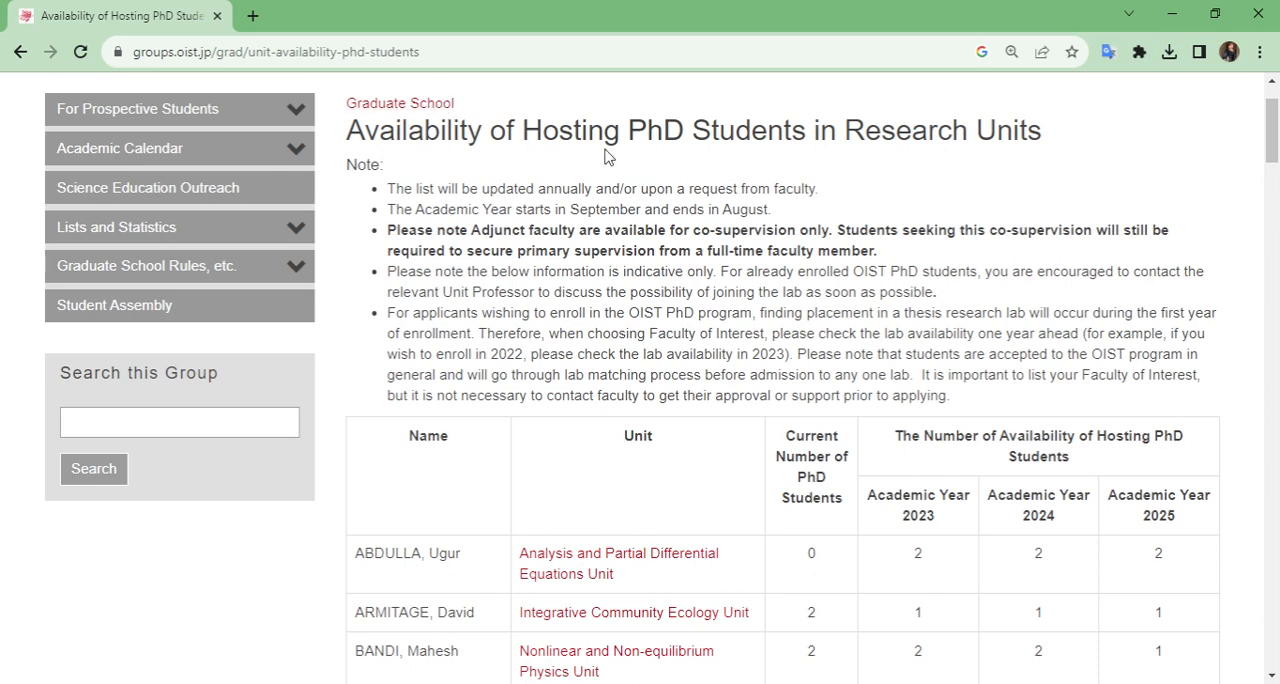
pyautogui.moveTo(588, 160)
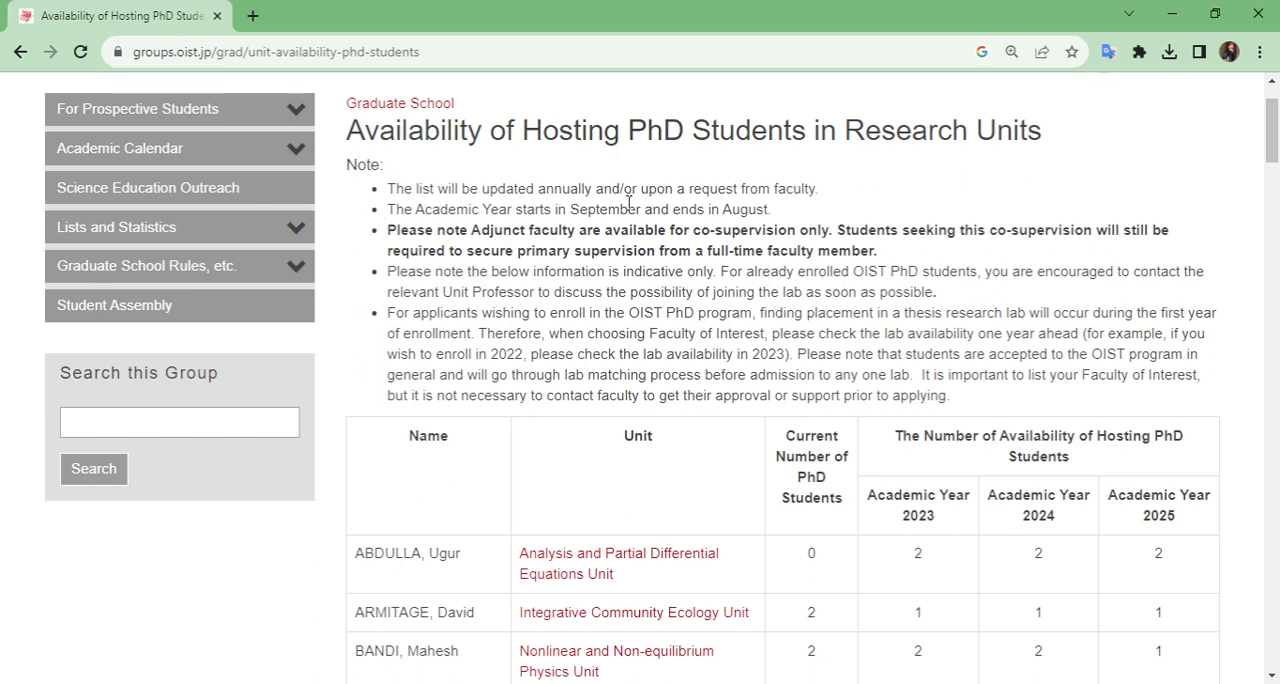
pyautogui.moveTo(792, 210)
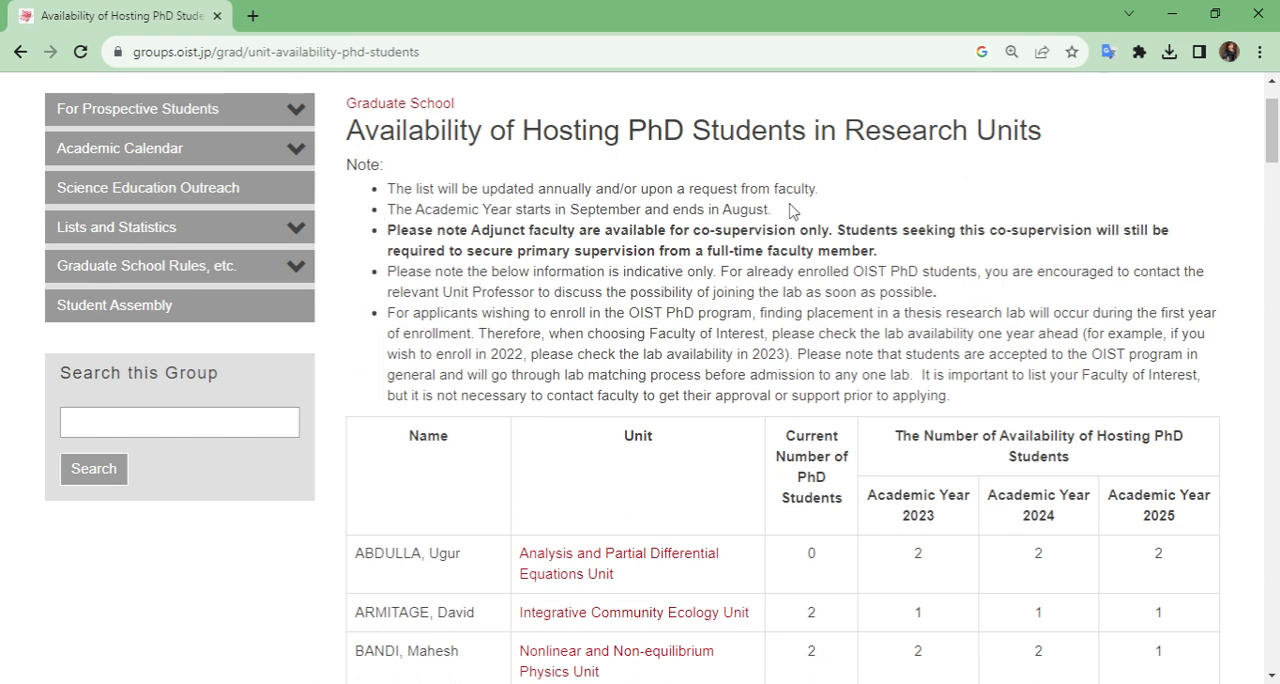
pyautogui.moveTo(948, 588)
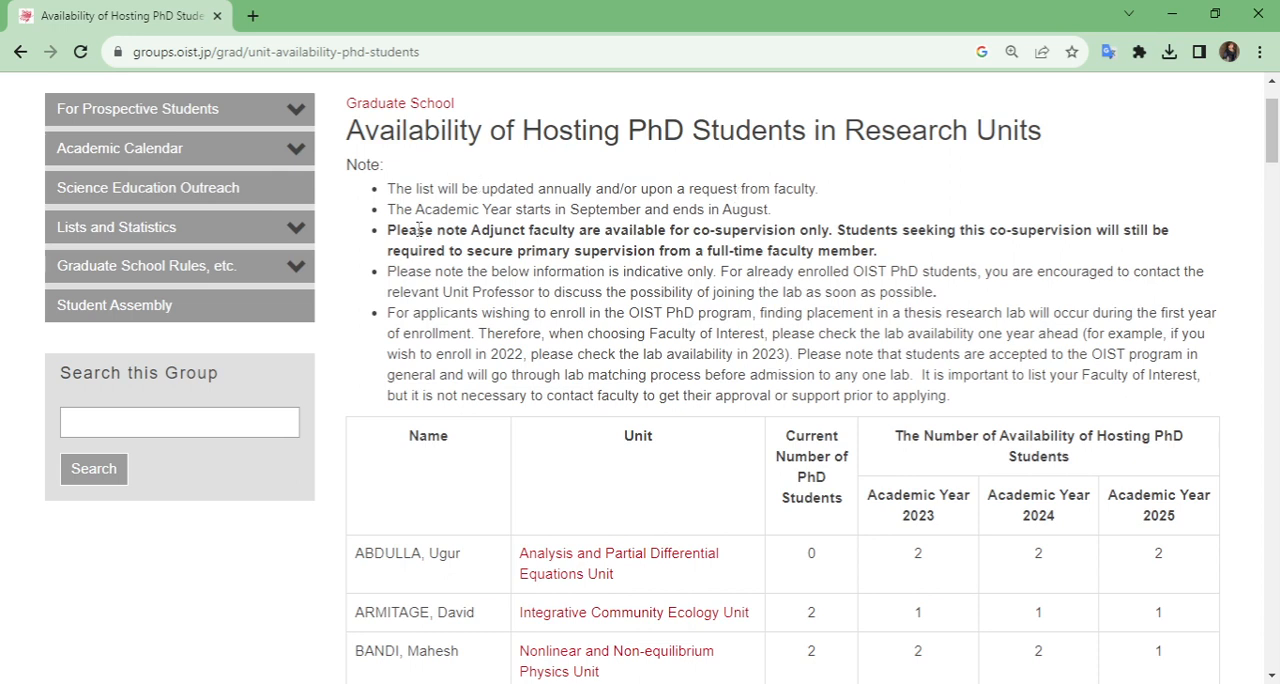
pyautogui.moveTo(410, 228)
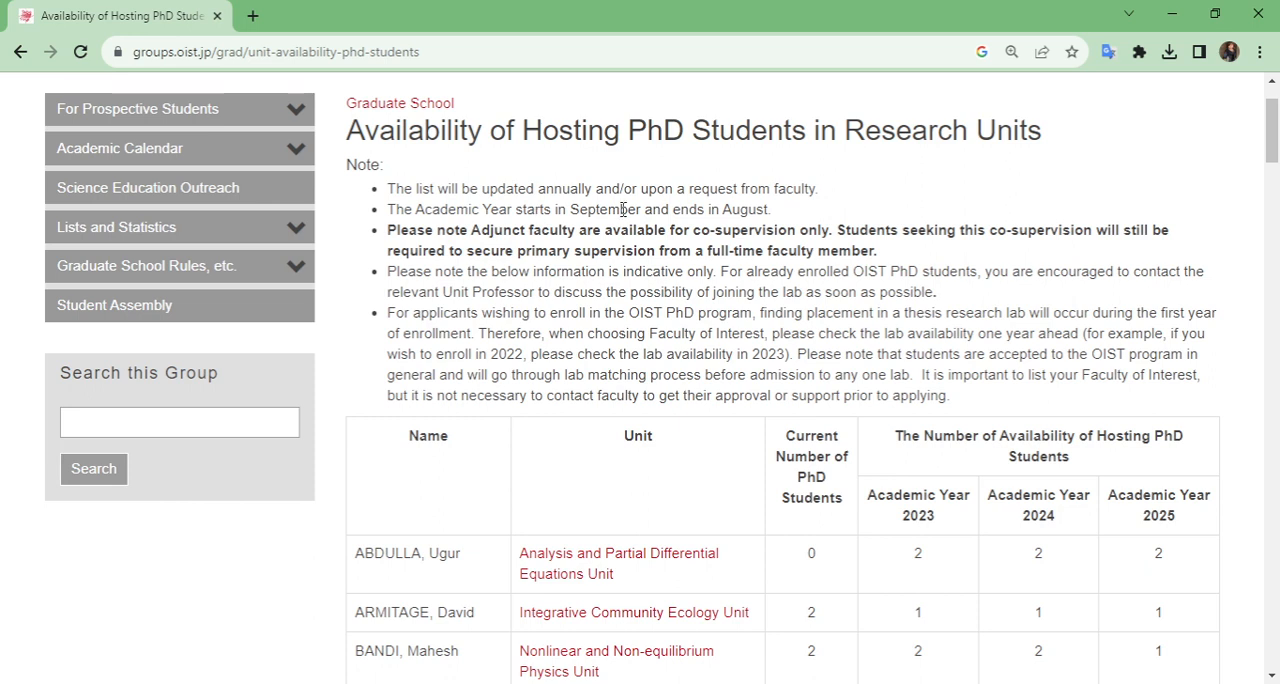
pyautogui.moveTo(710, 222)
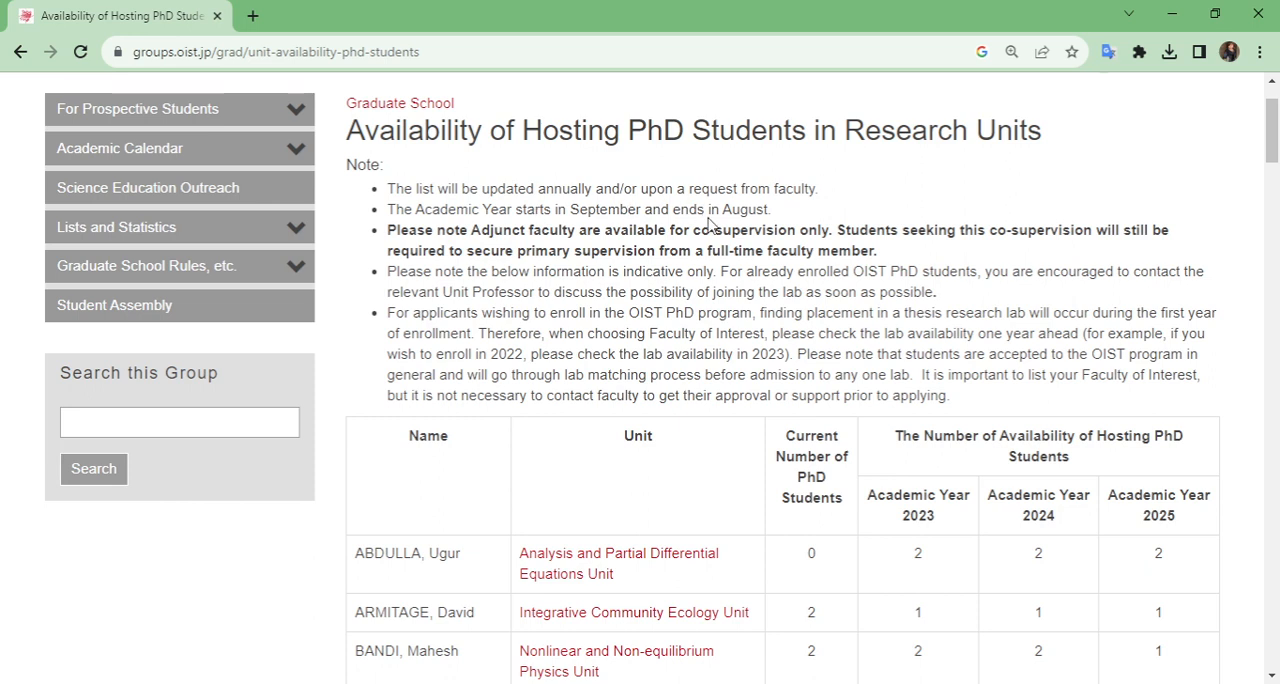
pyautogui.moveTo(492, 236)
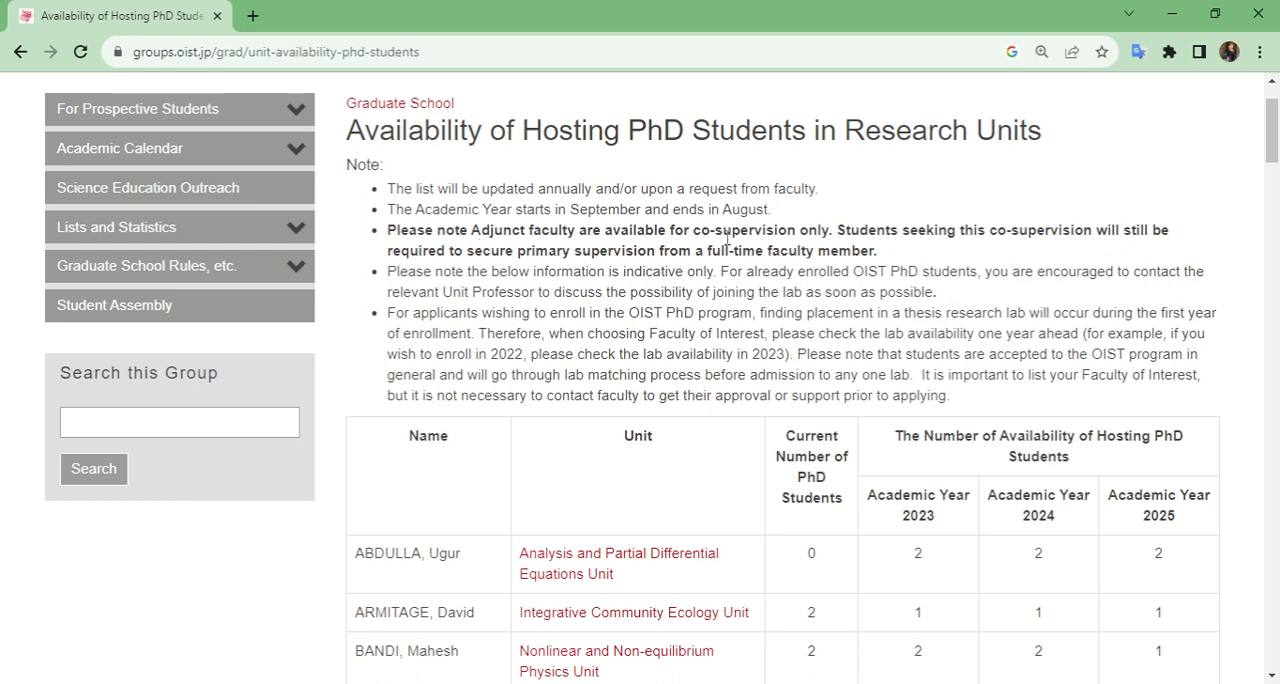
pyautogui.moveTo(704, 248)
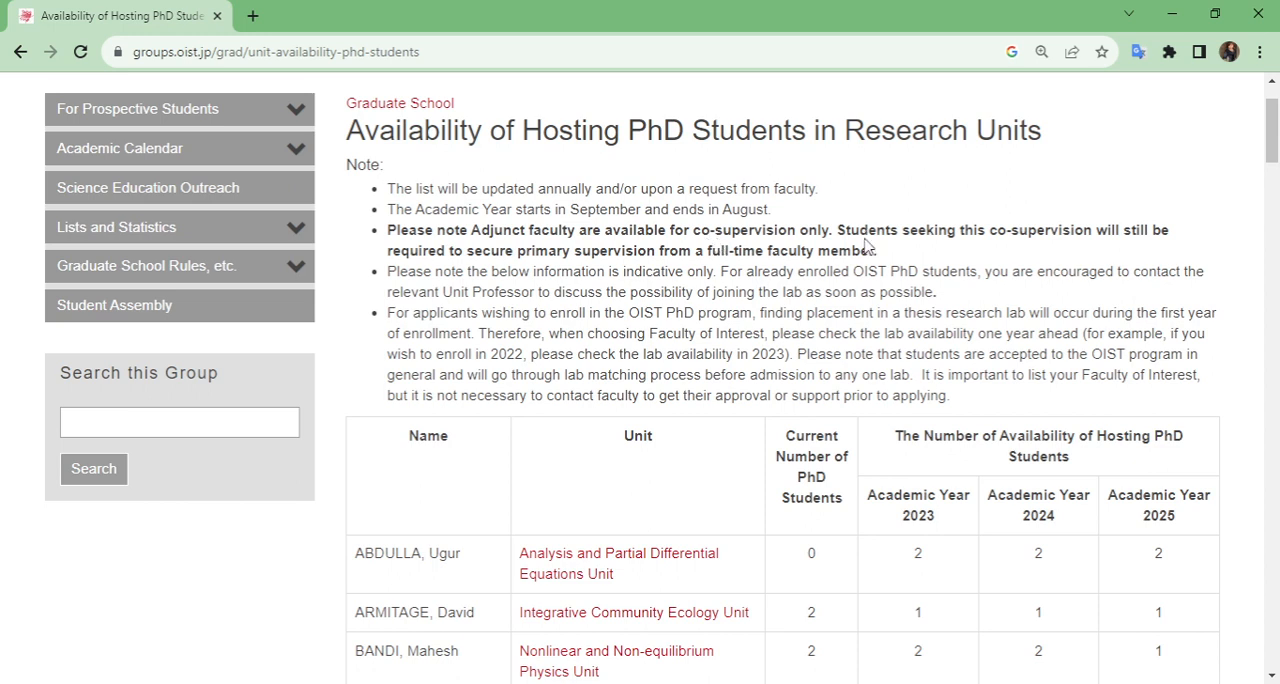
pyautogui.moveTo(1086, 248)
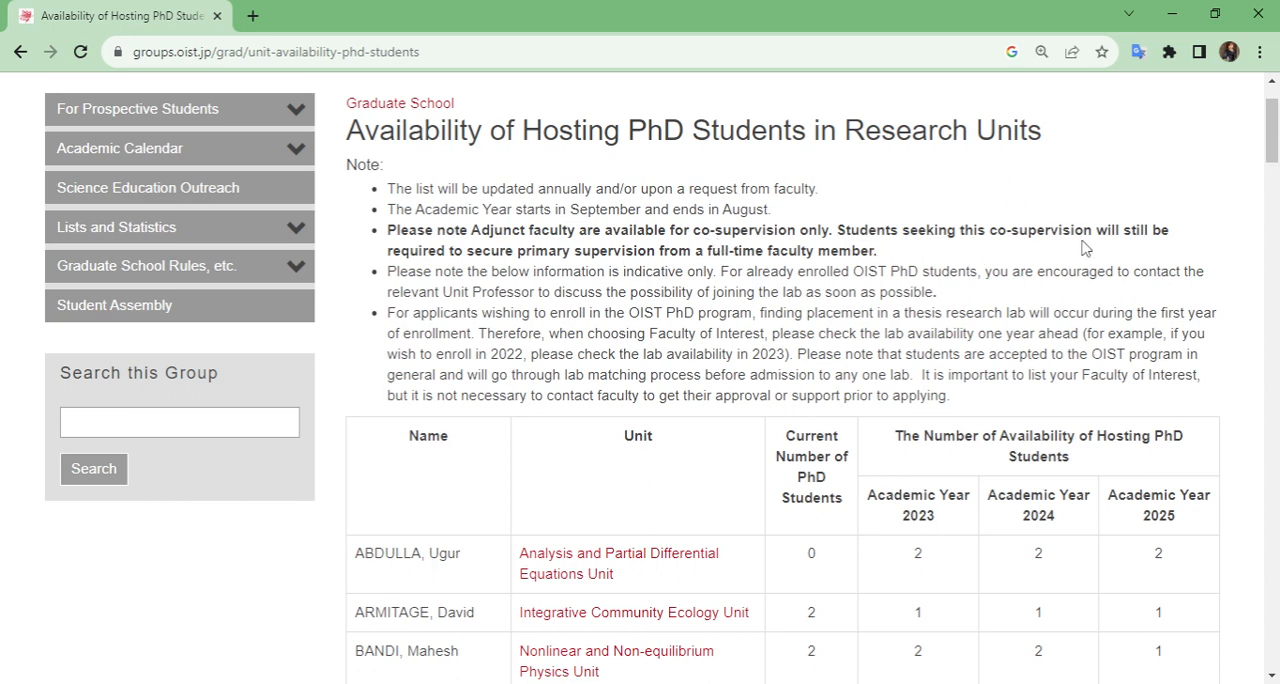
pyautogui.moveTo(472, 270)
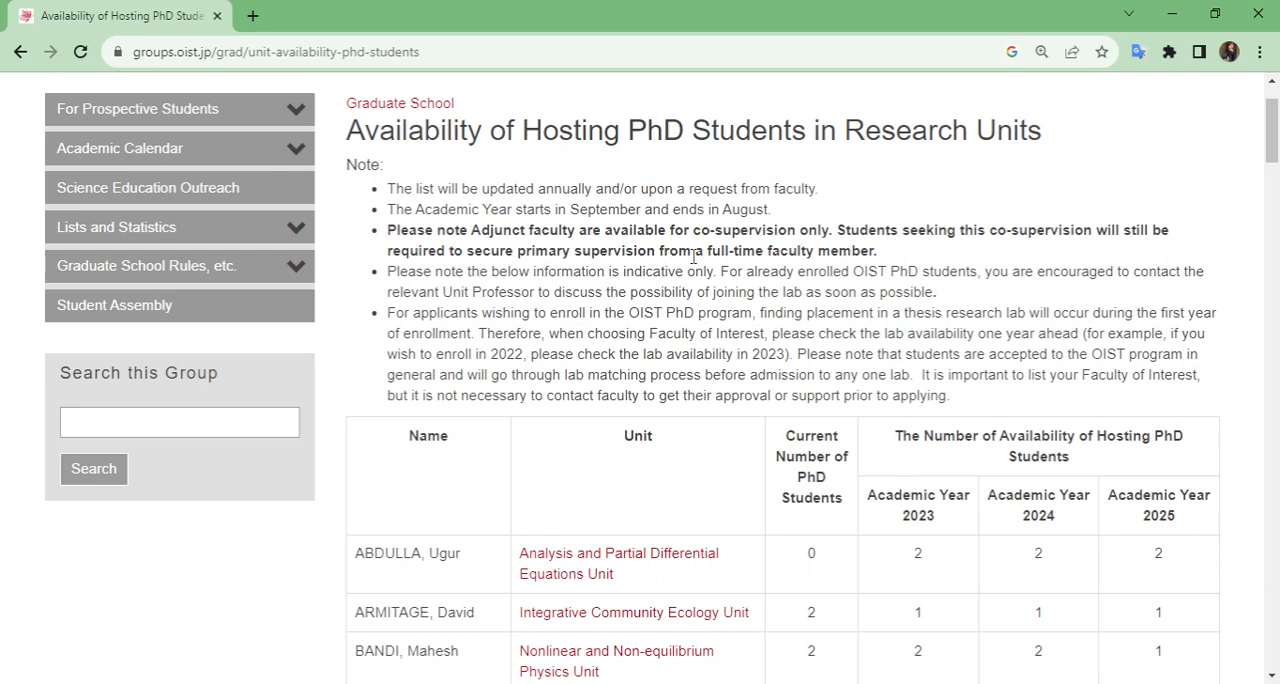
pyautogui.moveTo(710, 250); pyautogui.dragTo(876, 250)
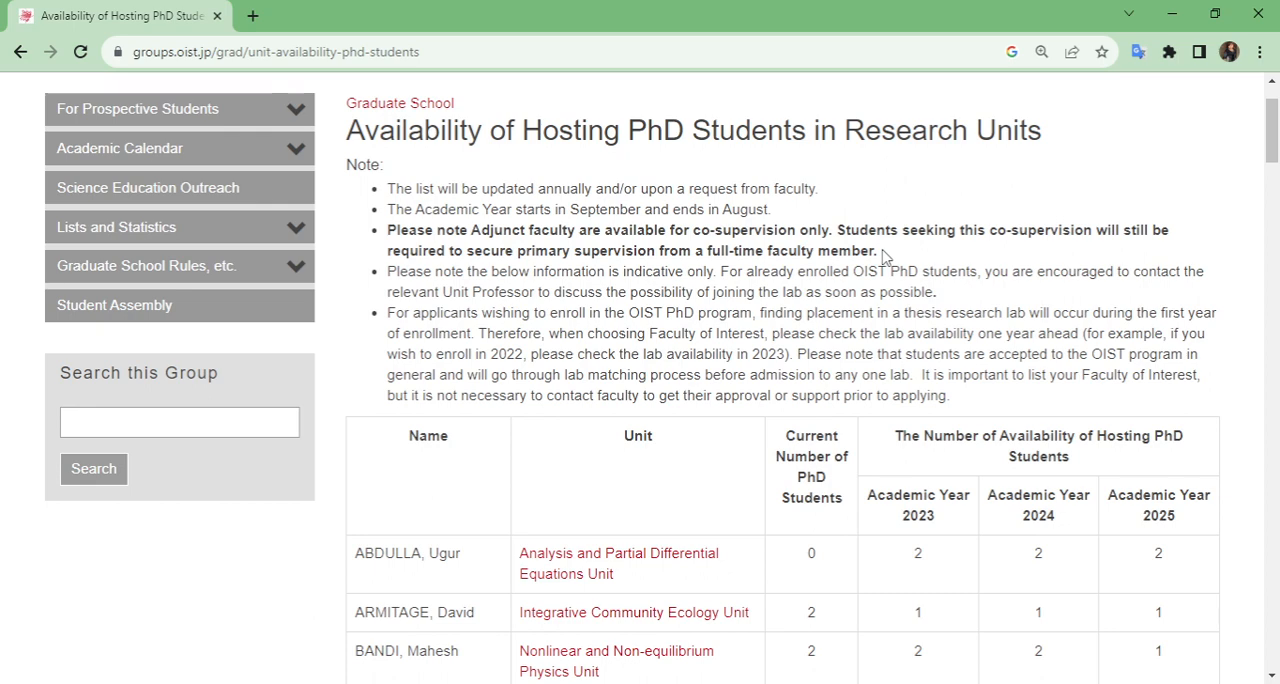
pyautogui.scroll(-3)
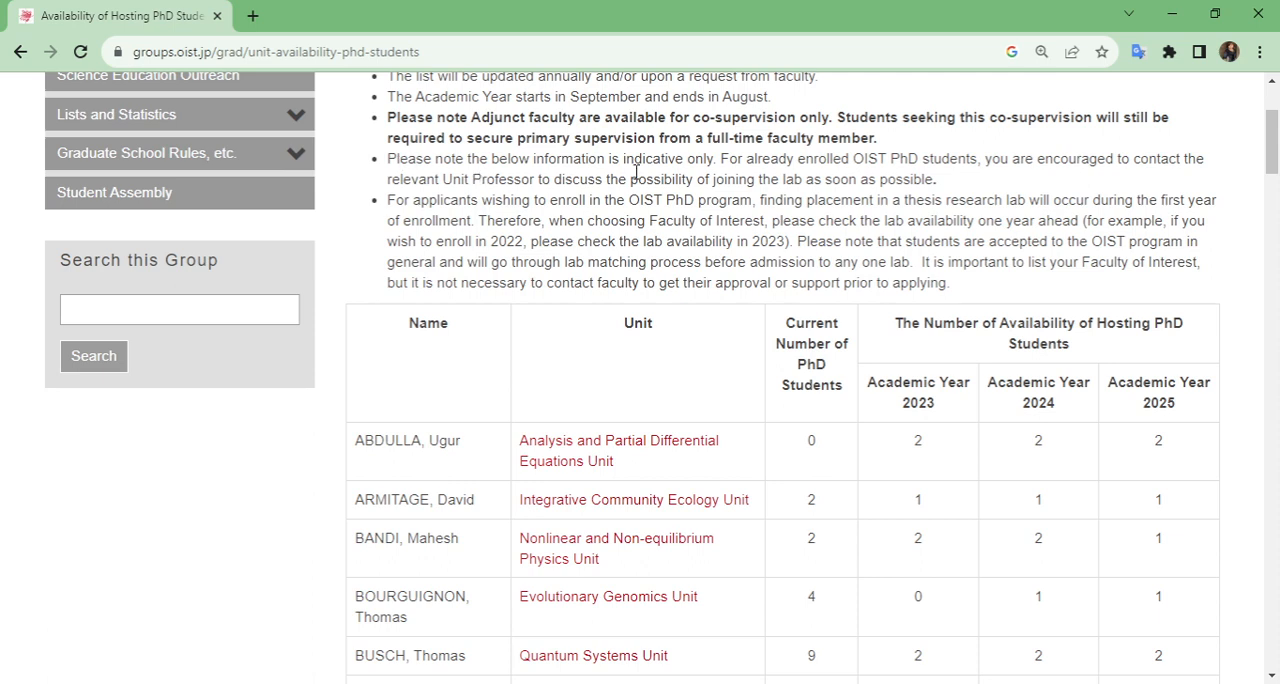
pyautogui.moveTo(712, 180)
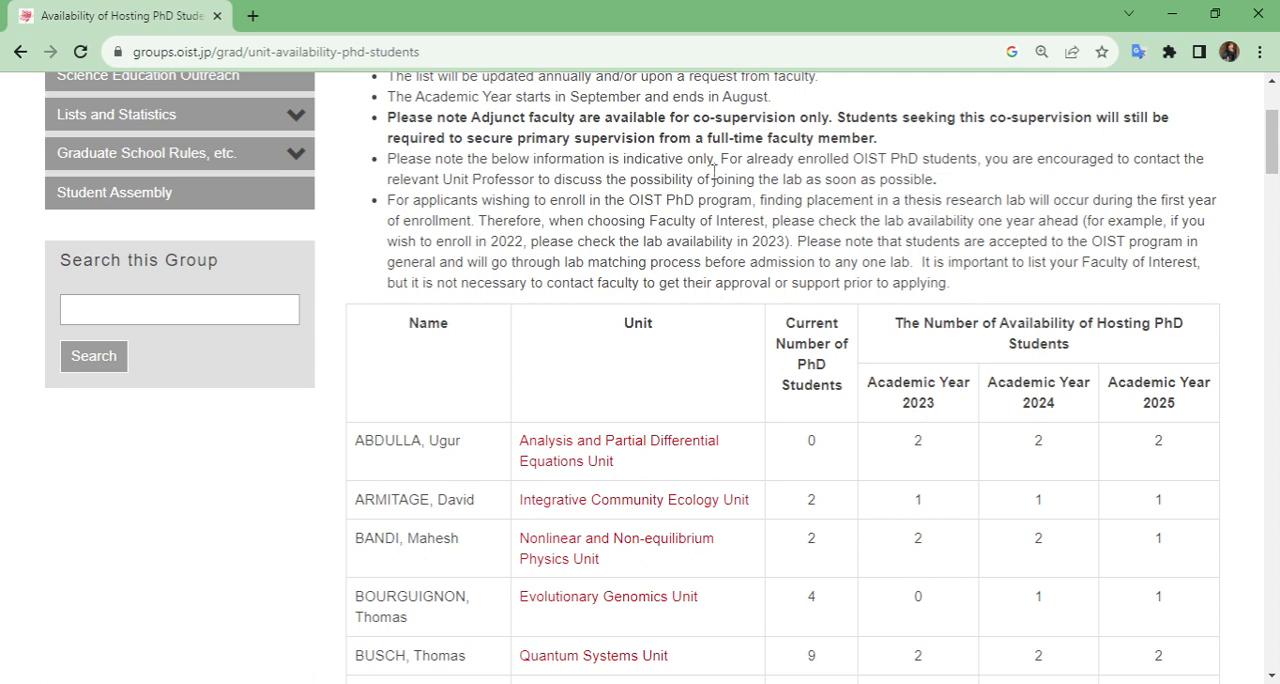
pyautogui.moveTo(864, 172)
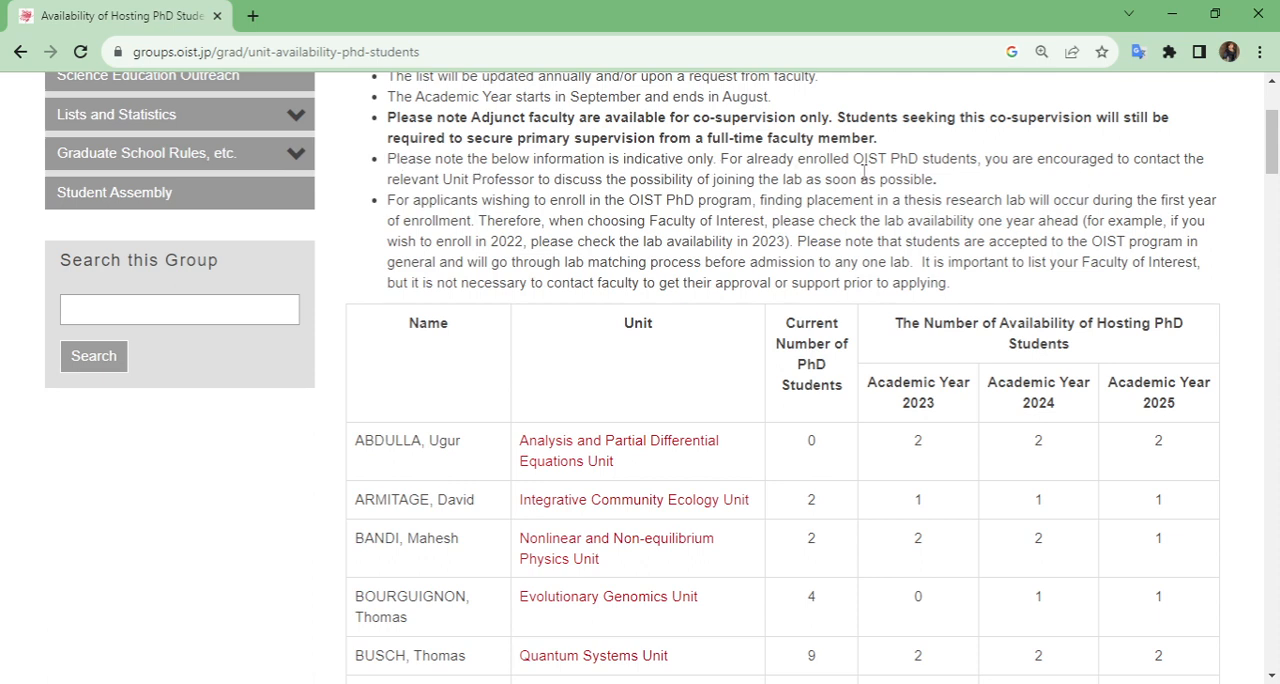
pyautogui.moveTo(404, 216)
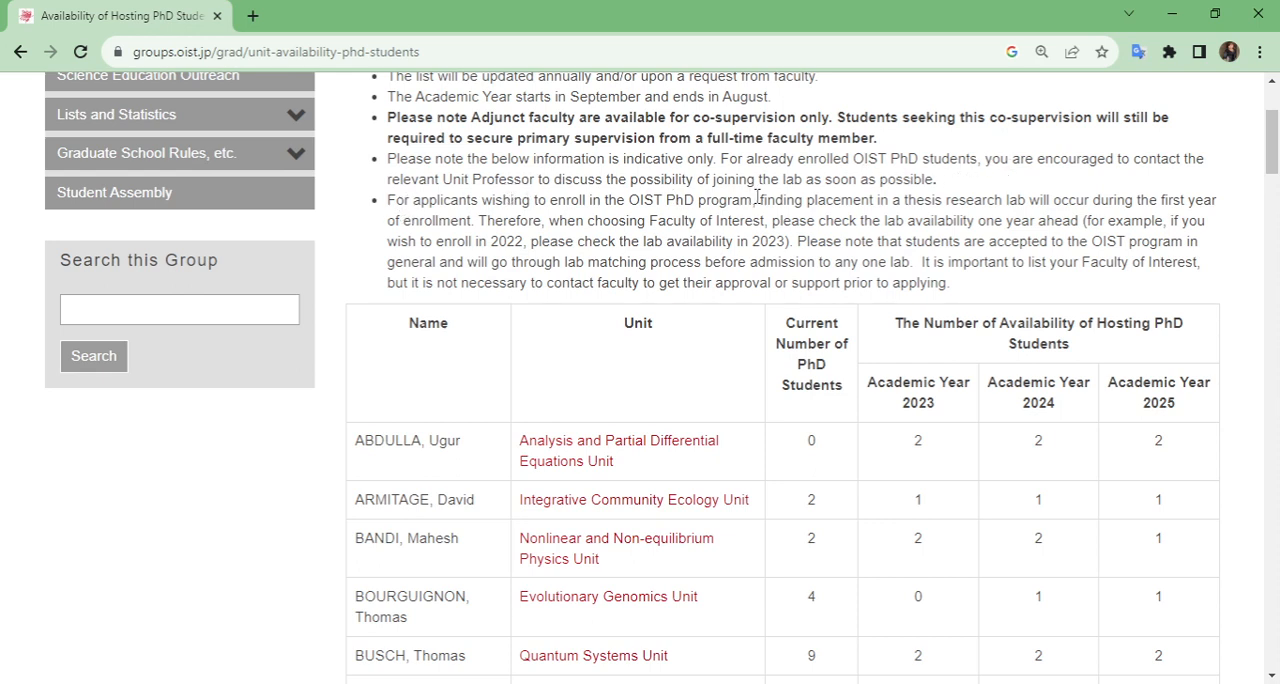
pyautogui.moveTo(888, 208)
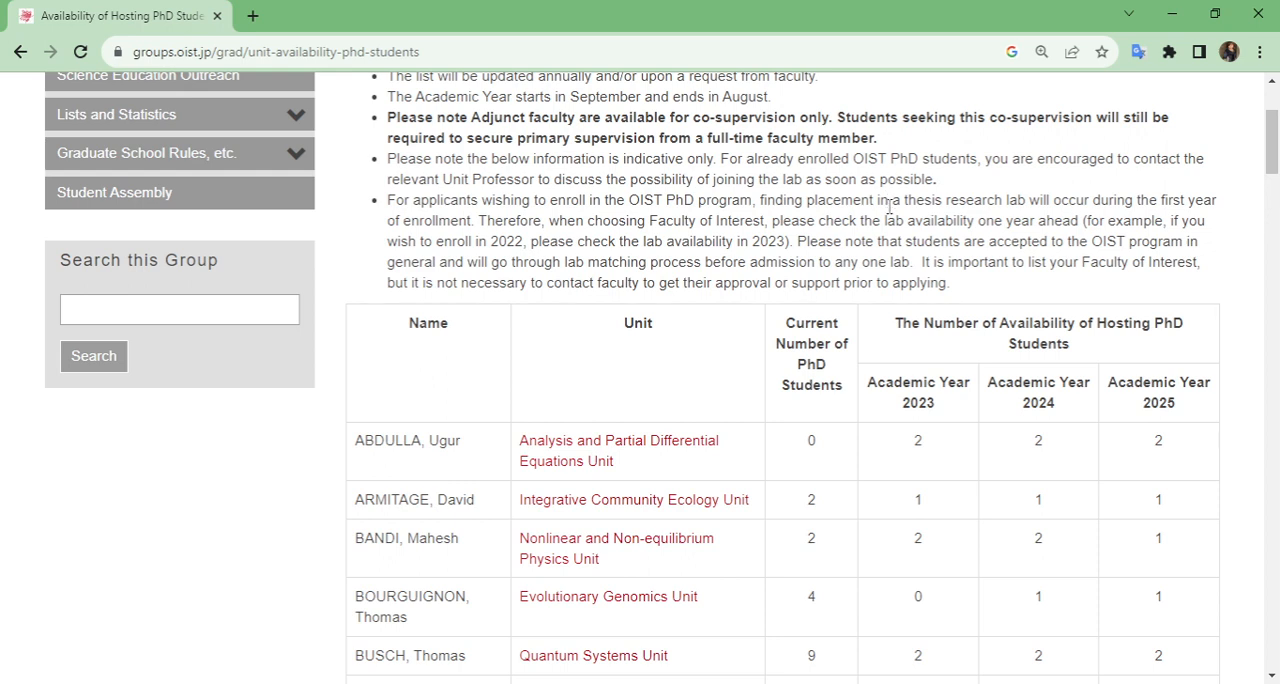
pyautogui.moveTo(572, 238)
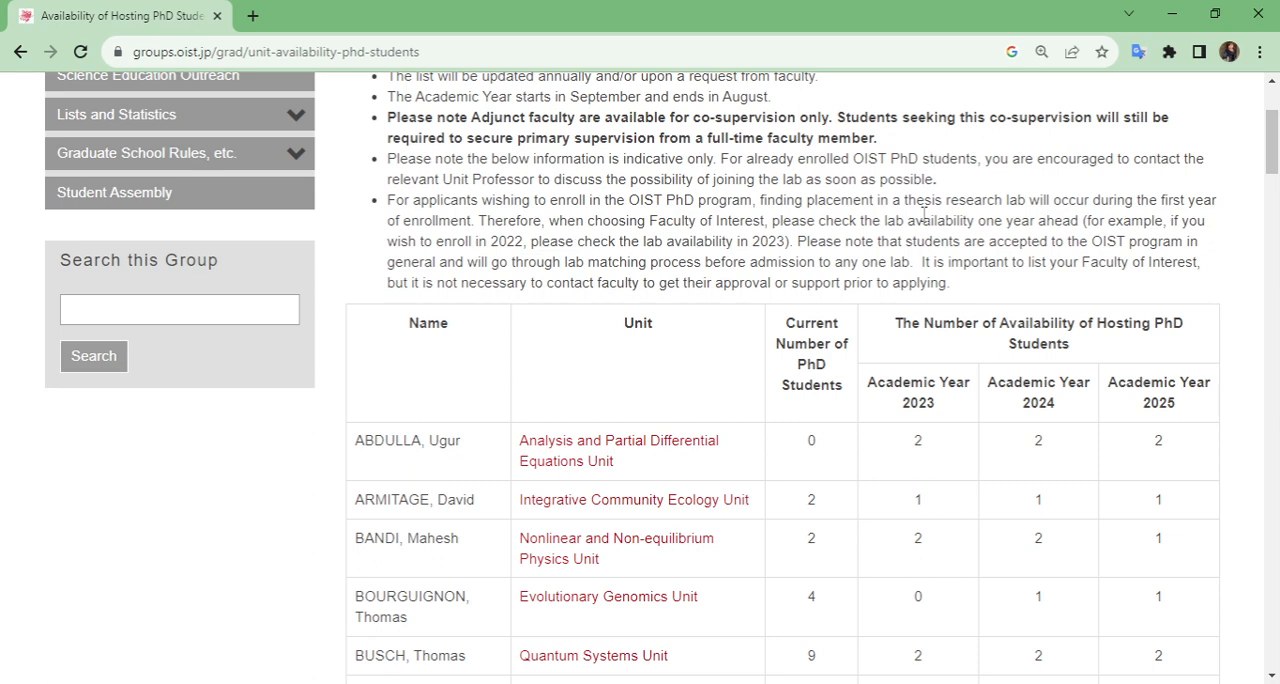
pyautogui.moveTo(916, 220)
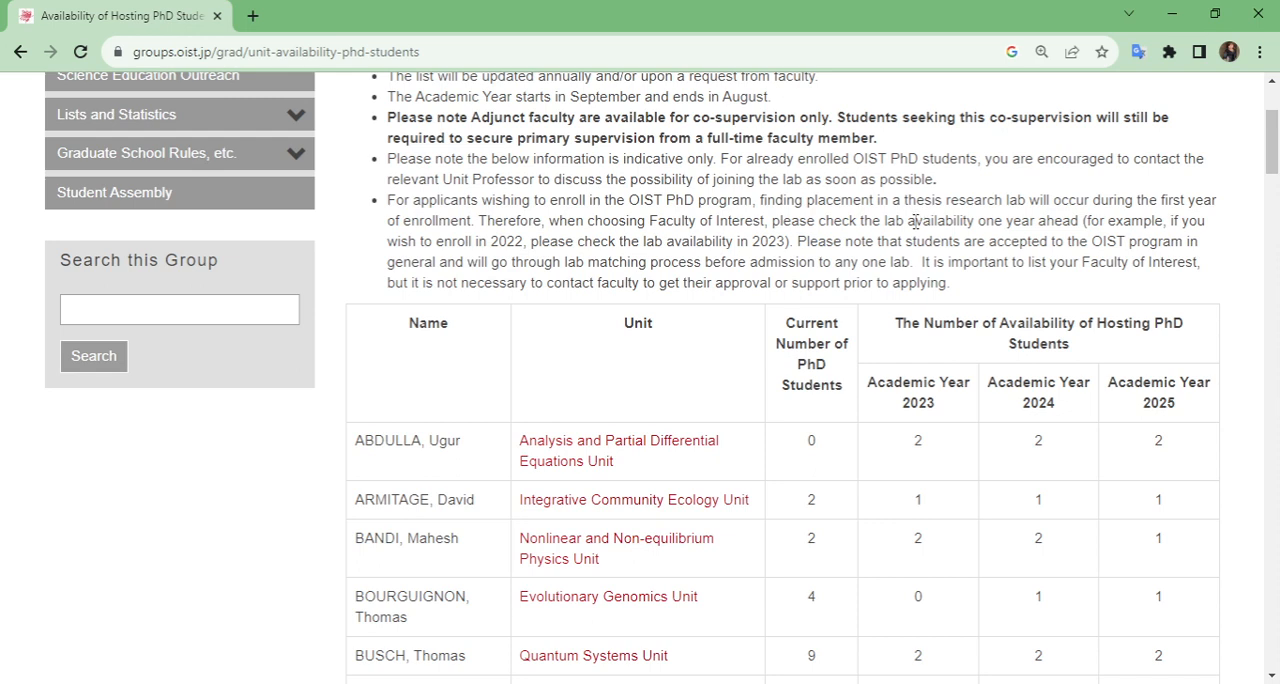
pyautogui.moveTo(812, 256)
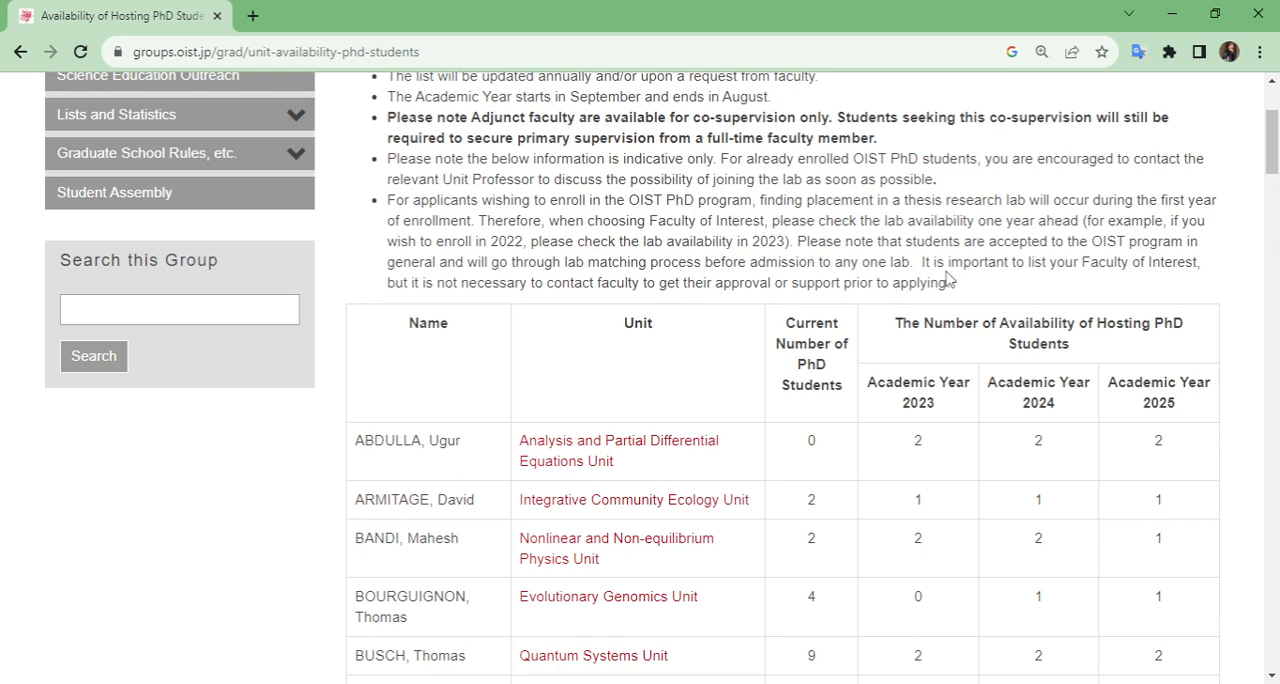
# Bring the availability table's column headings, including Academic Year 2024, into view.
pyautogui.scroll(-3)
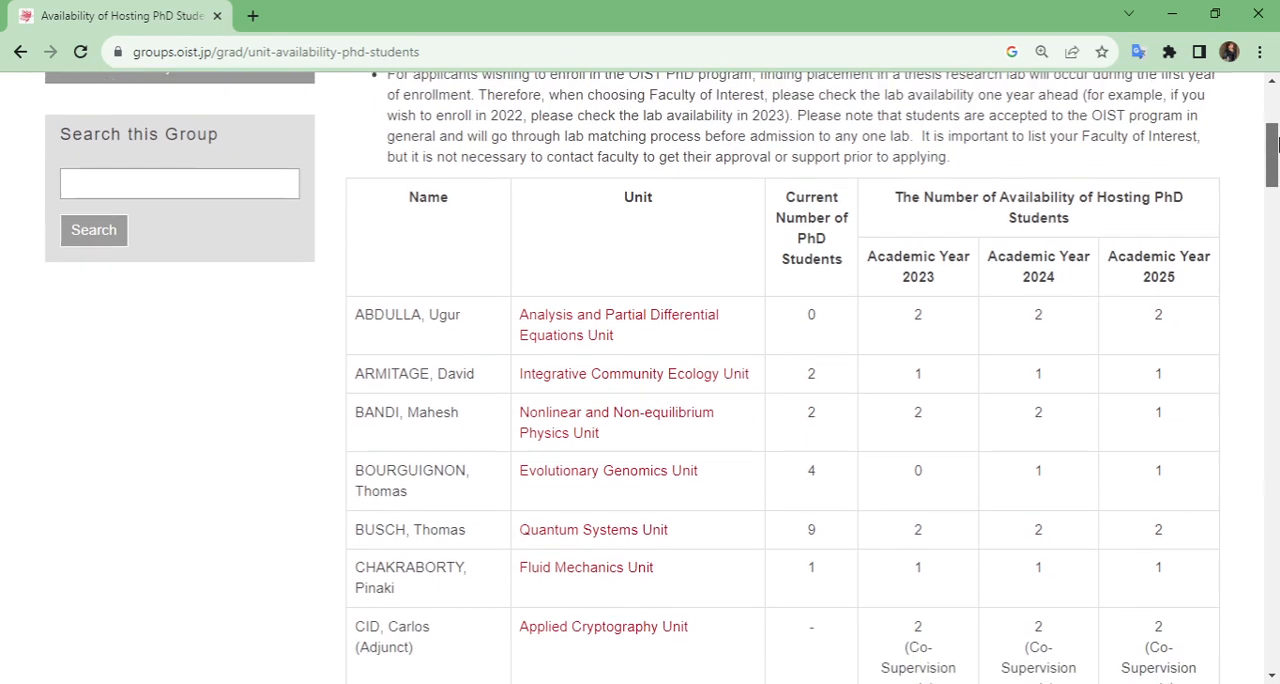
pyautogui.scroll(-3)
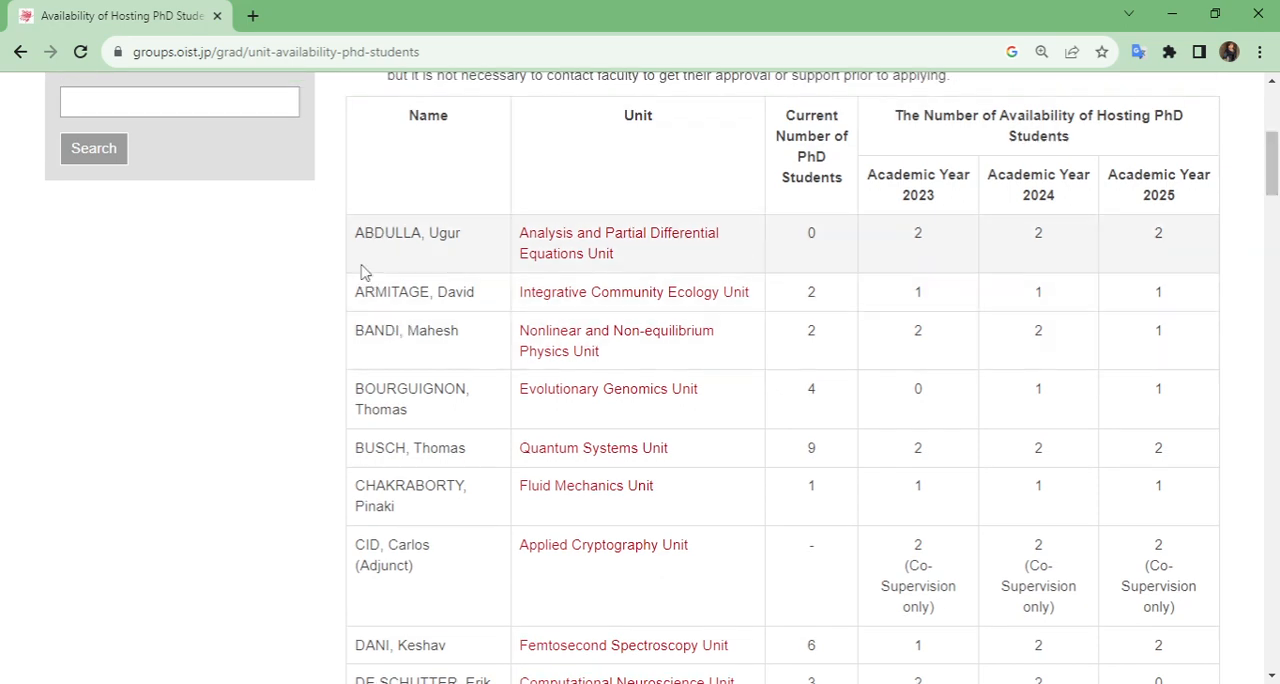
pyautogui.moveTo(794, 256)
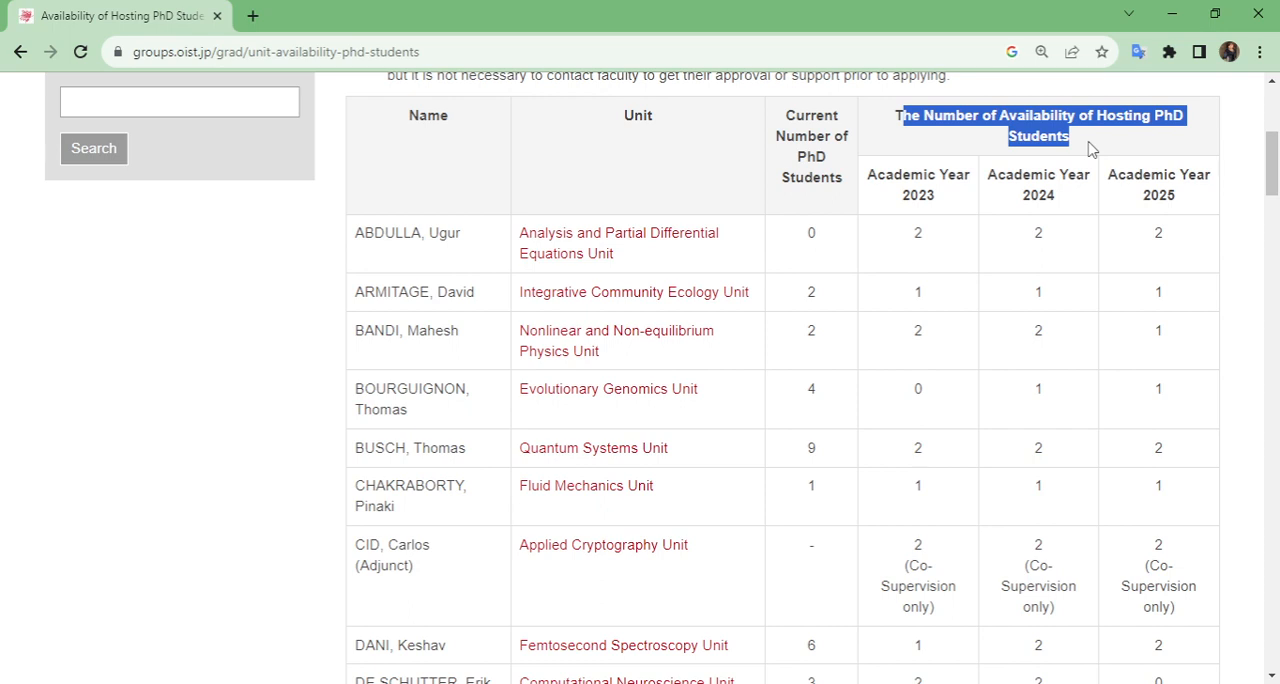
pyautogui.moveTo(1024, 244)
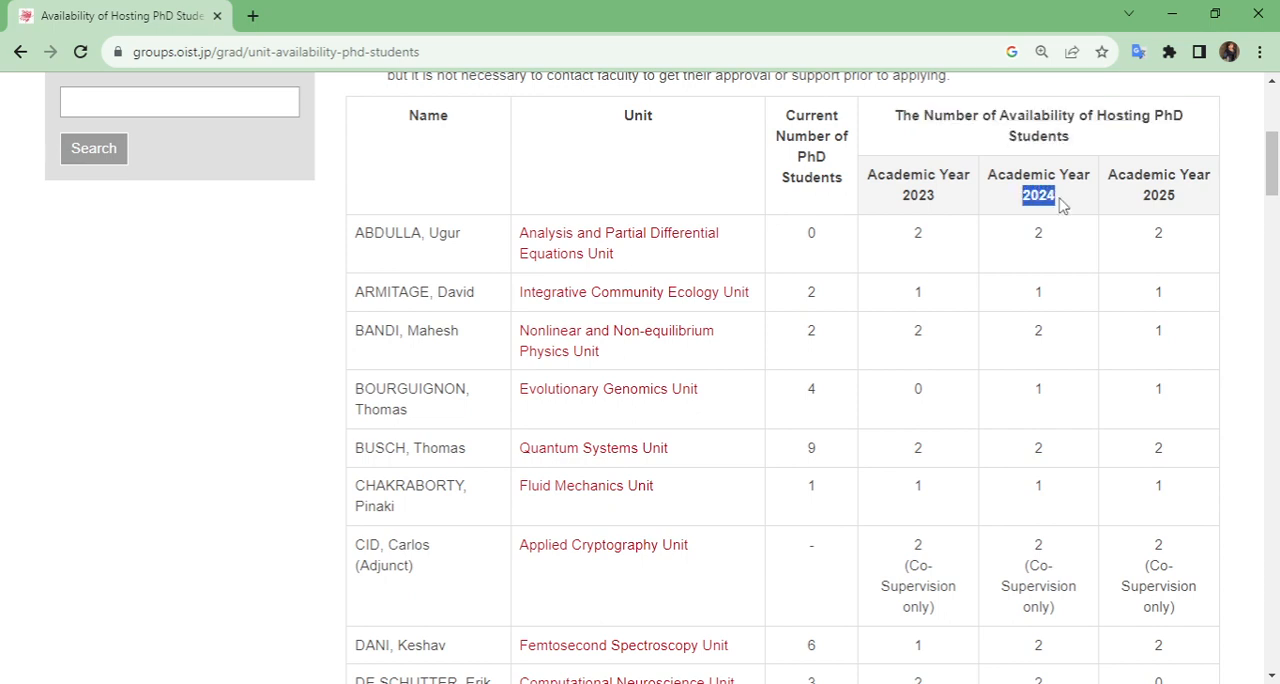
pyautogui.moveTo(1050, 304)
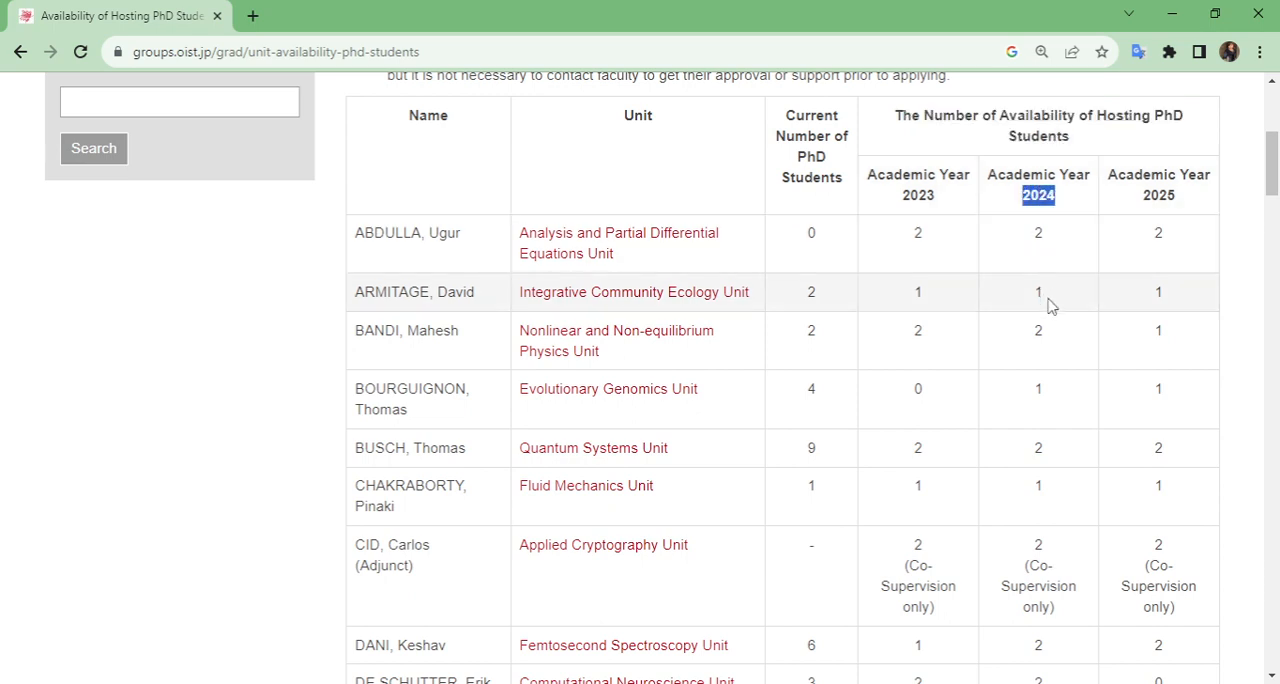
pyautogui.moveTo(1040, 328)
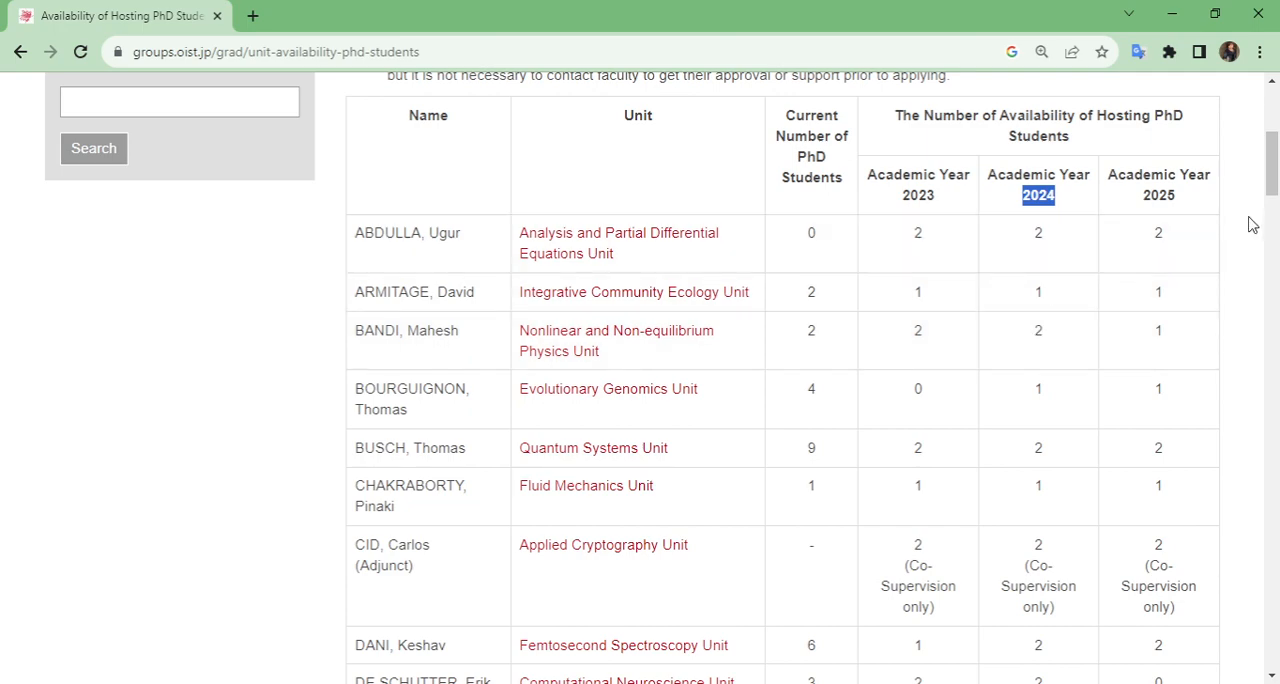
pyautogui.scroll(-3)
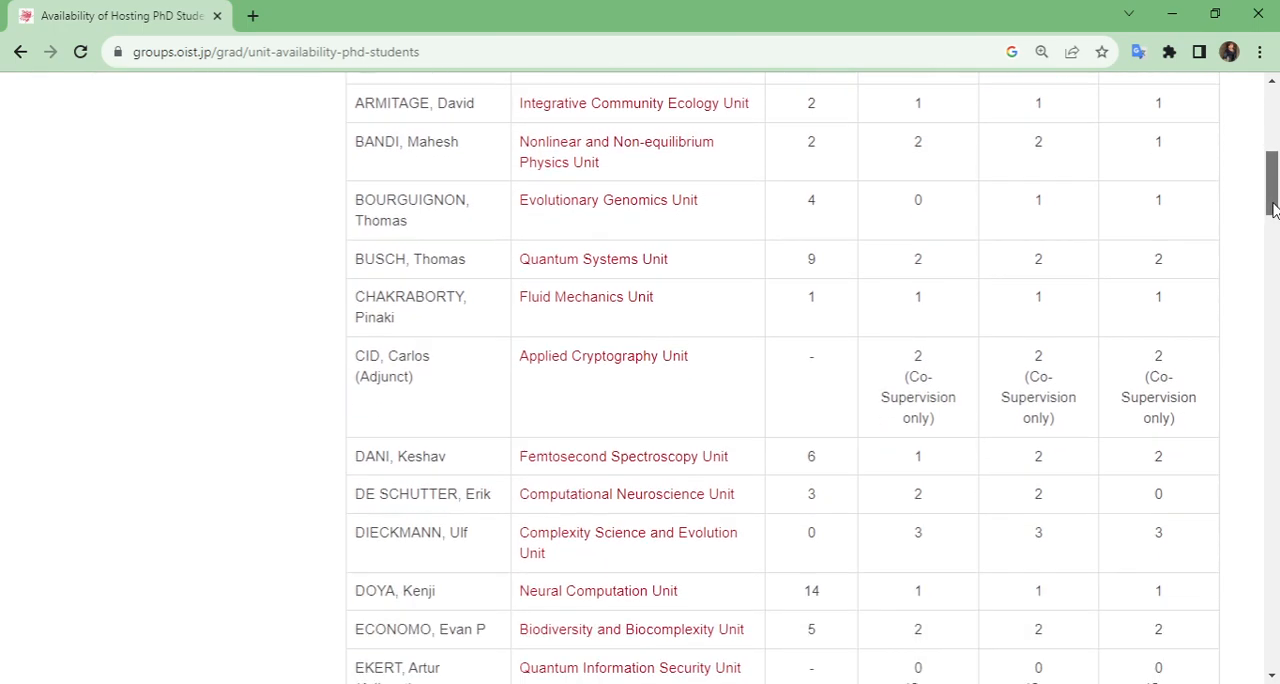
pyautogui.scroll(-3)
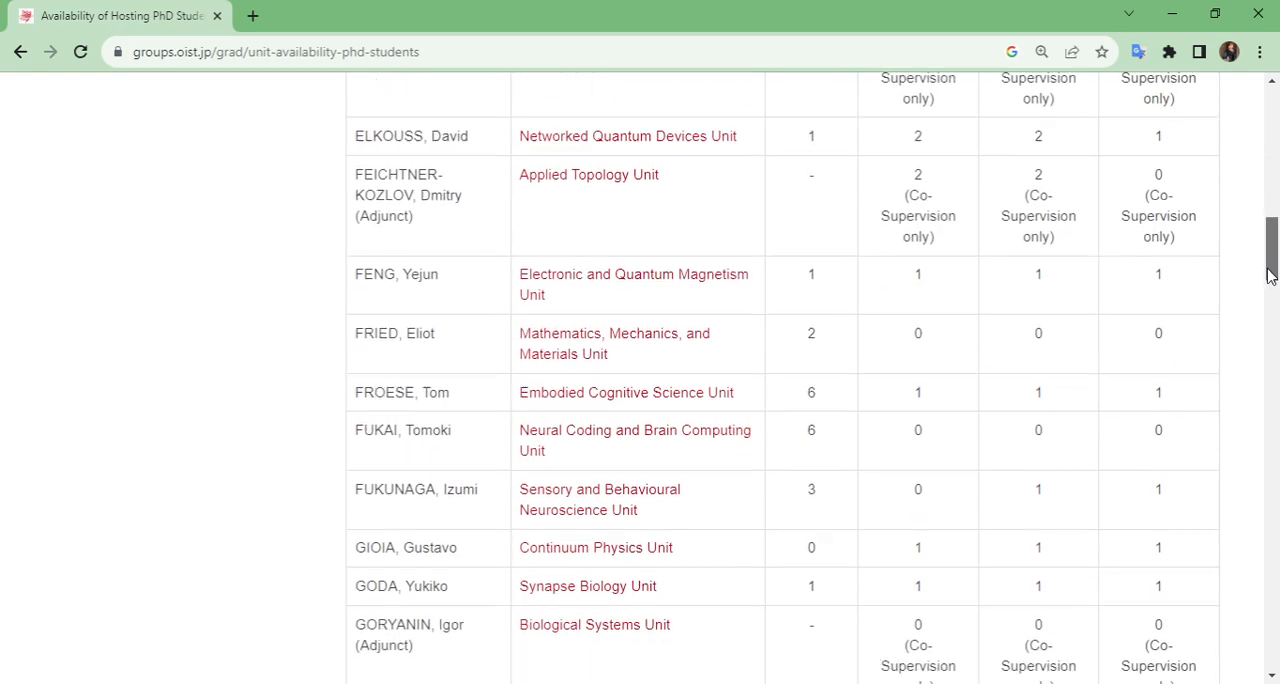
pyautogui.scroll(-3)
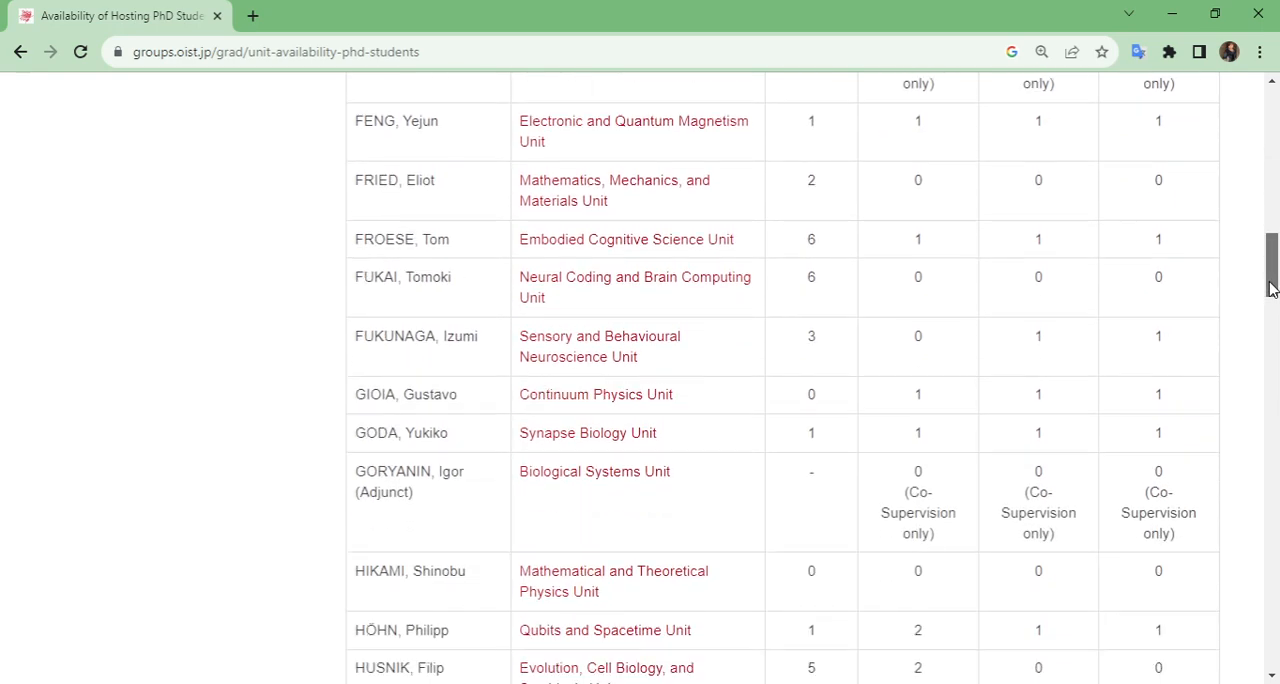
pyautogui.scroll(-3)
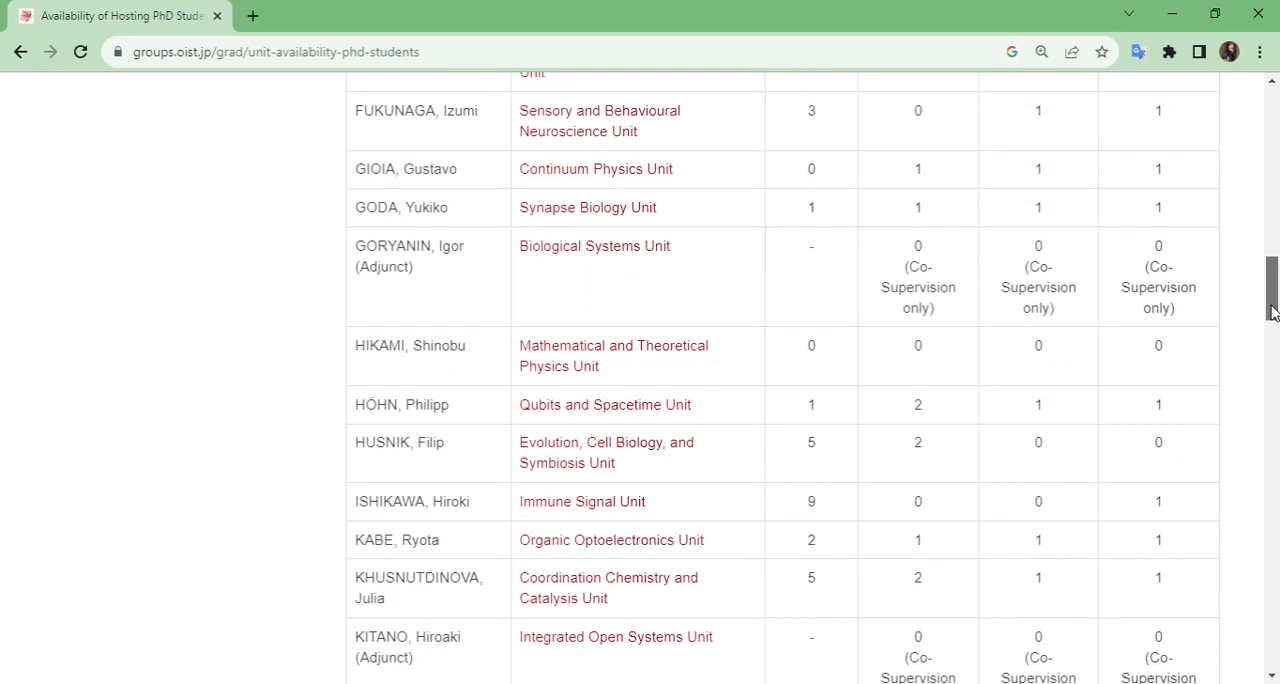
pyautogui.scroll(-3)
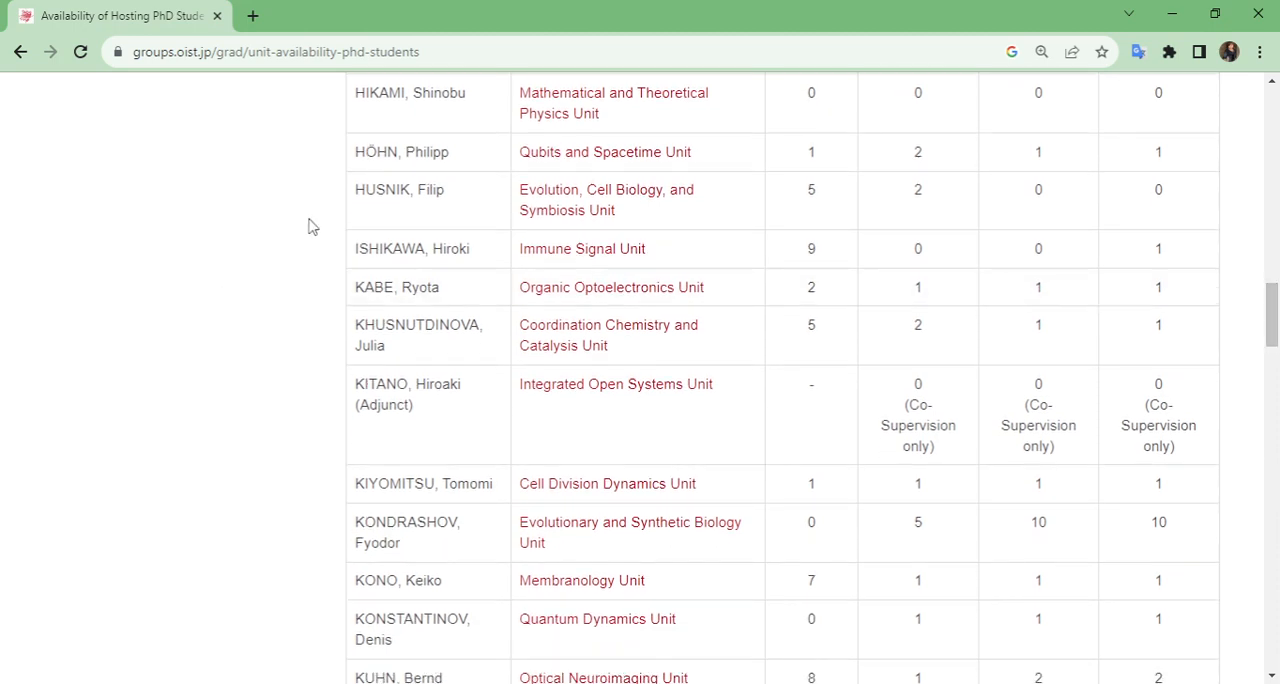
pyautogui.moveTo(560, 234)
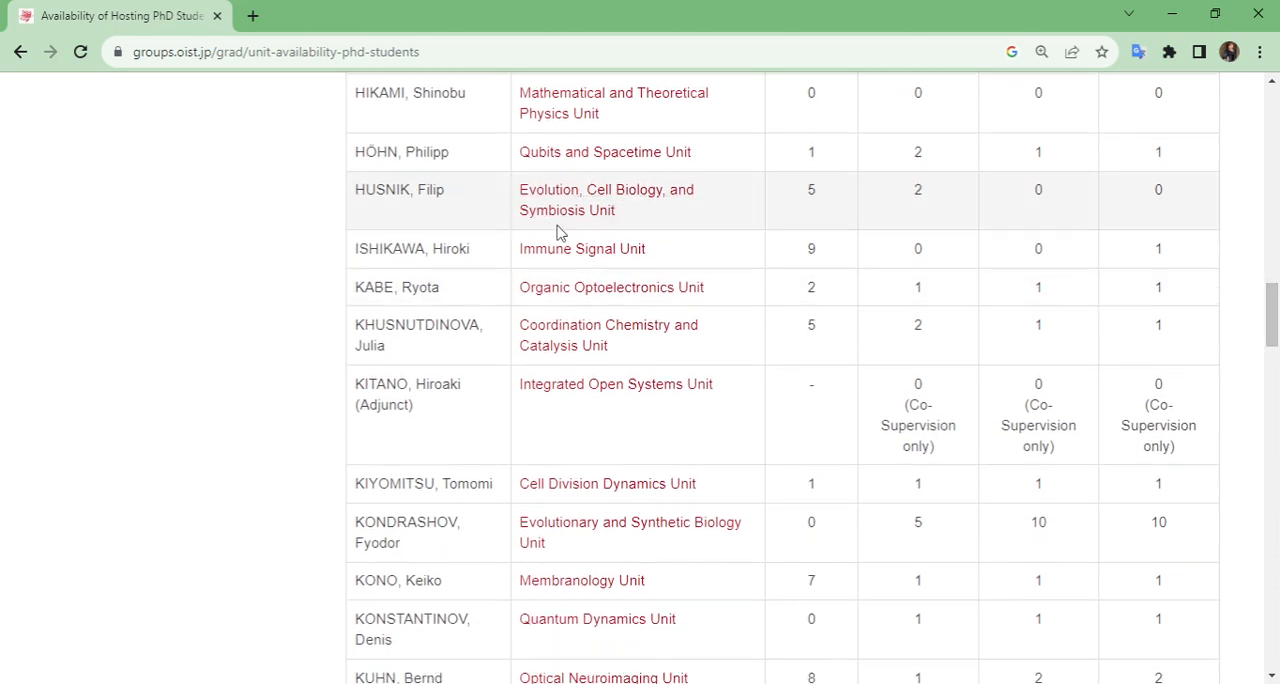
pyautogui.moveTo(816, 212)
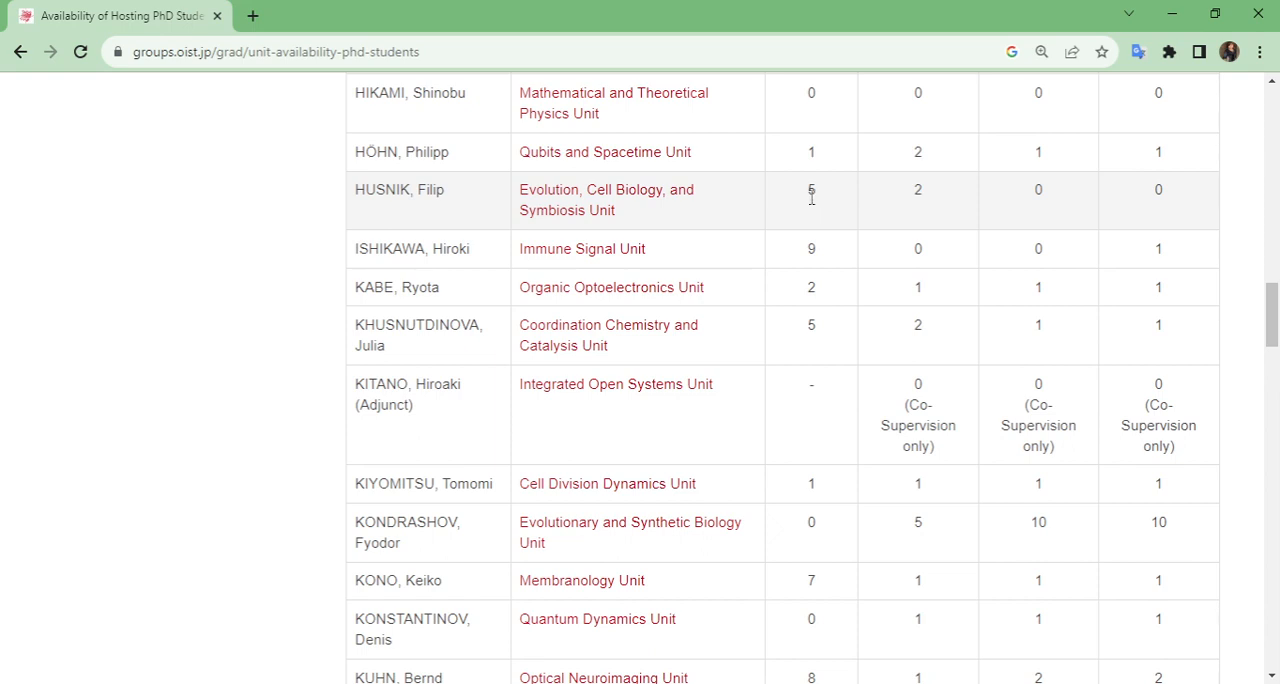
pyautogui.moveTo(872, 206)
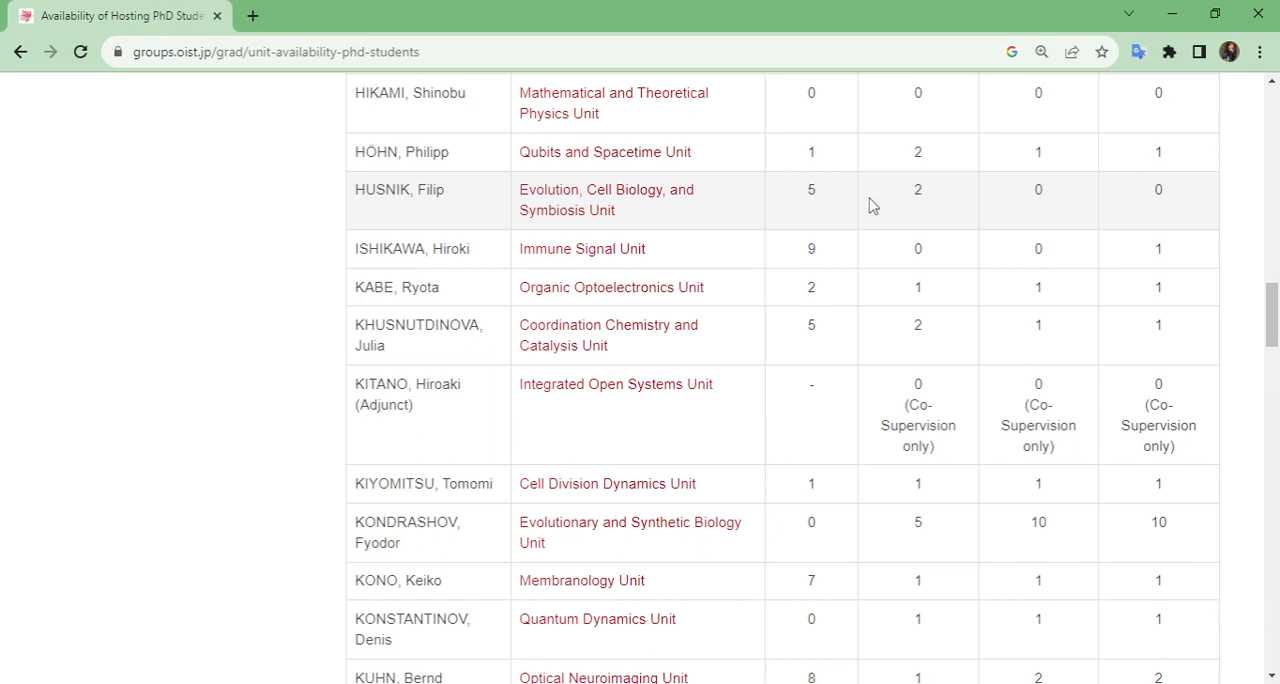
pyautogui.moveTo(916, 192)
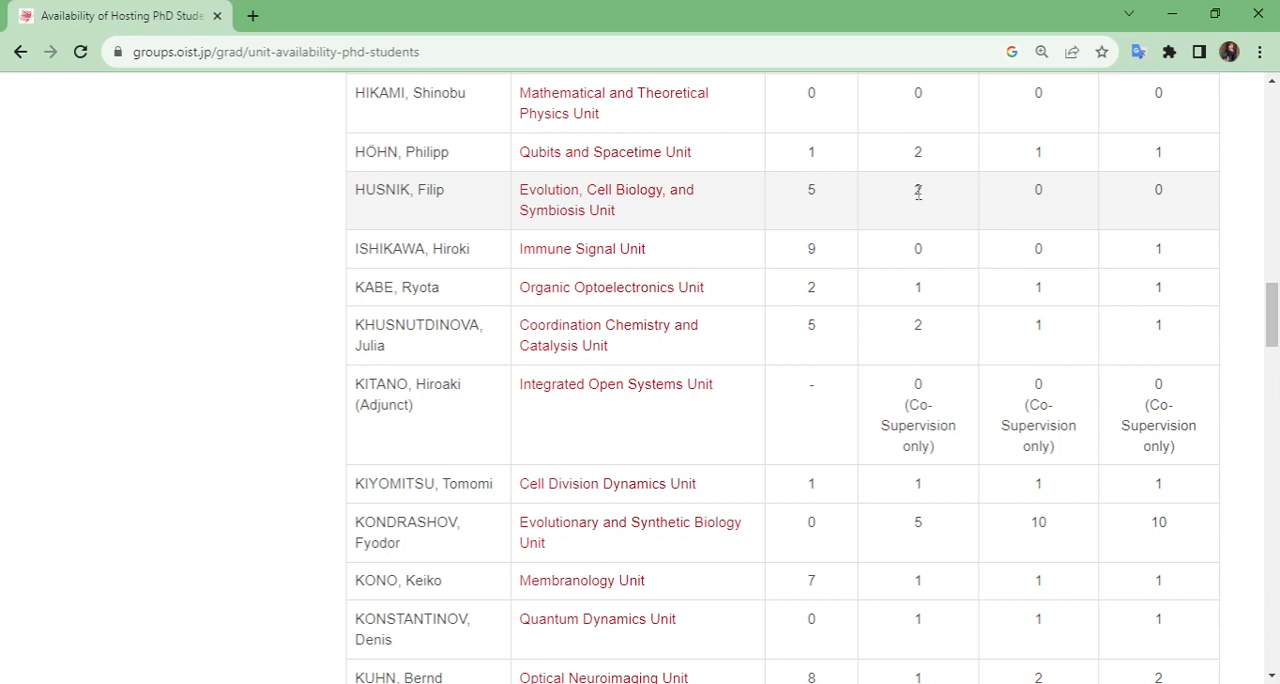
pyautogui.doubleClick(916, 190)
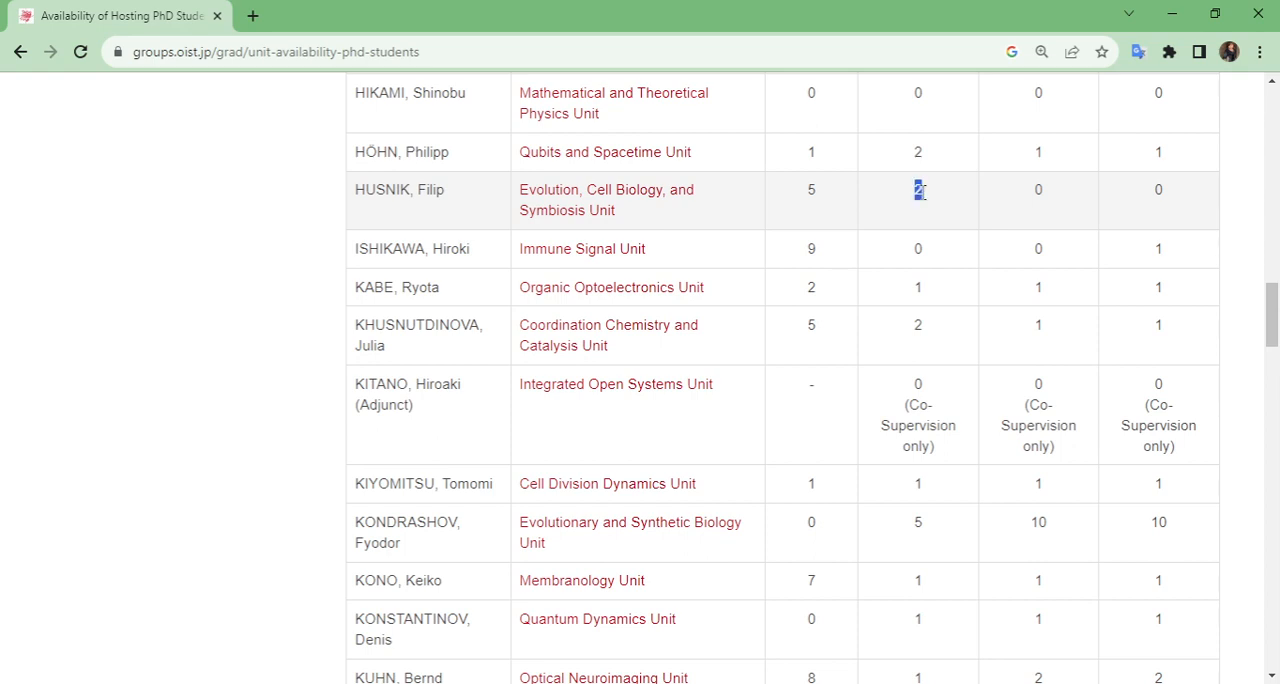
pyautogui.moveTo(1036, 202)
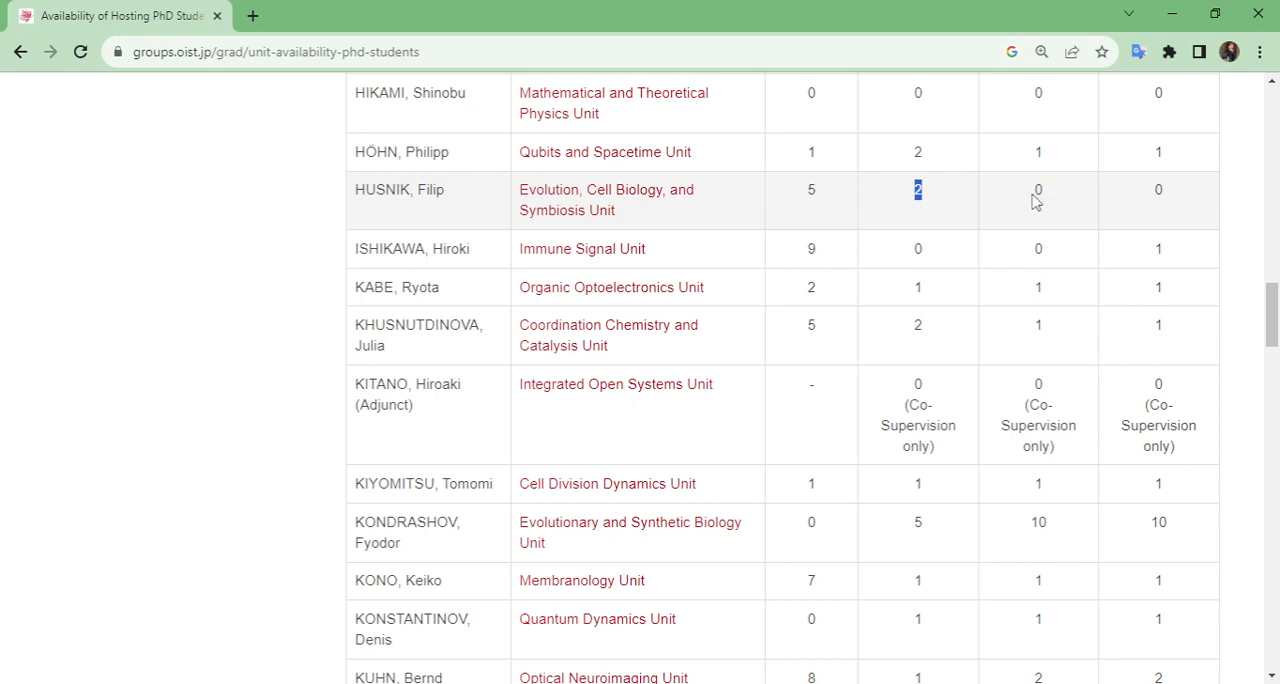
# Highlight the surname HUSNIK in the Evolution, Cell Biology, and Symbiosis Unit row.
pyautogui.scroll(3)
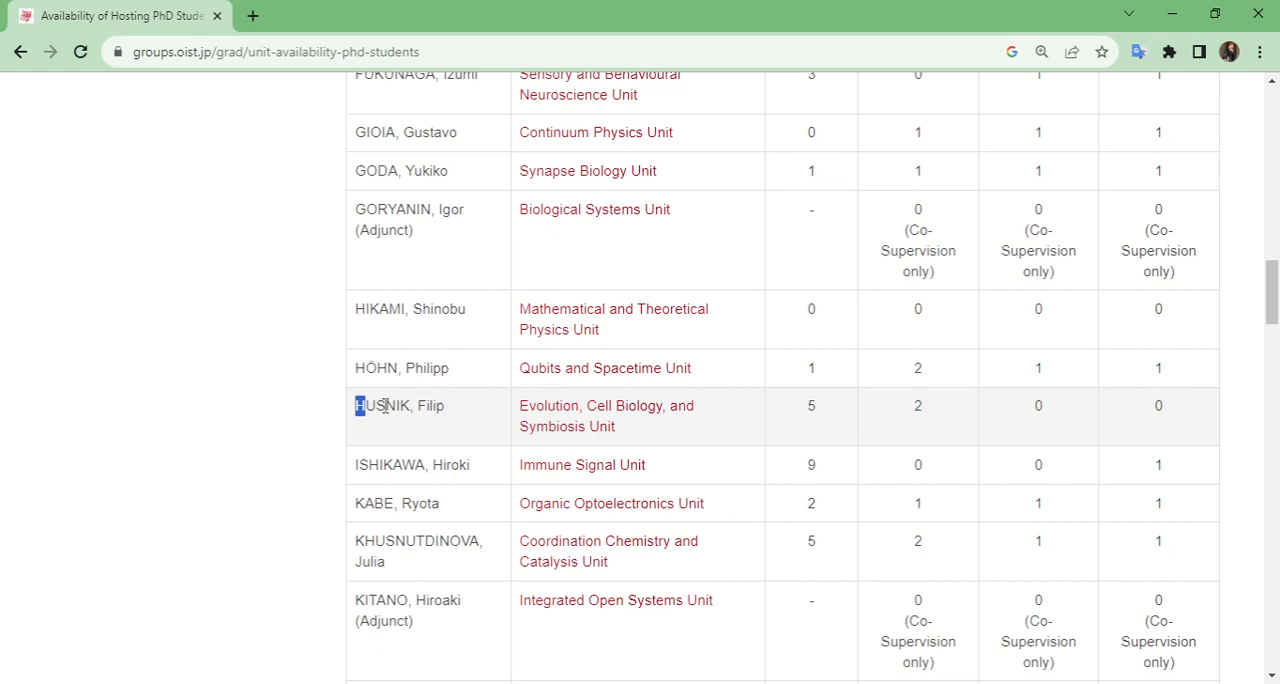
pyautogui.doubleClick(400, 404)
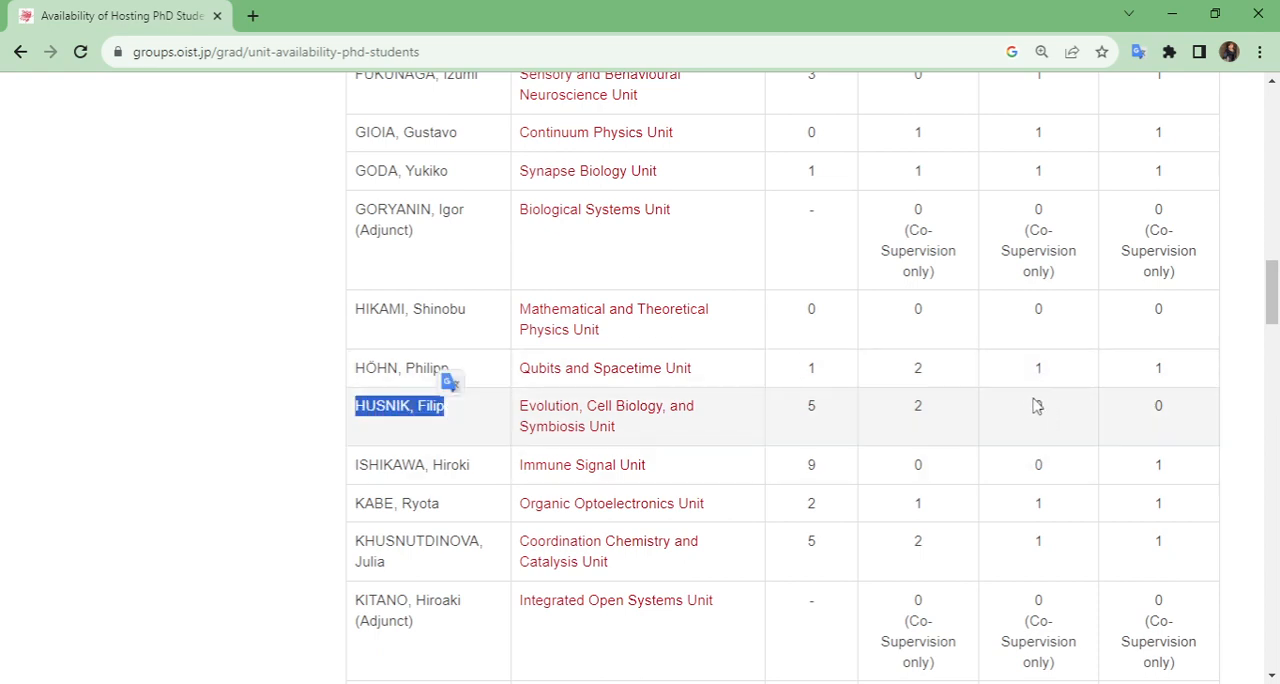
pyautogui.moveTo(1062, 416)
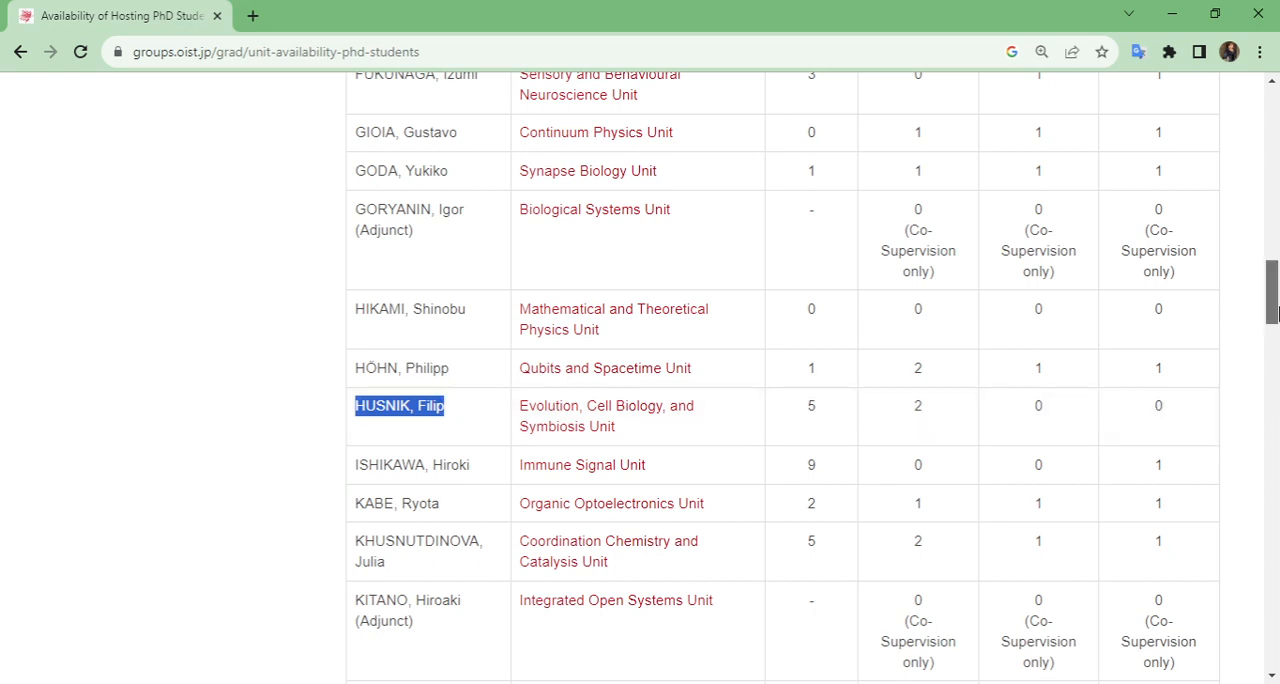
# Scroll the table from Cell Division Dynamics down to the Developmental Neurobiology Unit row.
pyautogui.scroll(-3)
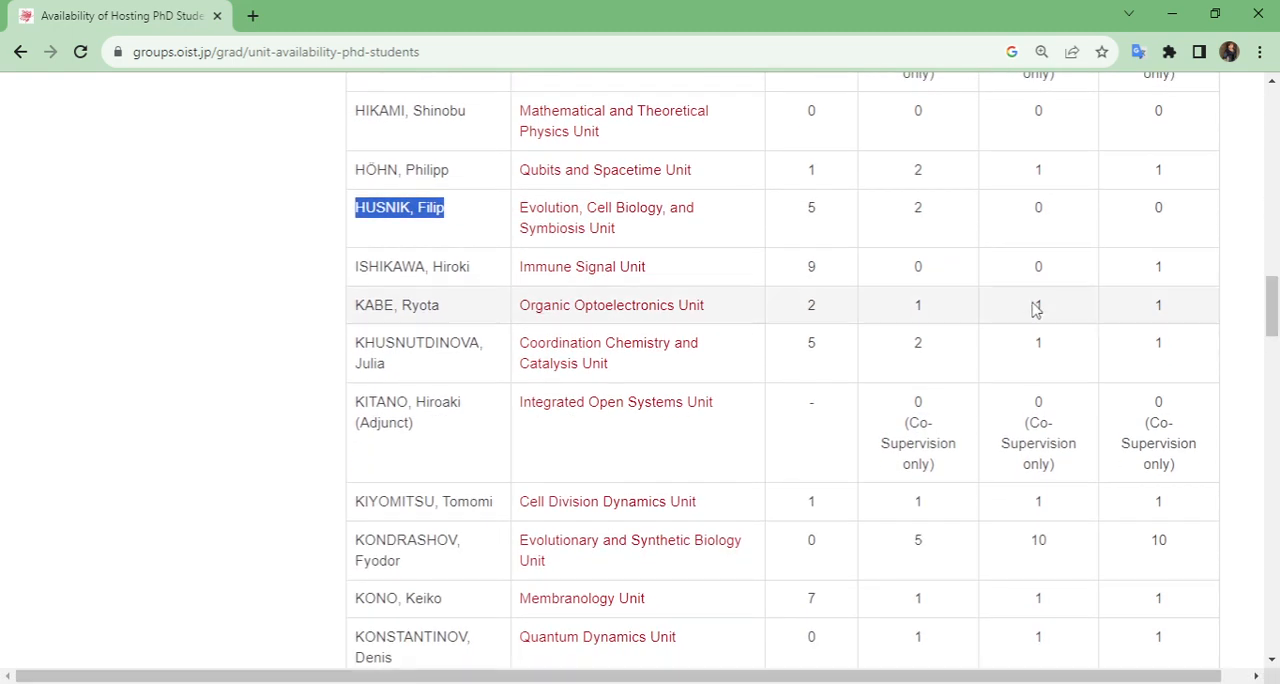
pyautogui.moveTo(1048, 348)
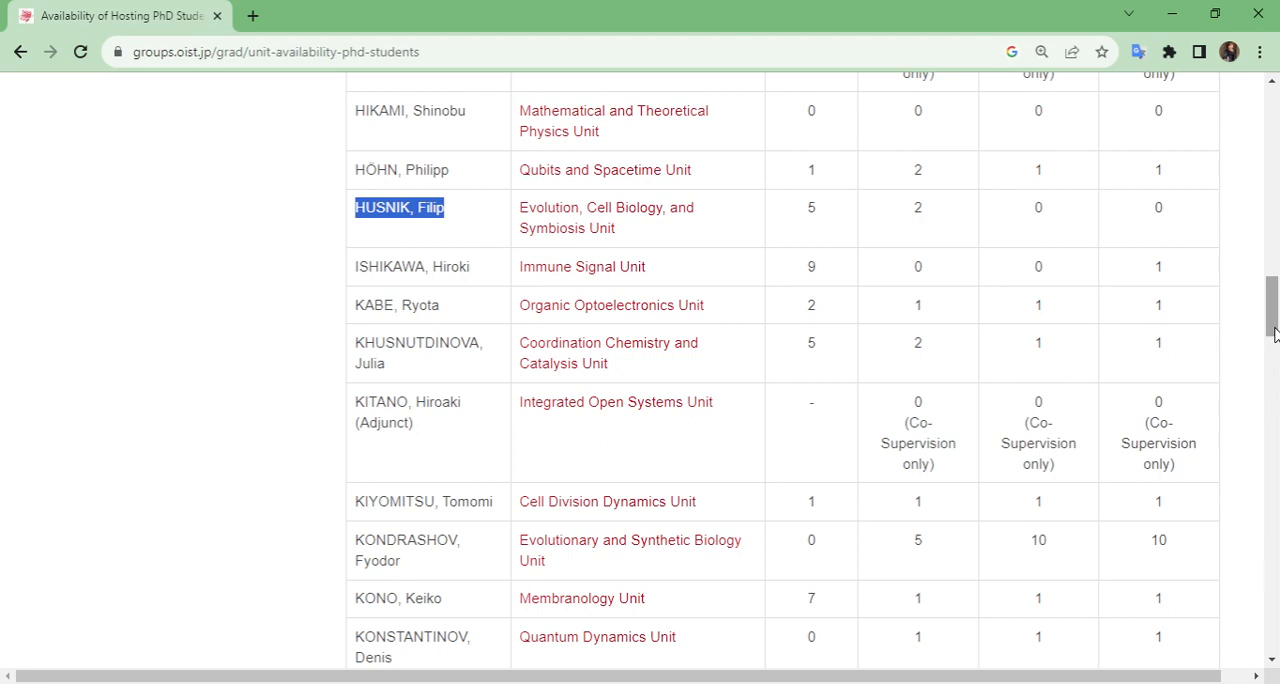
pyautogui.moveTo(1168, 344)
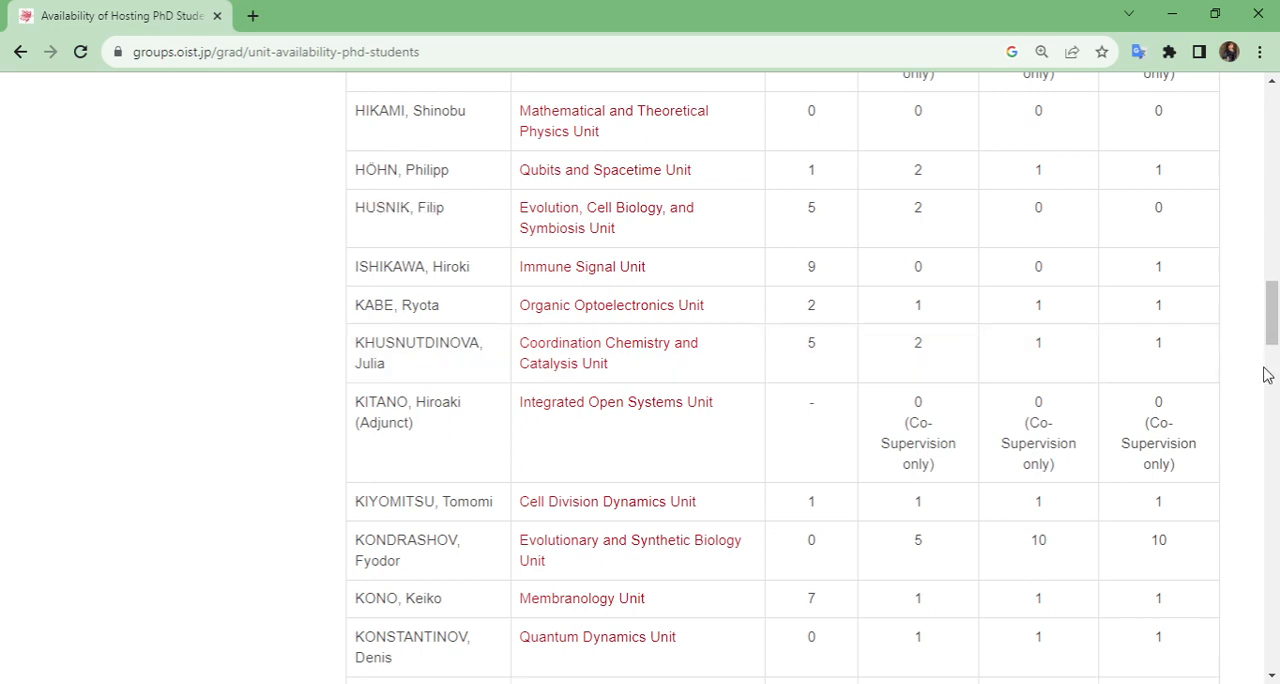
pyautogui.scroll(-3)
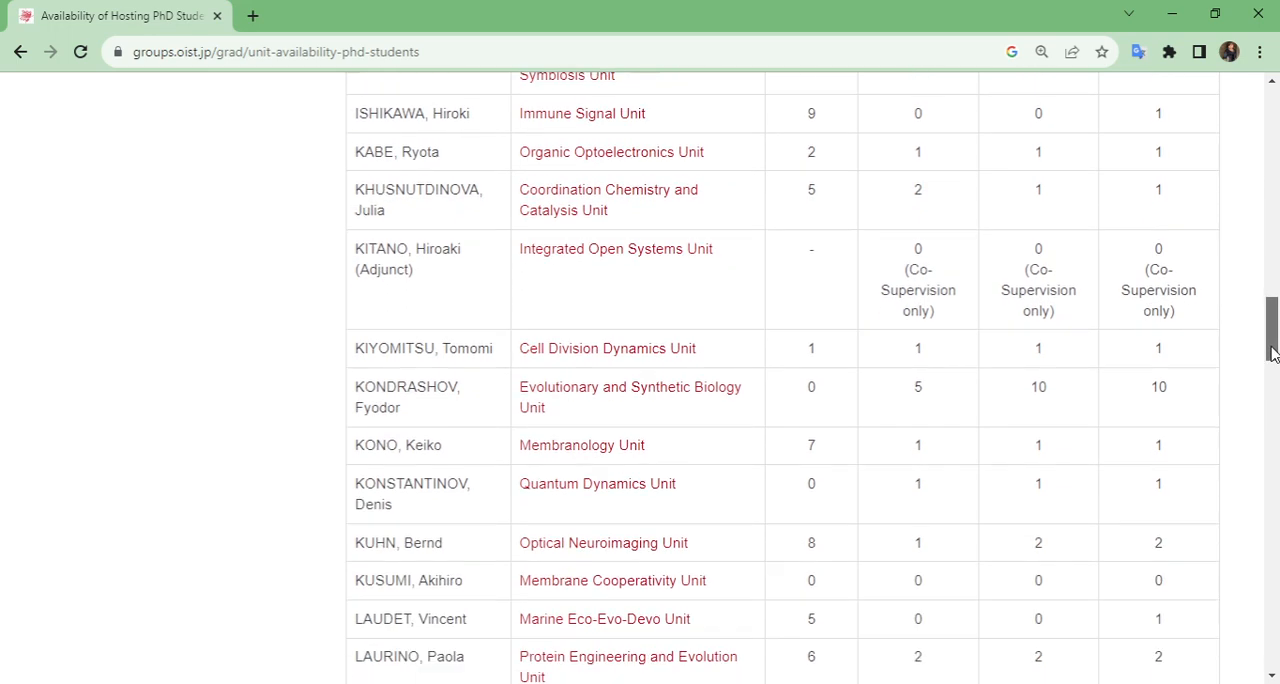
pyautogui.scroll(-3)
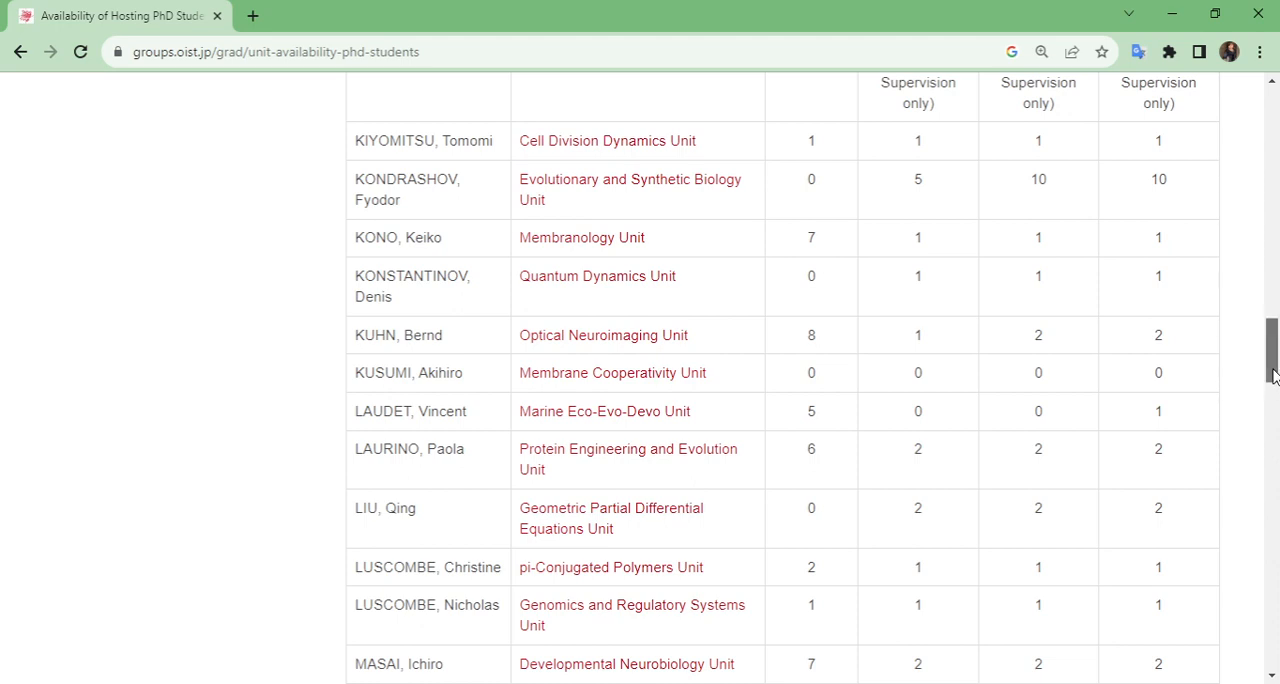
# Highlight the 6 and then the last 2 in the Protein Engineering and Evolution Unit row.
pyautogui.scroll(-3)
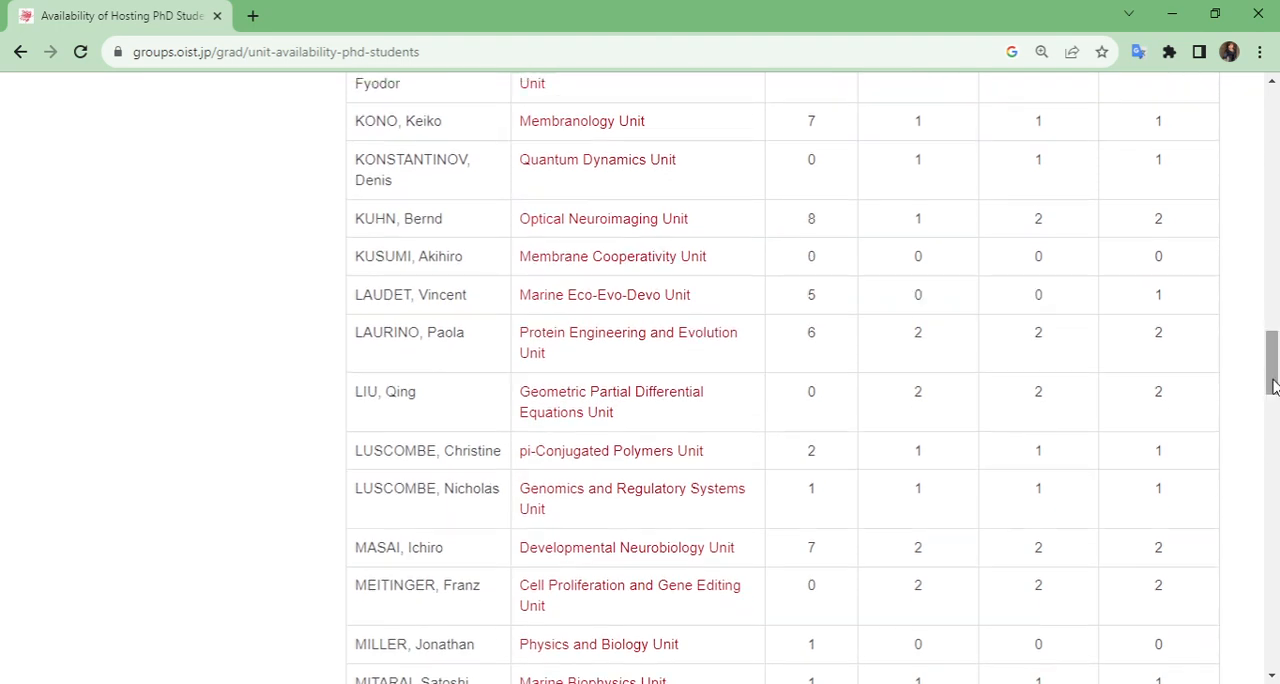
pyautogui.moveTo(1158, 338)
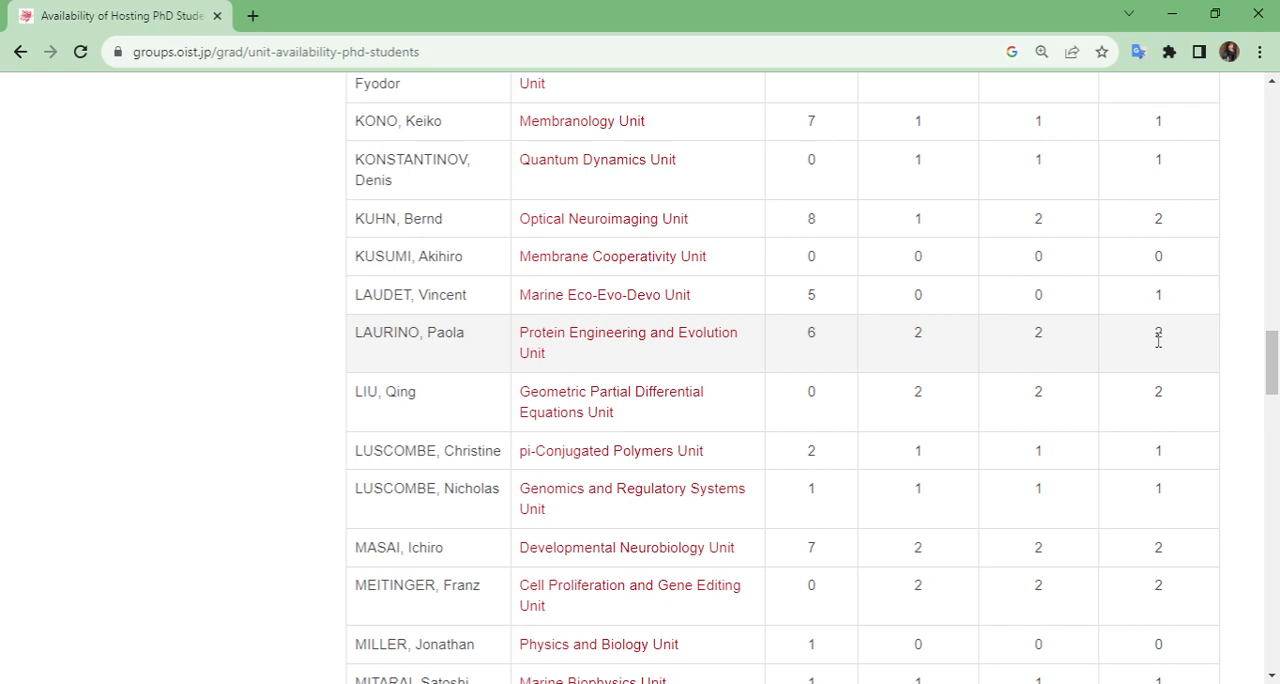
pyautogui.moveTo(480, 344)
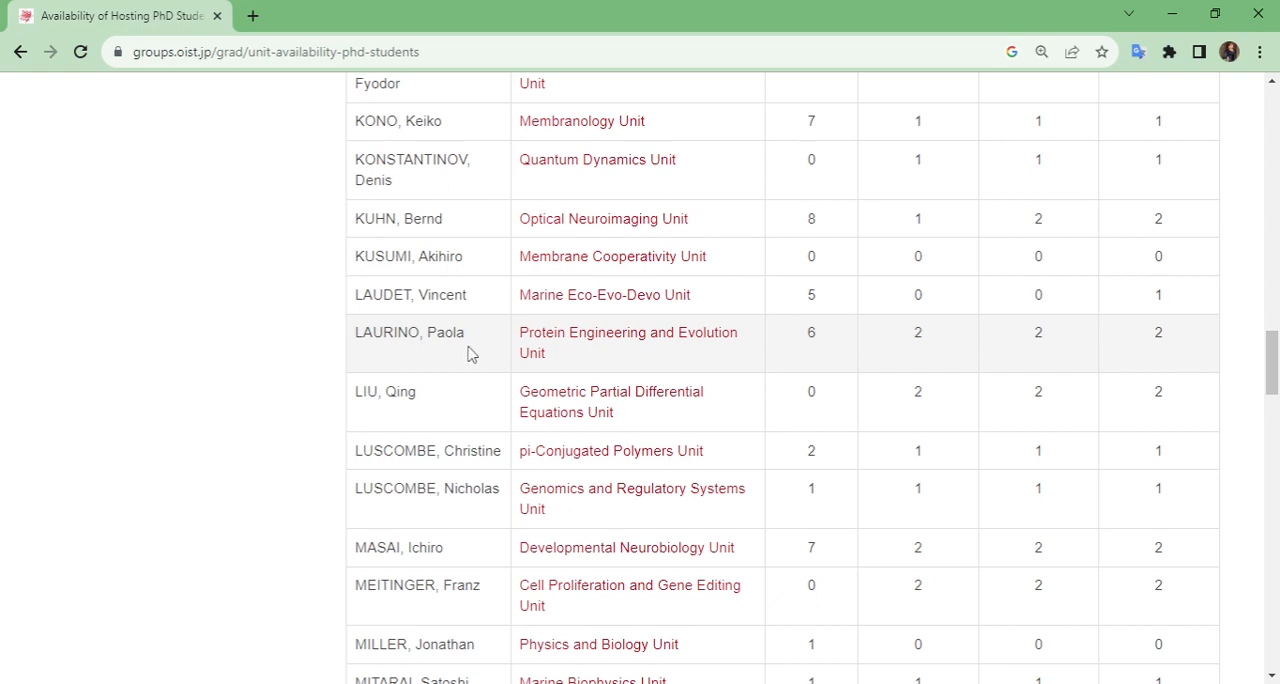
pyautogui.moveTo(372, 358)
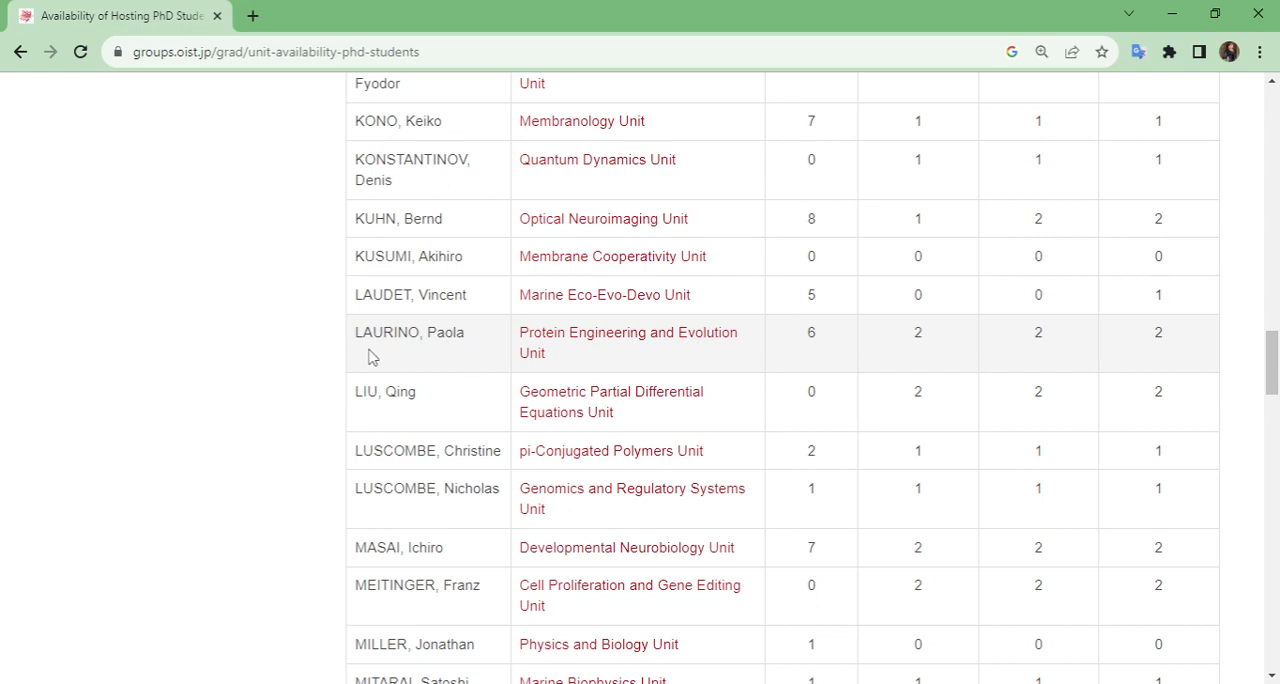
pyautogui.moveTo(540, 362)
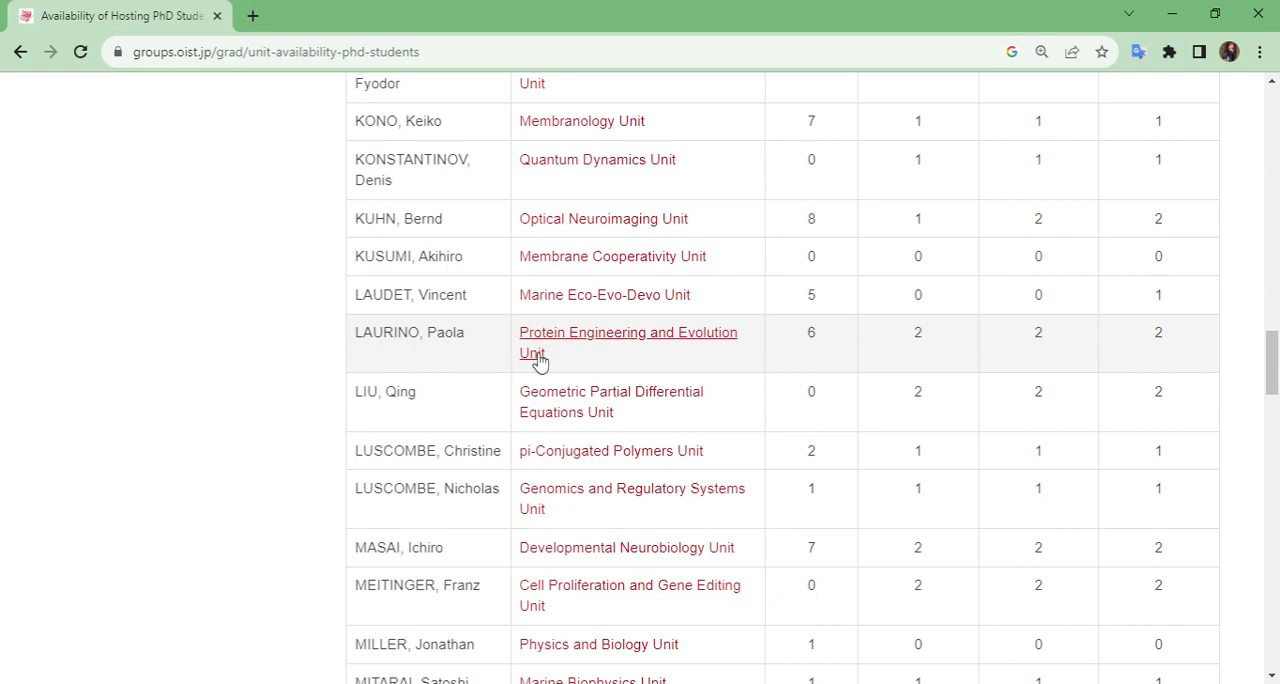
pyautogui.moveTo(600, 392)
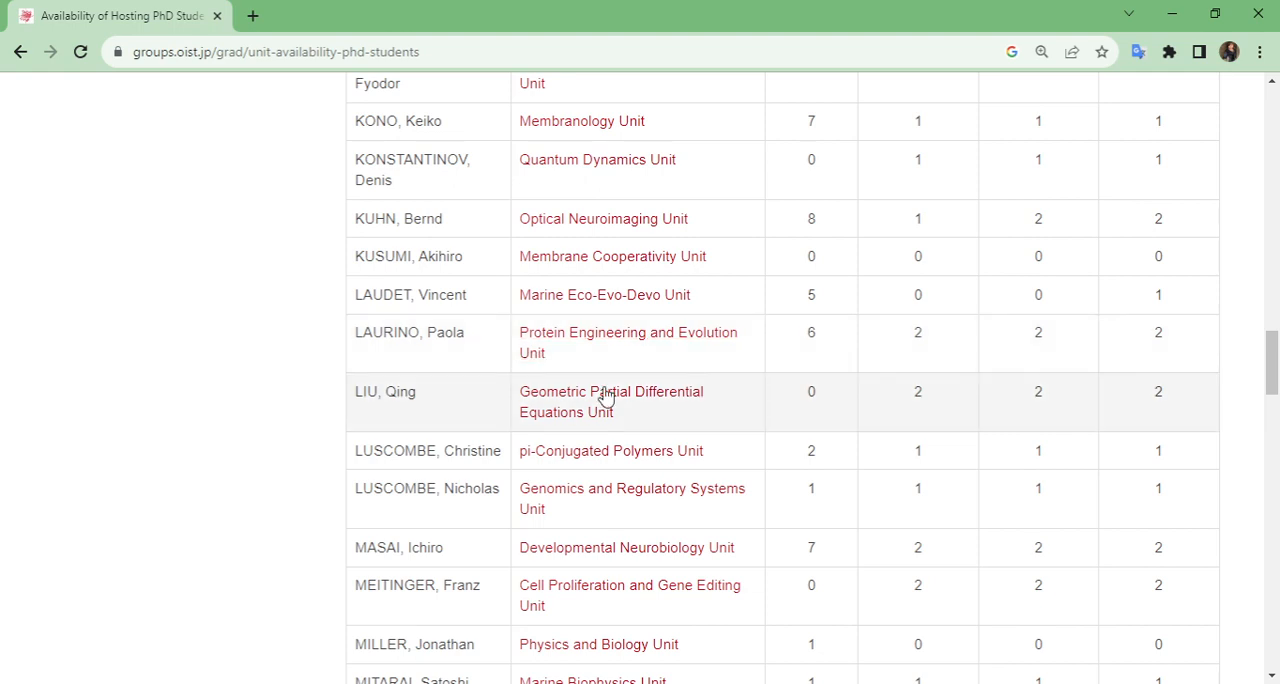
pyautogui.moveTo(540, 378)
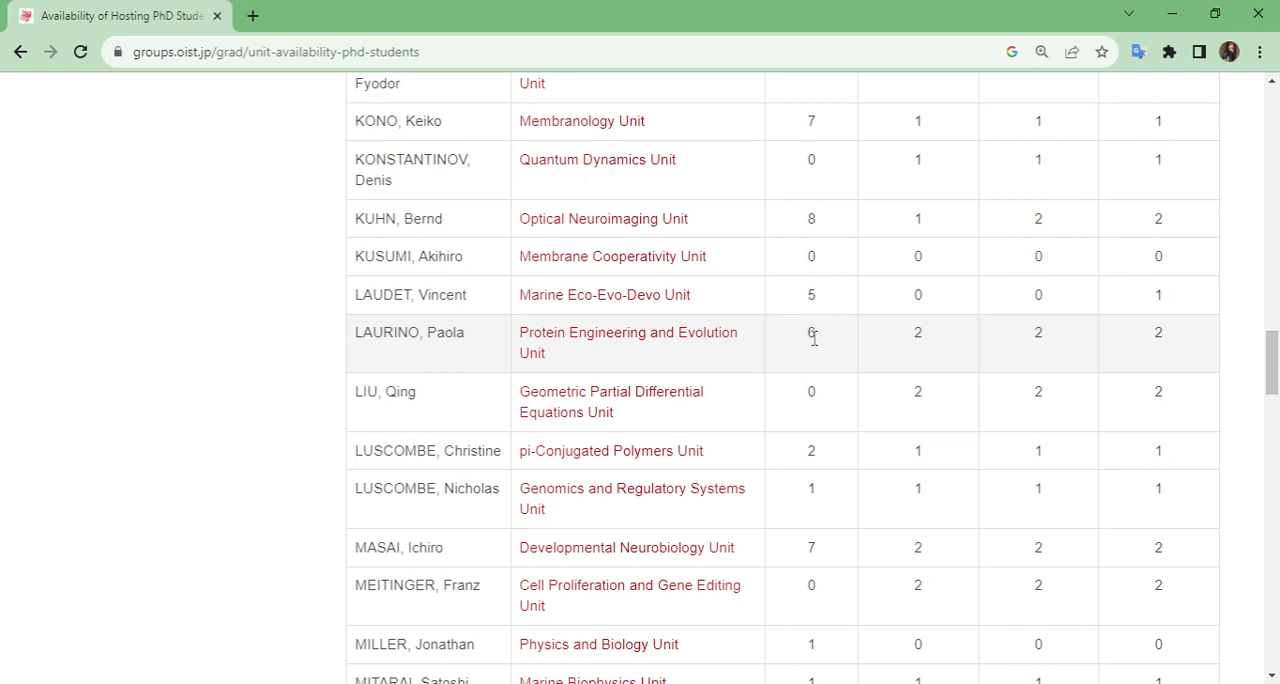
pyautogui.doubleClick(812, 332)
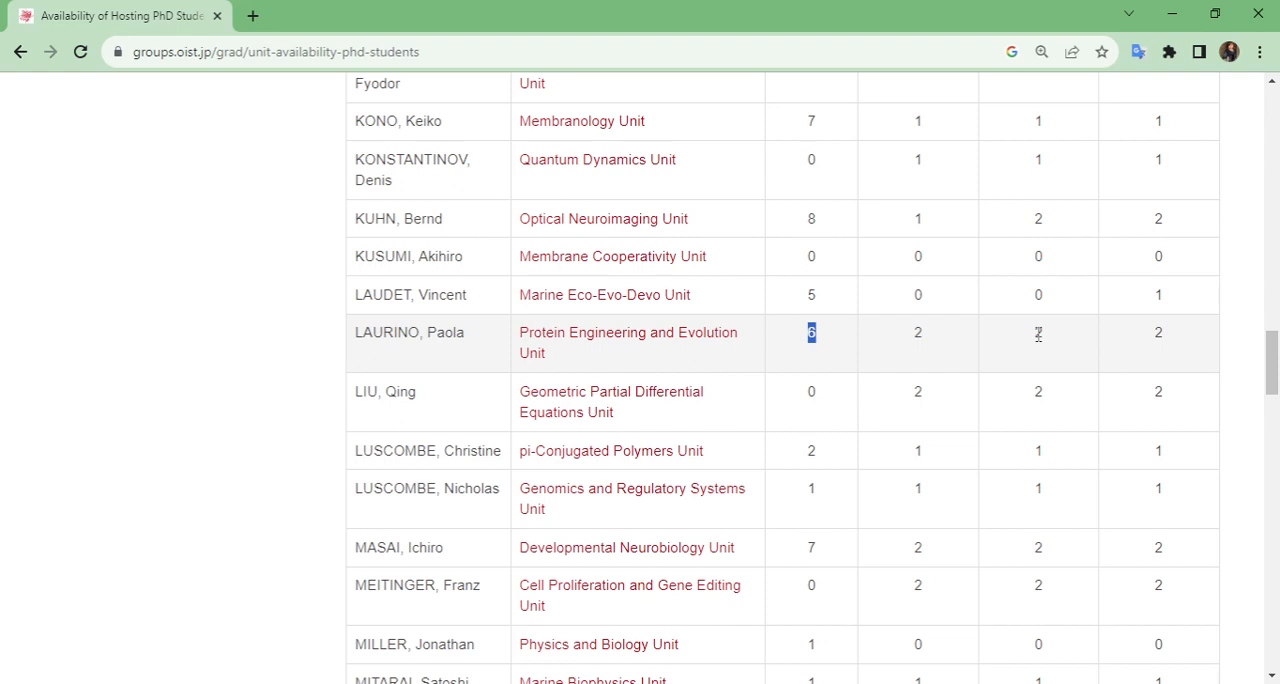
pyautogui.click(1038, 332)
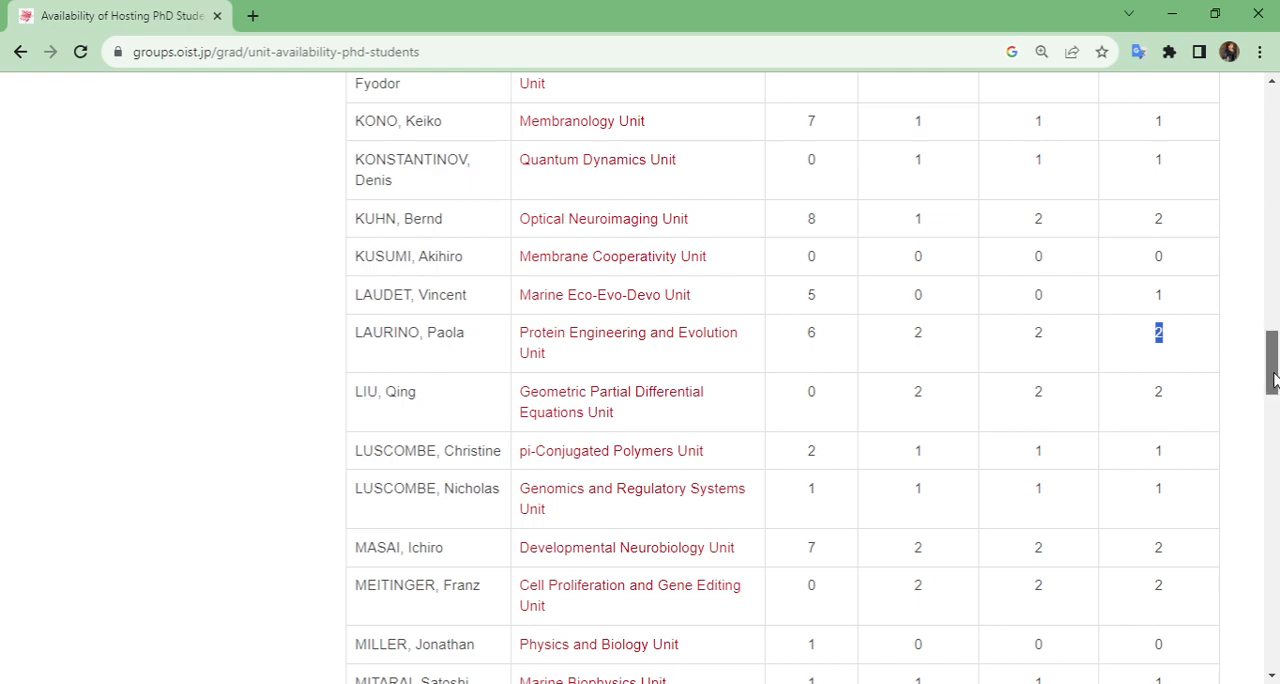
# Scroll down to the adjunct Algorithms for Eco And Evo Genomics Unit row marked Co-Supervision only.
pyautogui.scroll(-3)
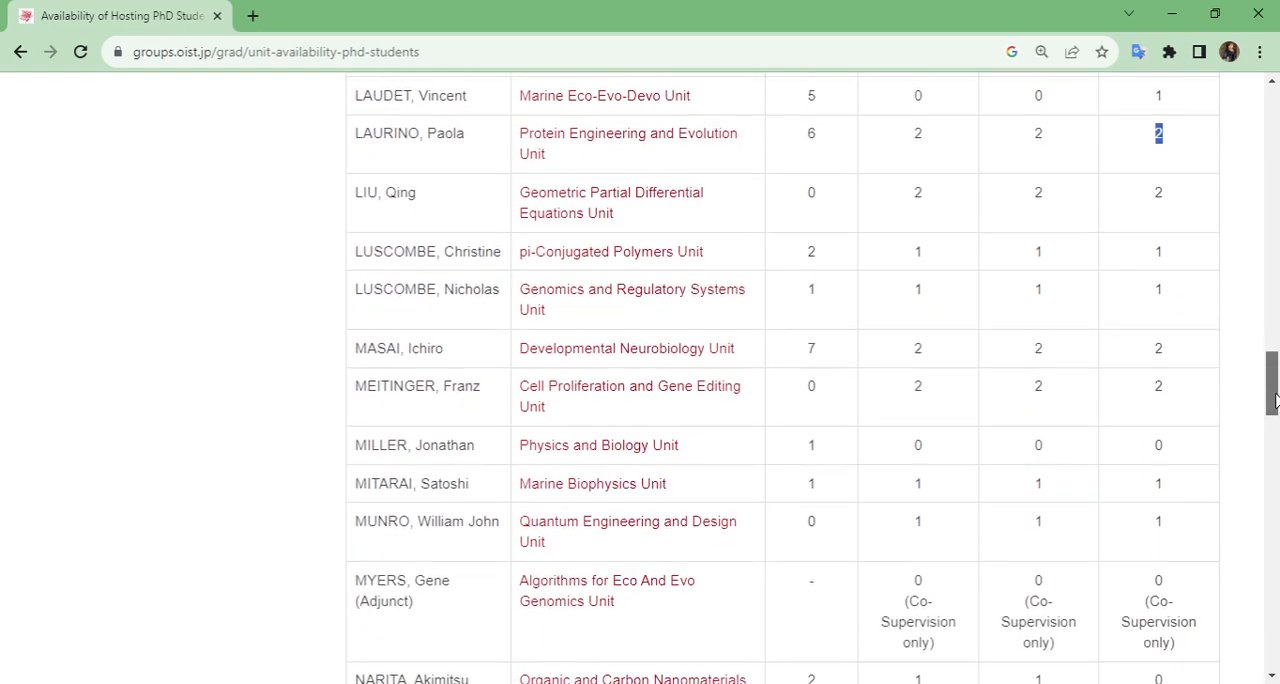
pyautogui.scroll(-3)
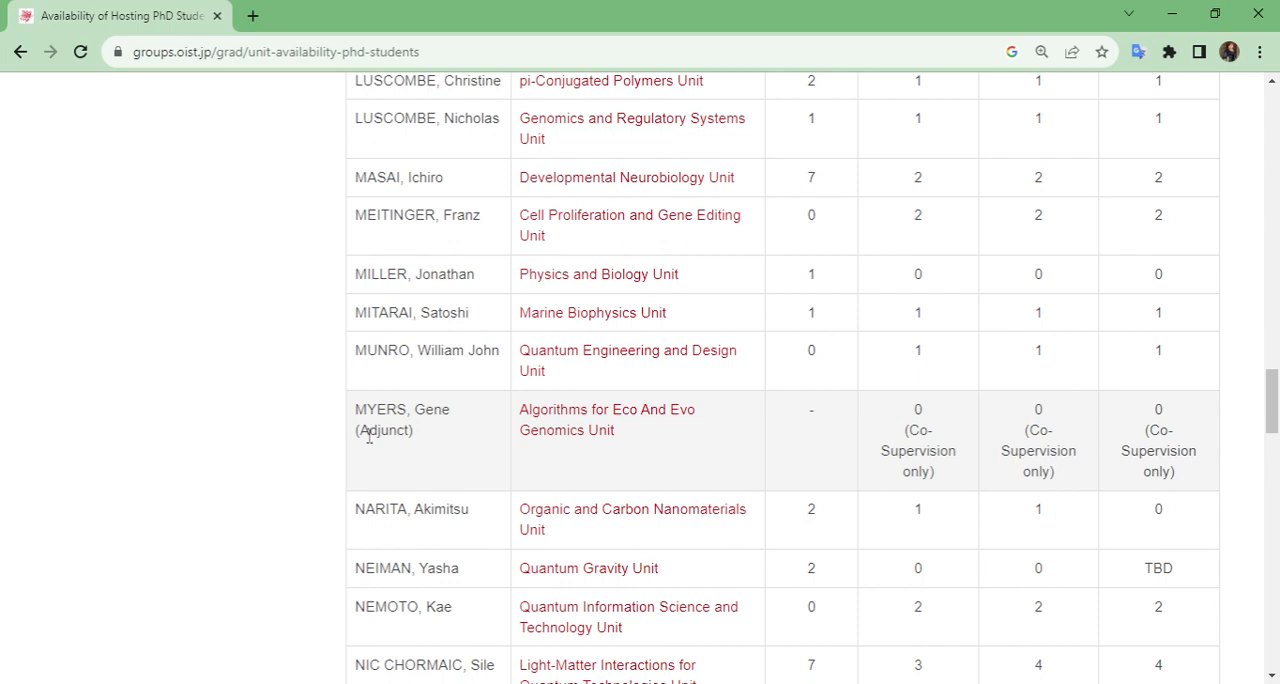
pyautogui.moveTo(368, 436)
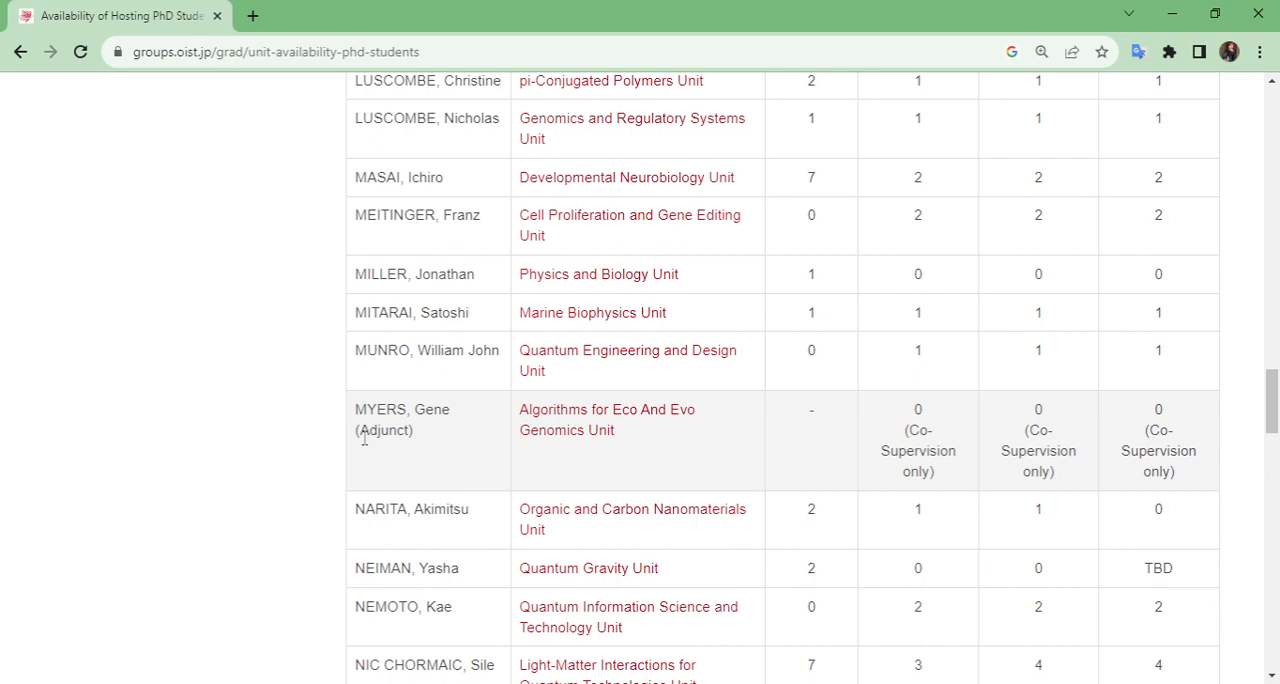
pyautogui.moveTo(816, 440)
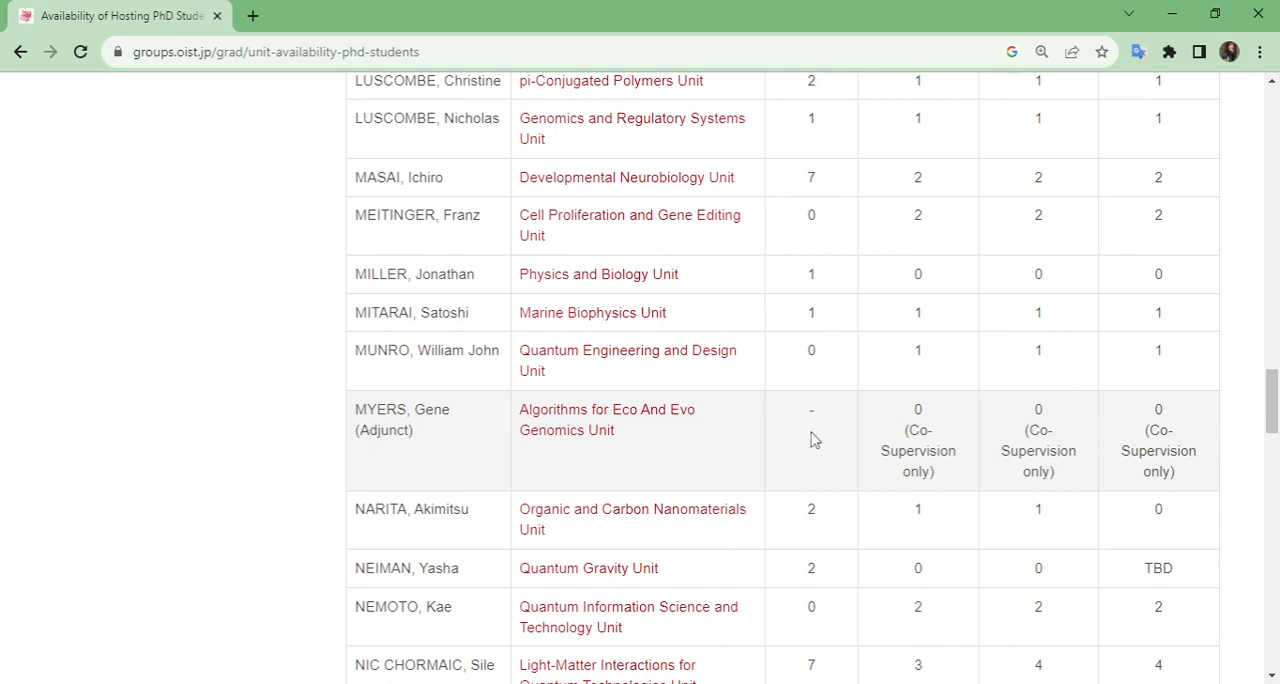
pyautogui.moveTo(840, 486)
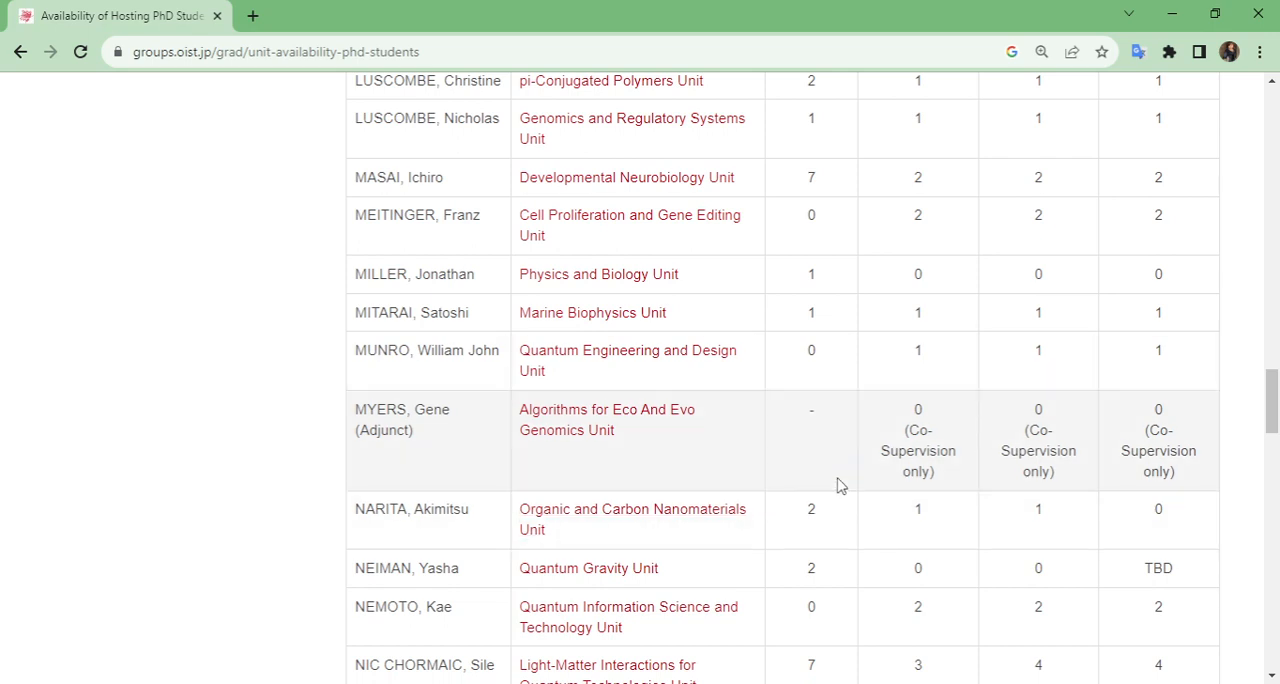
pyautogui.moveTo(456, 444)
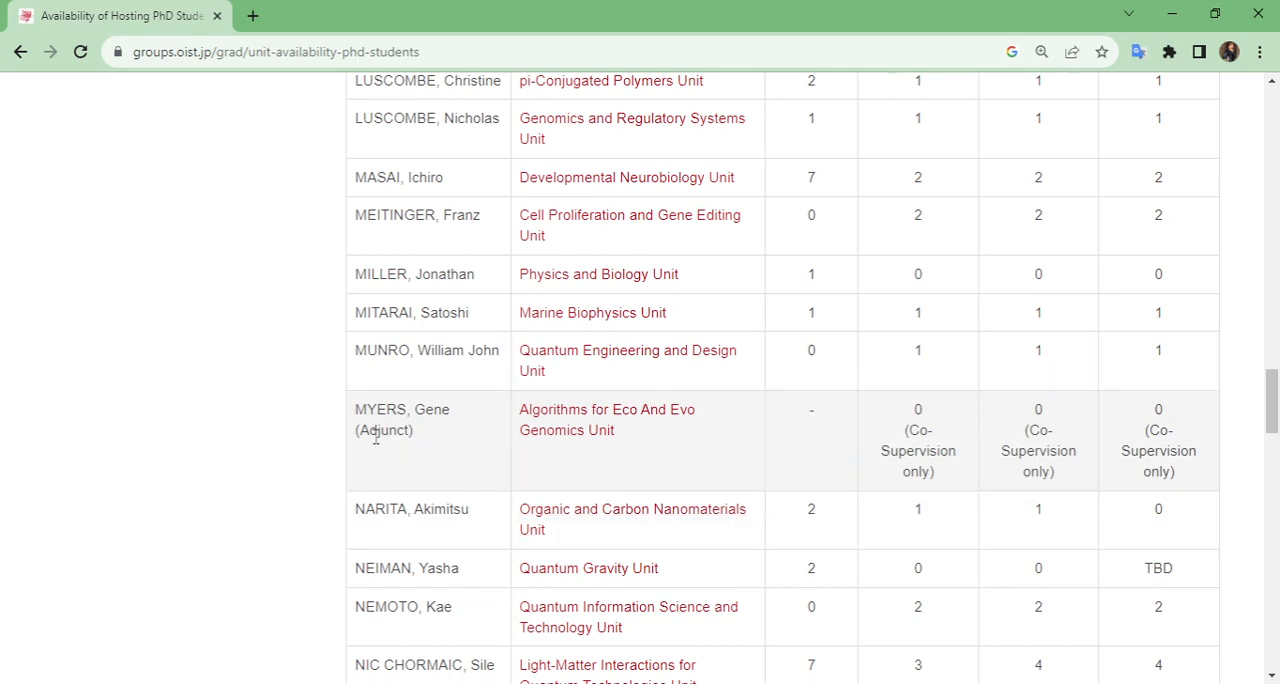
pyautogui.moveTo(924, 476)
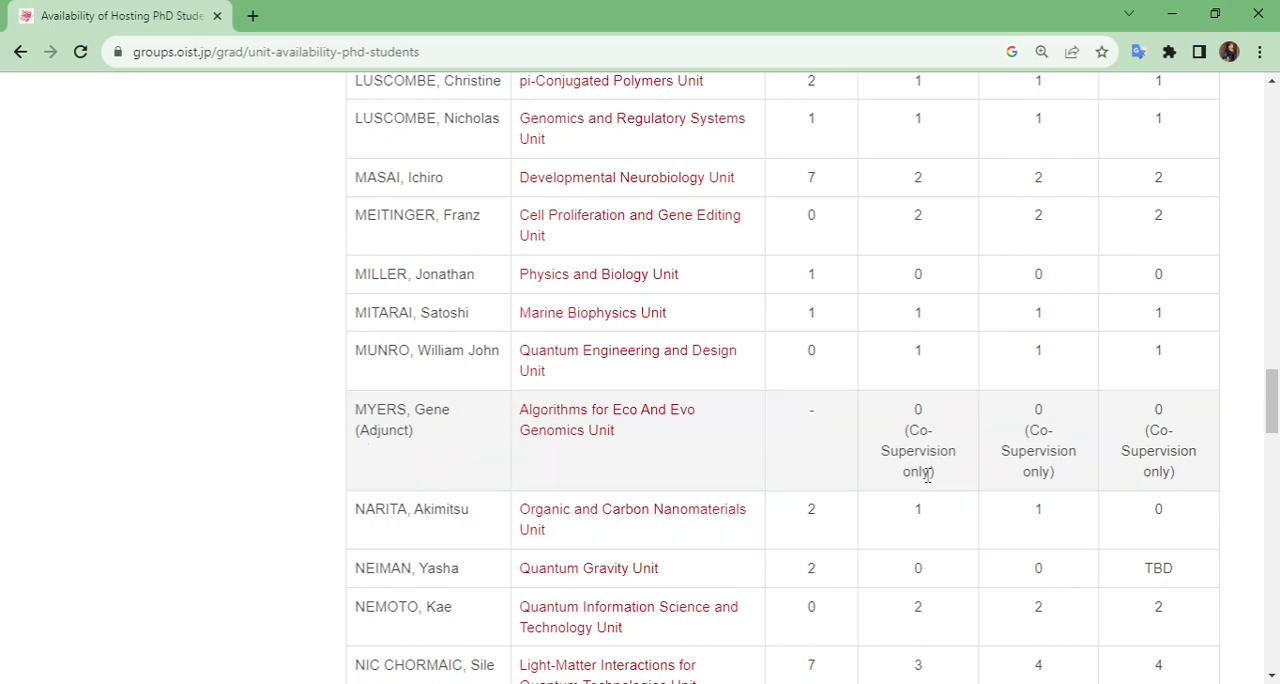
pyautogui.moveTo(940, 472)
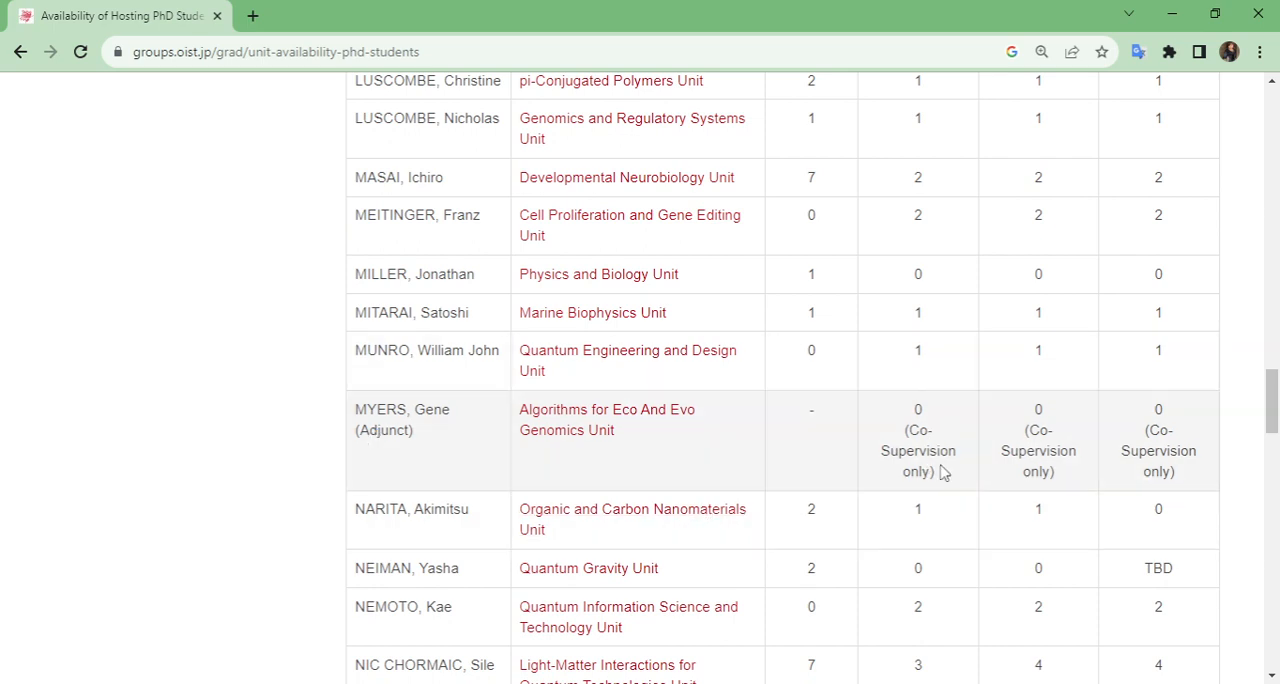
pyautogui.moveTo(1064, 472)
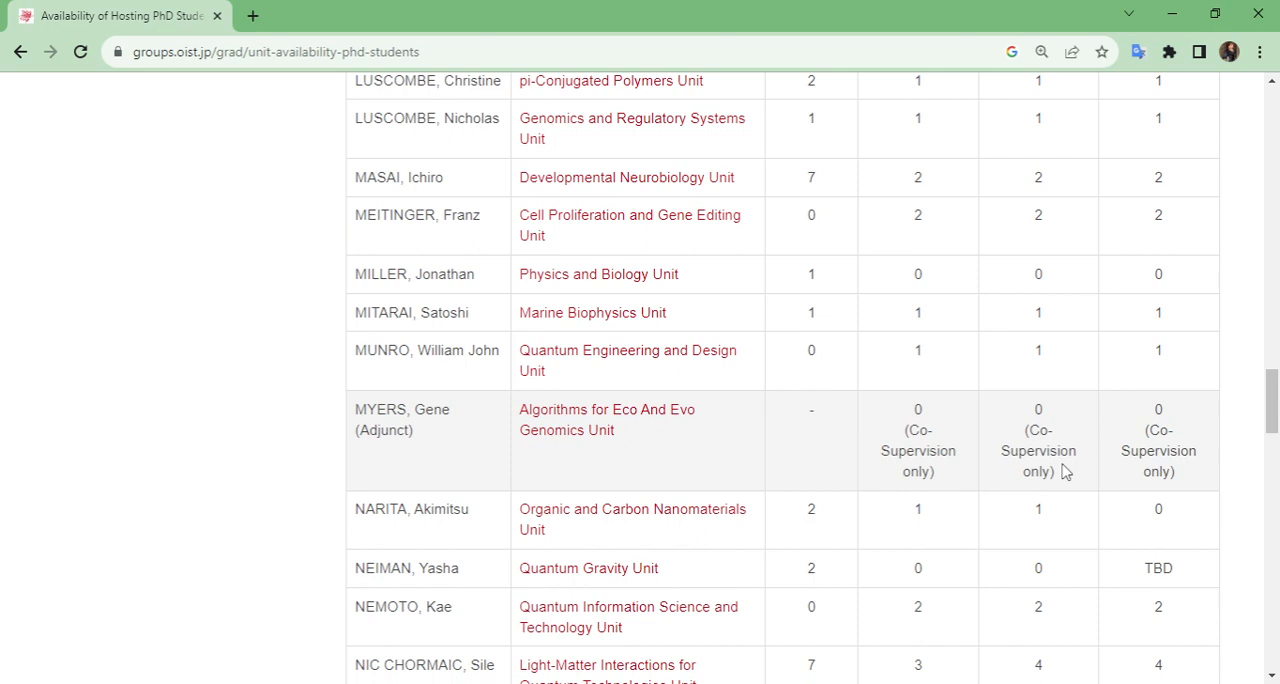
pyautogui.moveTo(416, 442)
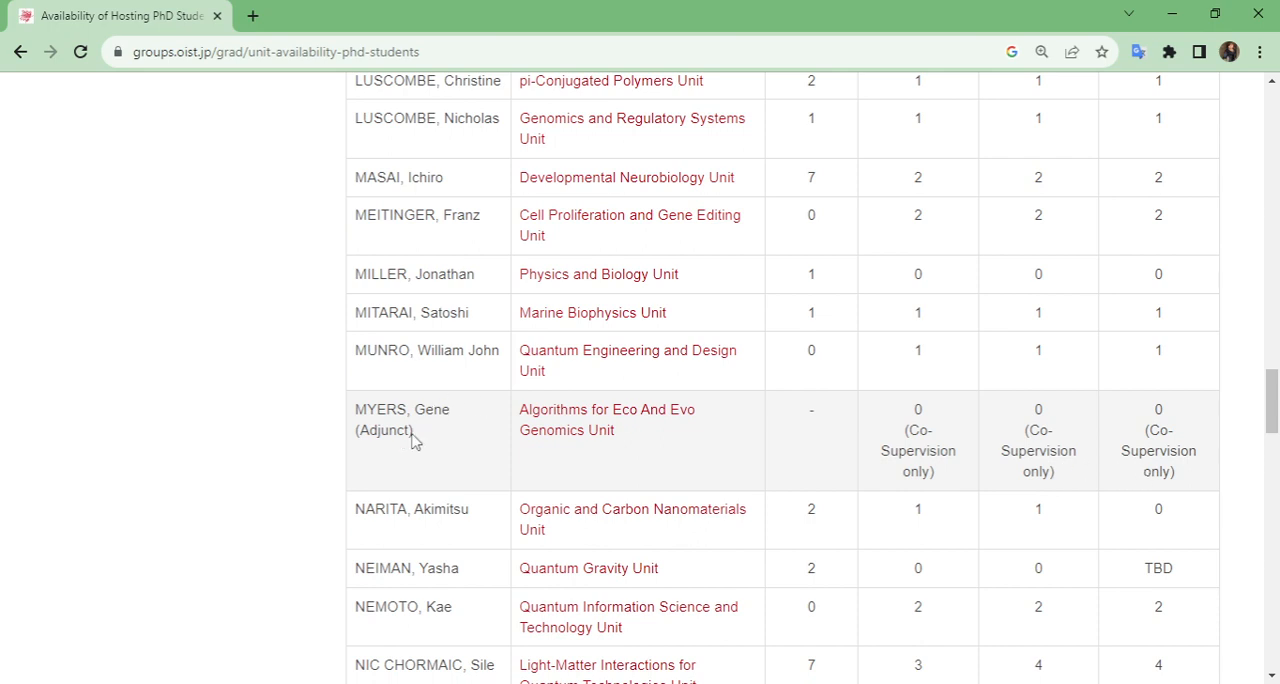
pyautogui.moveTo(412, 442)
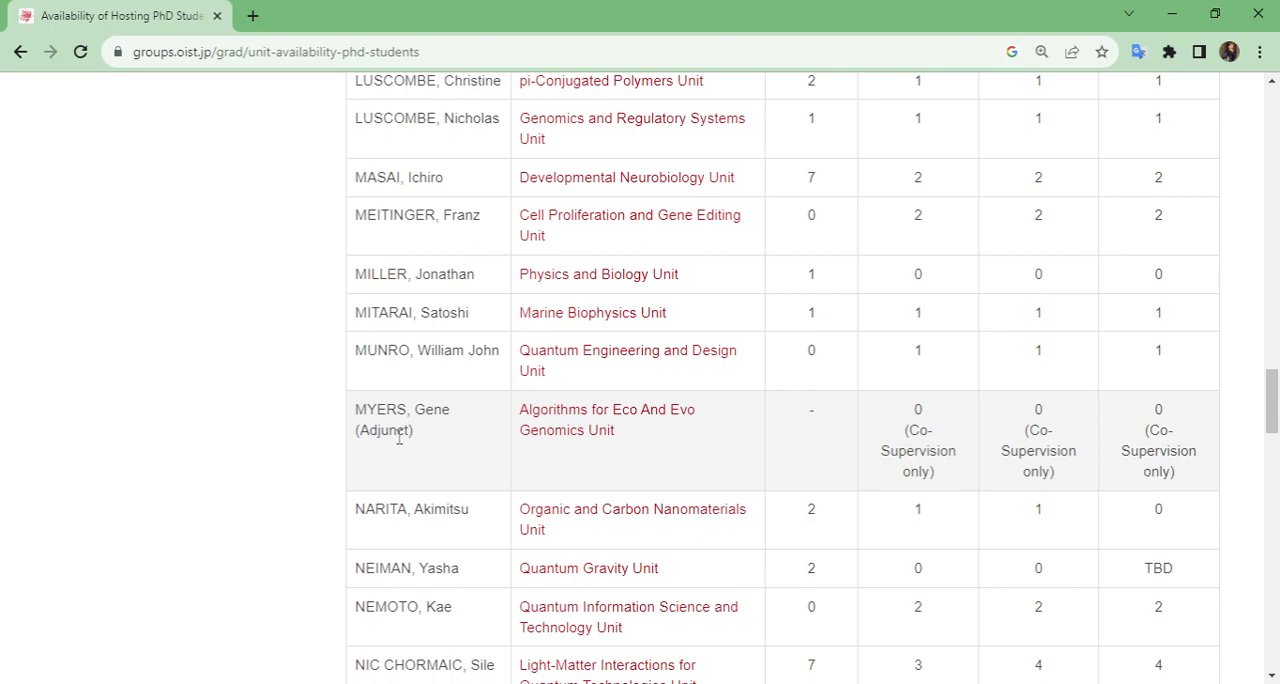
pyautogui.moveTo(1050, 470)
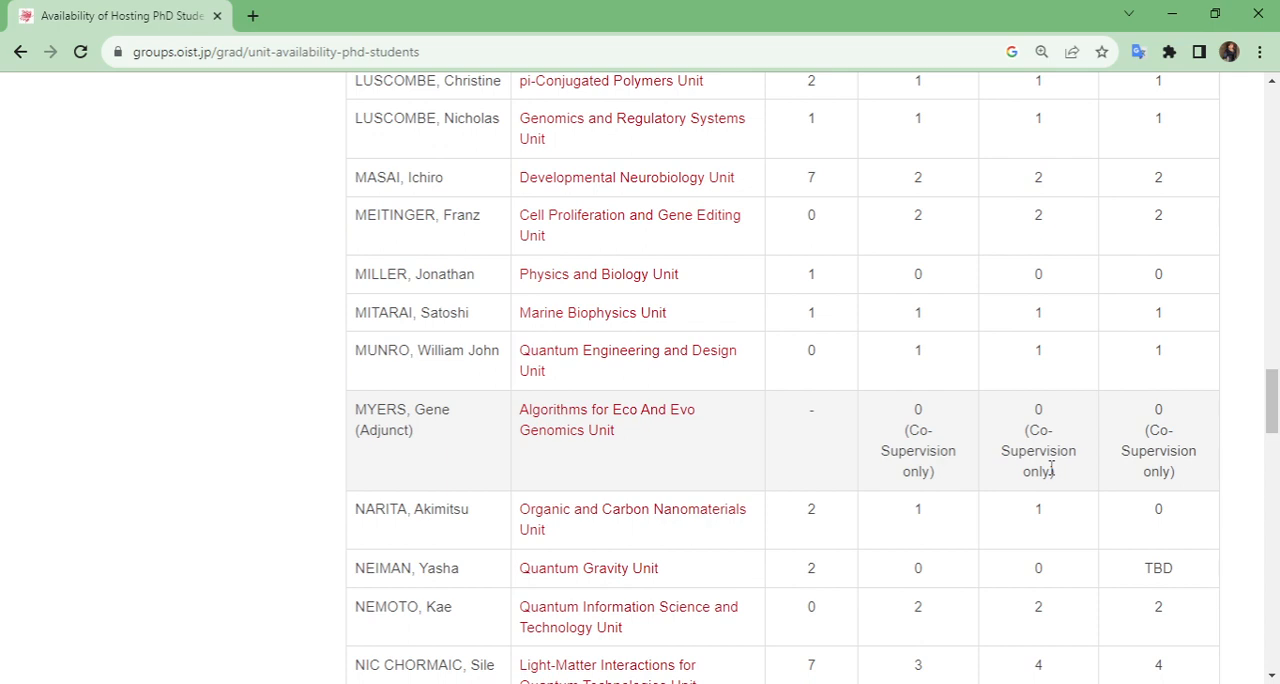
# Move down to the Light-Matter Interactions for Quantum Technologies Unit row and highlight its last-column 4.
pyautogui.scroll(-3)
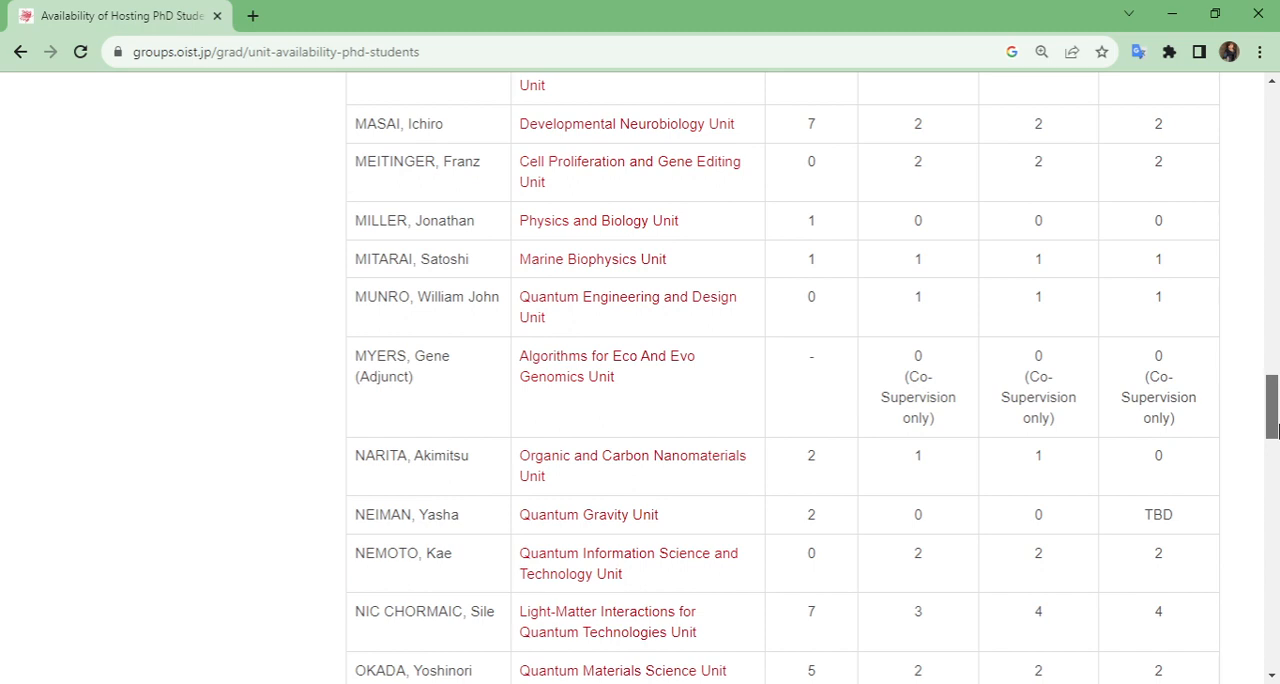
pyautogui.scroll(-3)
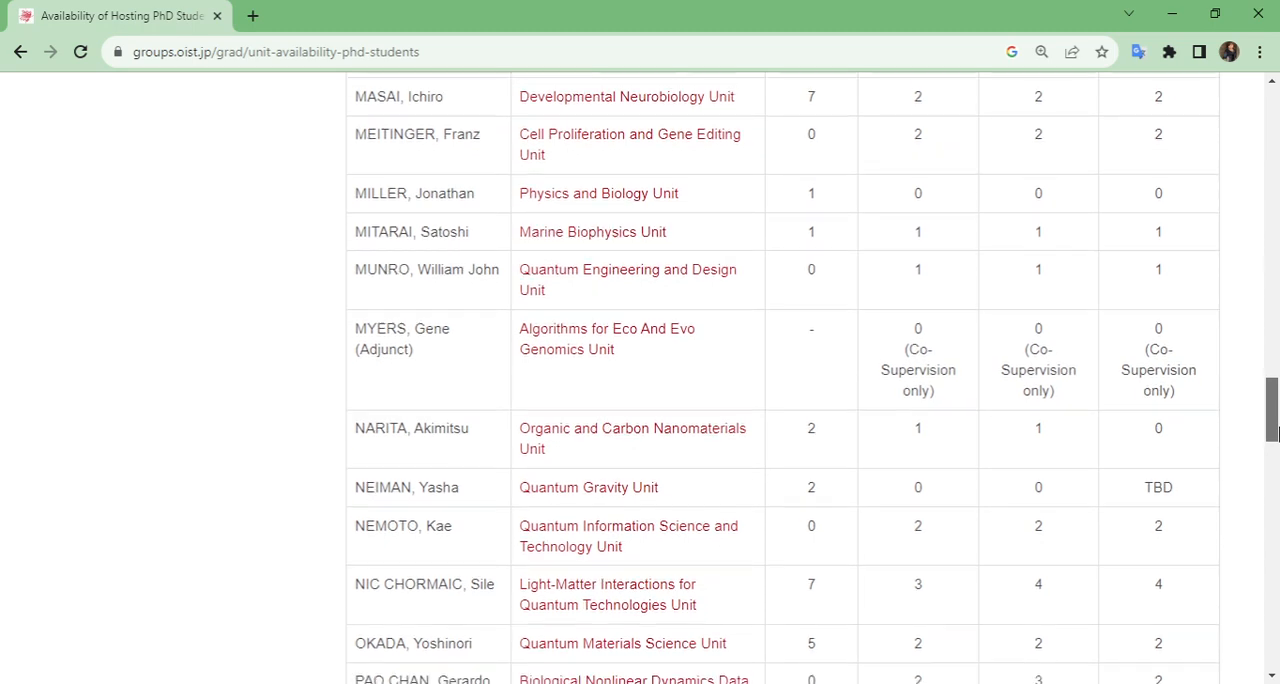
pyautogui.scroll(-3)
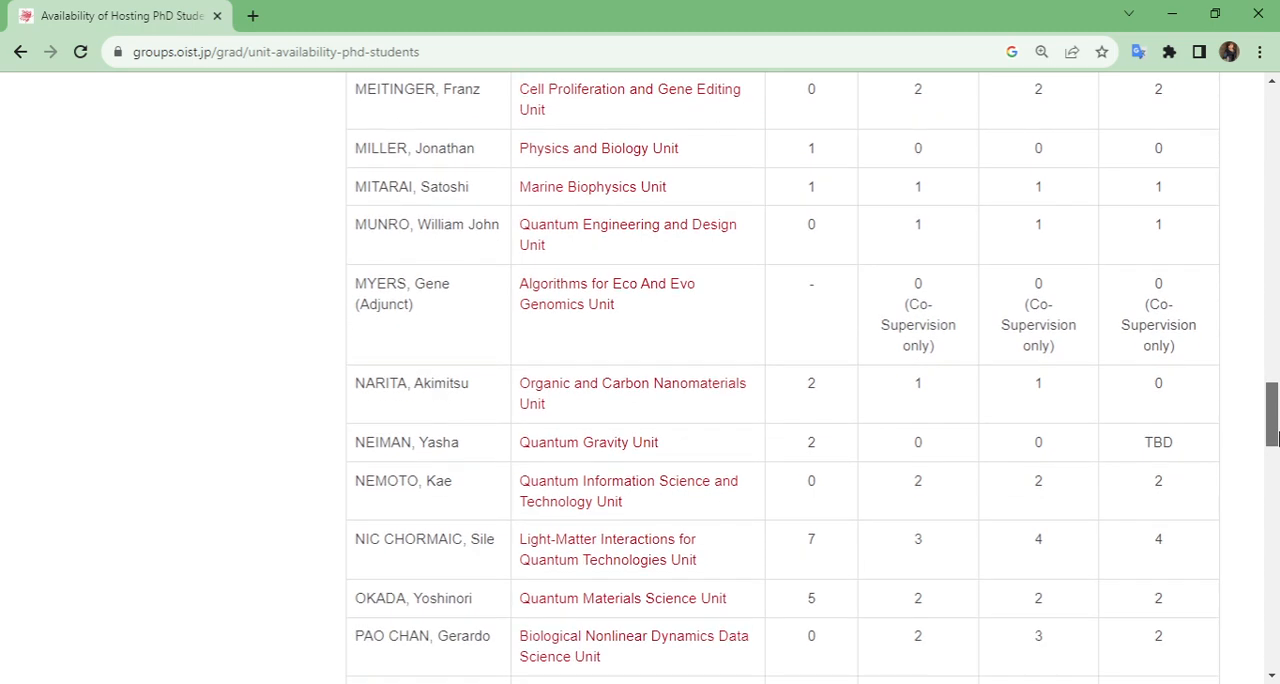
pyautogui.scroll(-3)
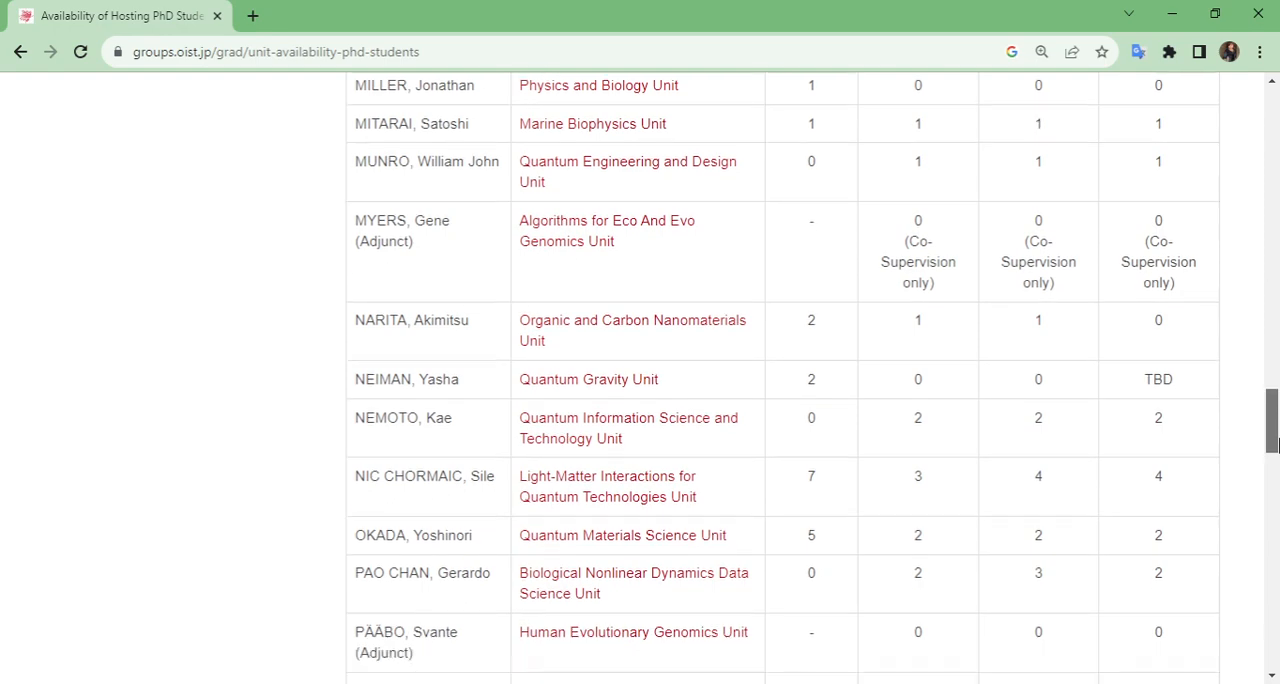
pyautogui.scroll(-3)
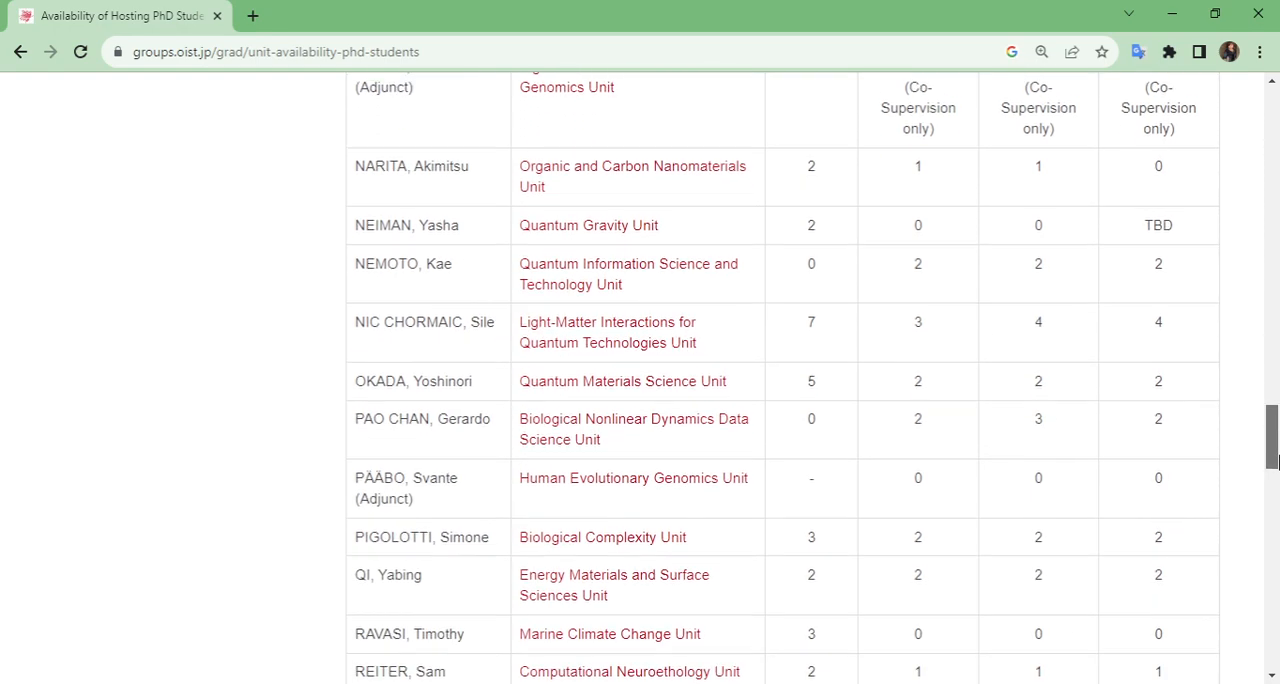
pyautogui.scroll(-3)
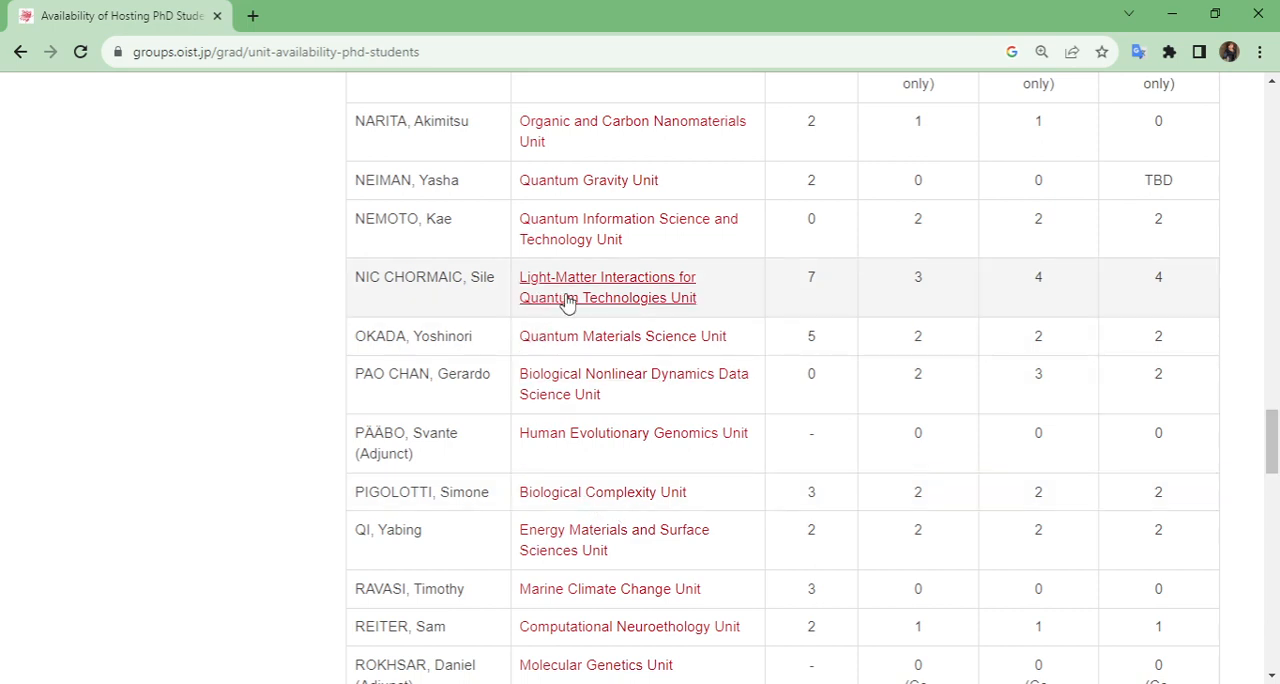
pyautogui.moveTo(568, 310)
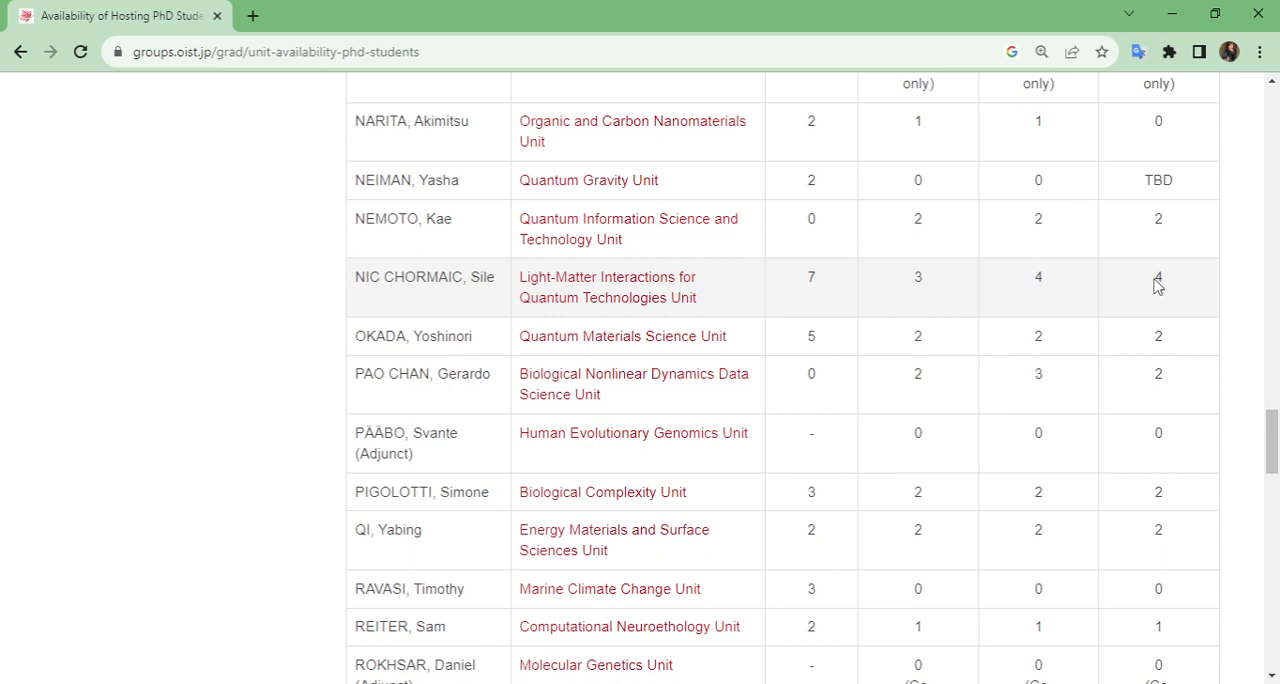
pyautogui.doubleClick(1158, 276)
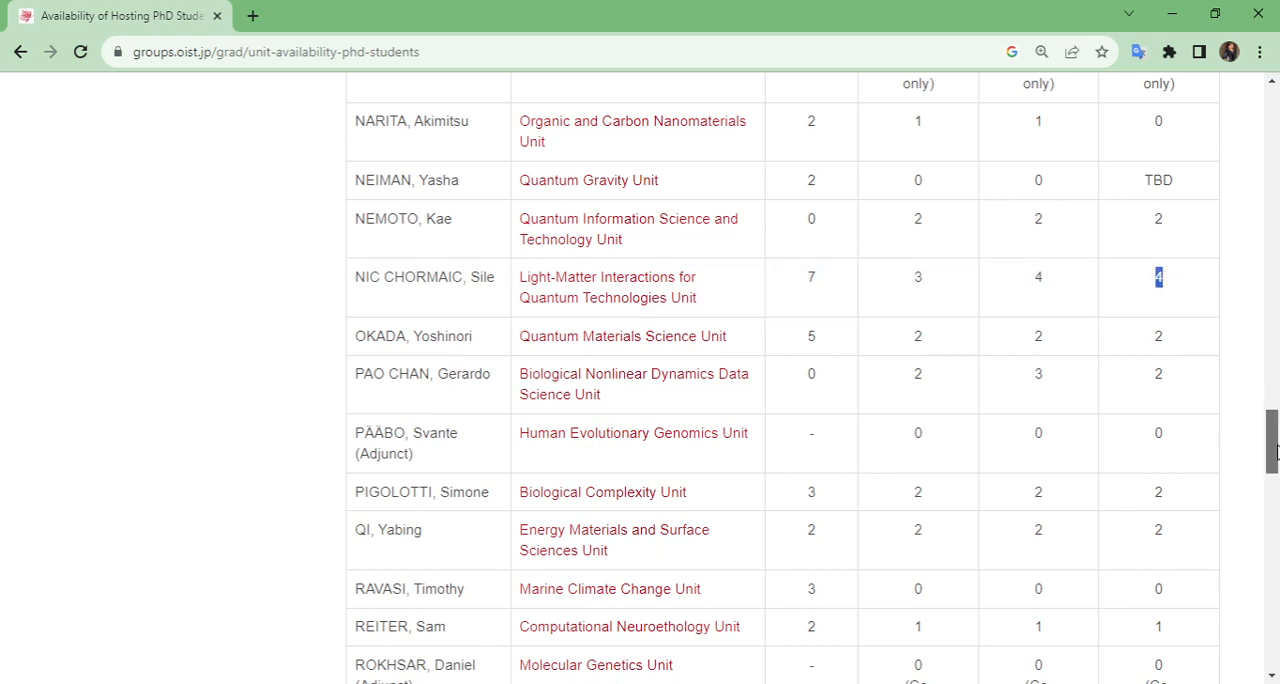
# Scroll the table from Experimental Quantum Information Physics down to the Quantum Machines Unit row.
pyautogui.scroll(-3)
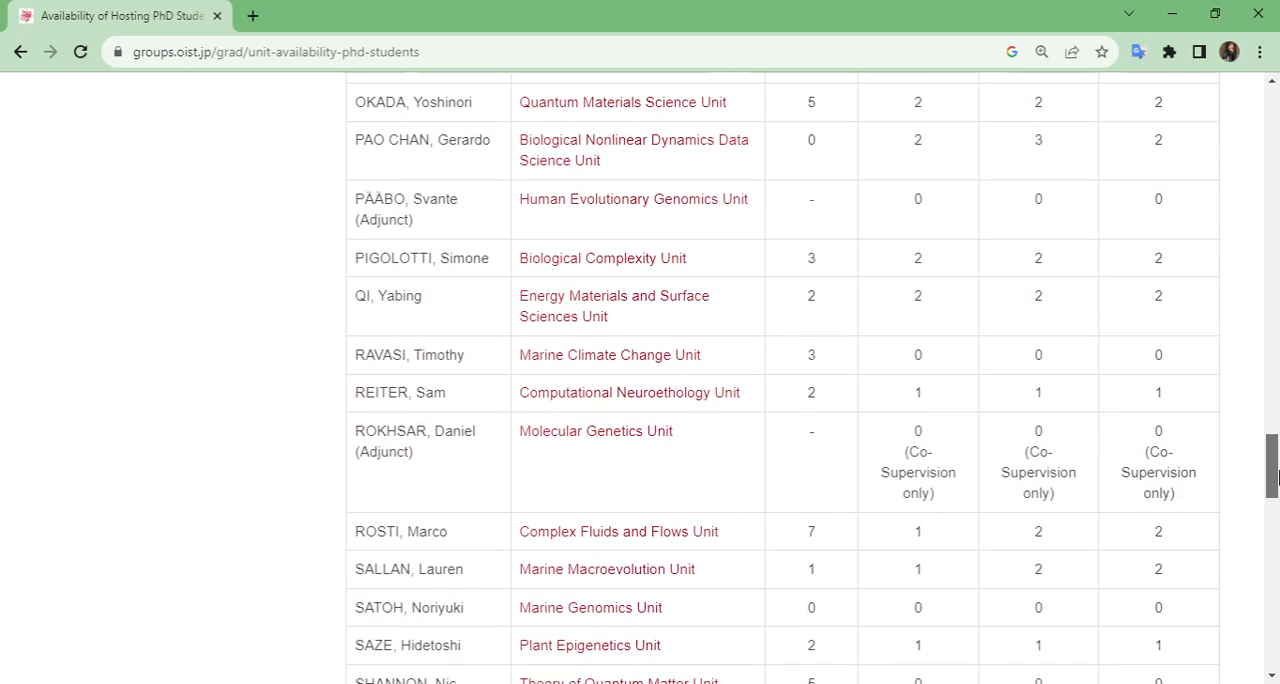
pyautogui.scroll(-3)
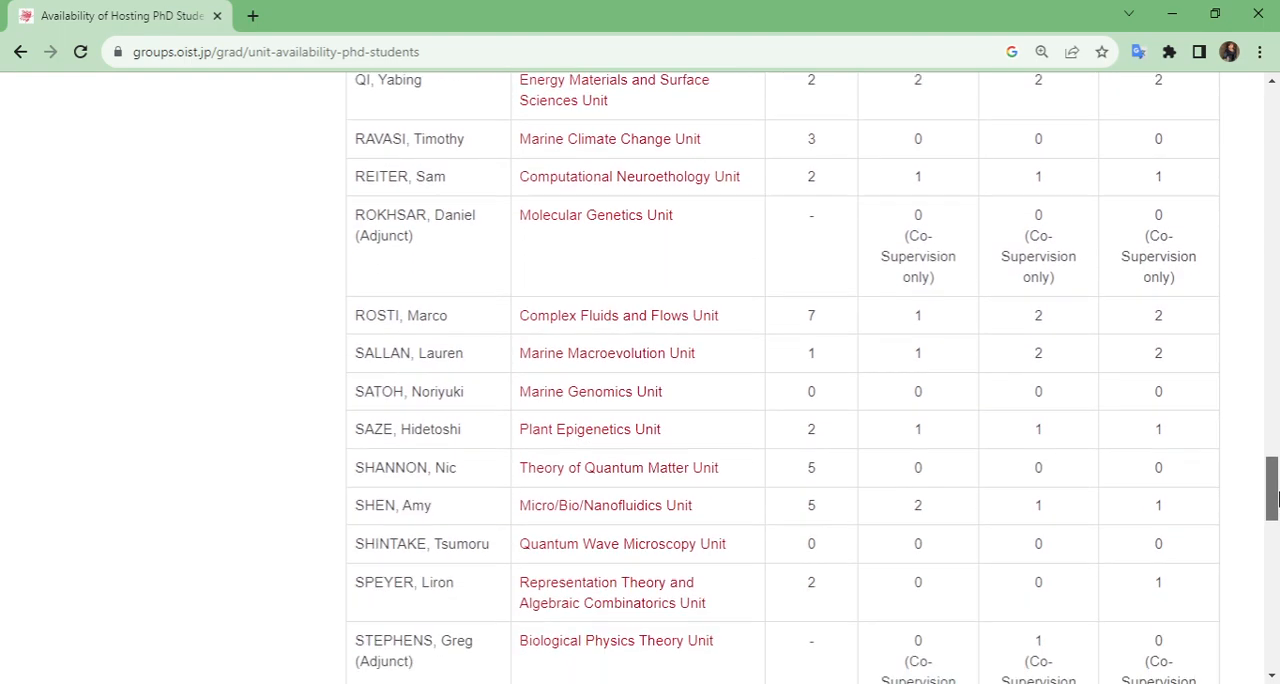
pyautogui.scroll(-3)
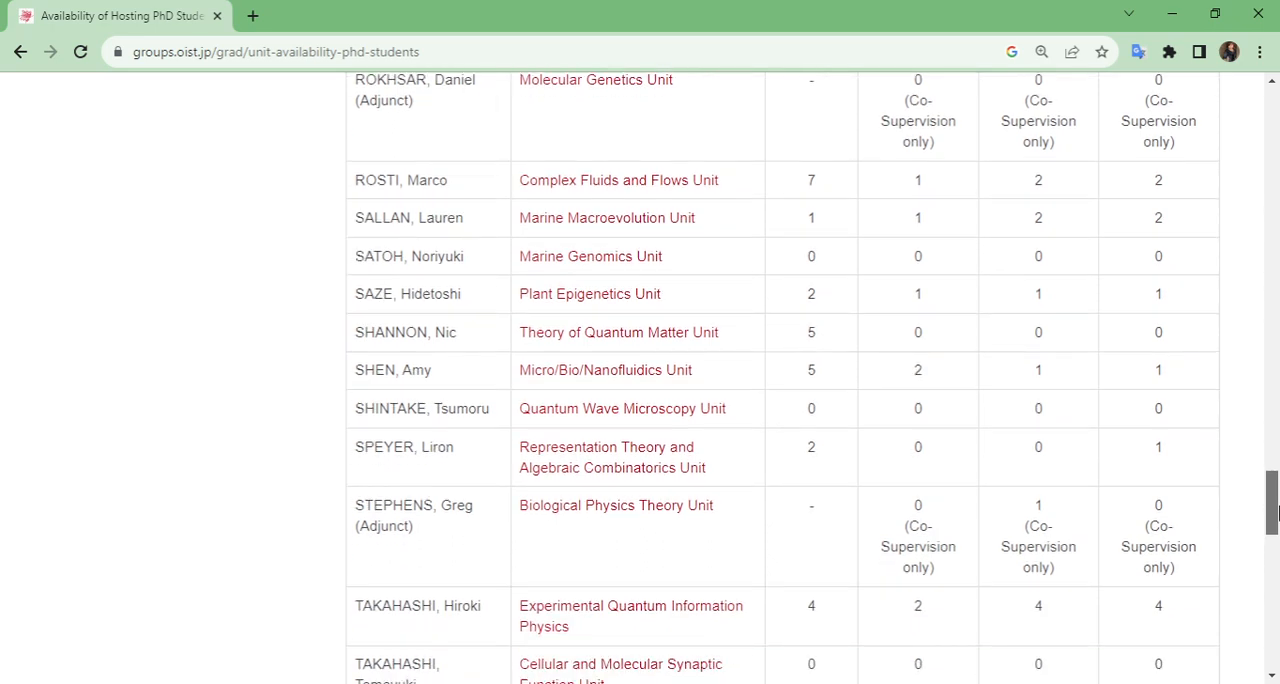
pyautogui.scroll(-3)
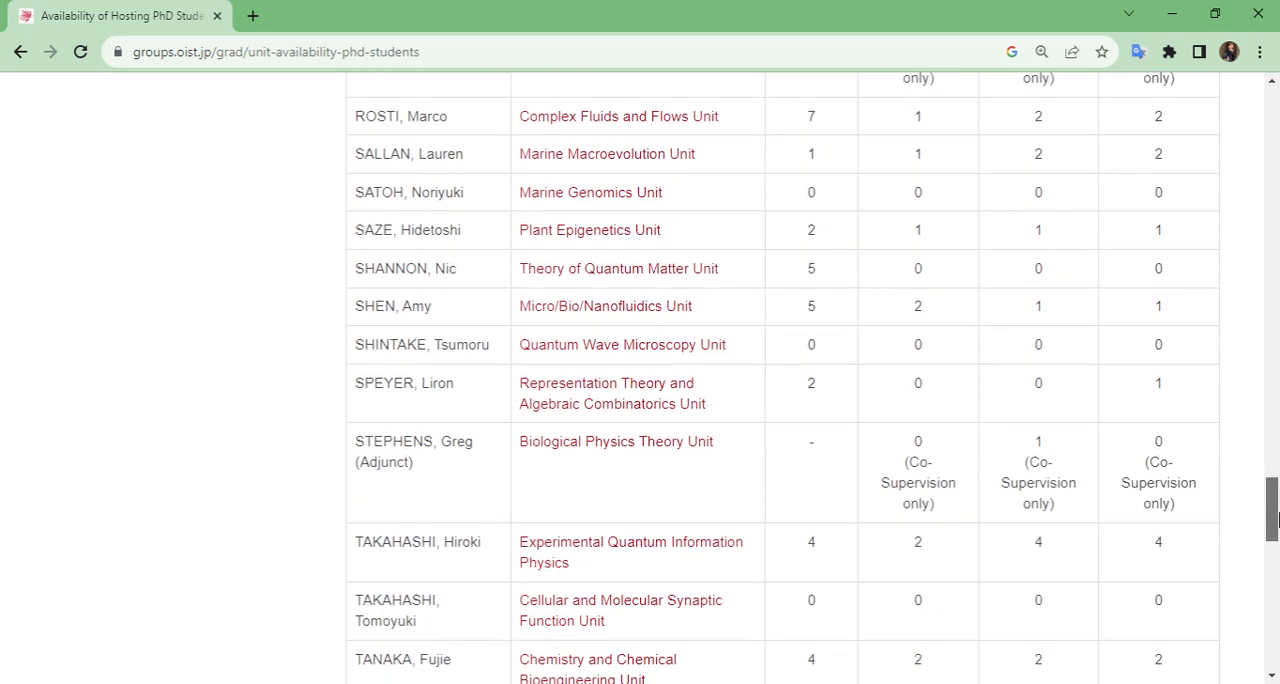
pyautogui.scroll(-3)
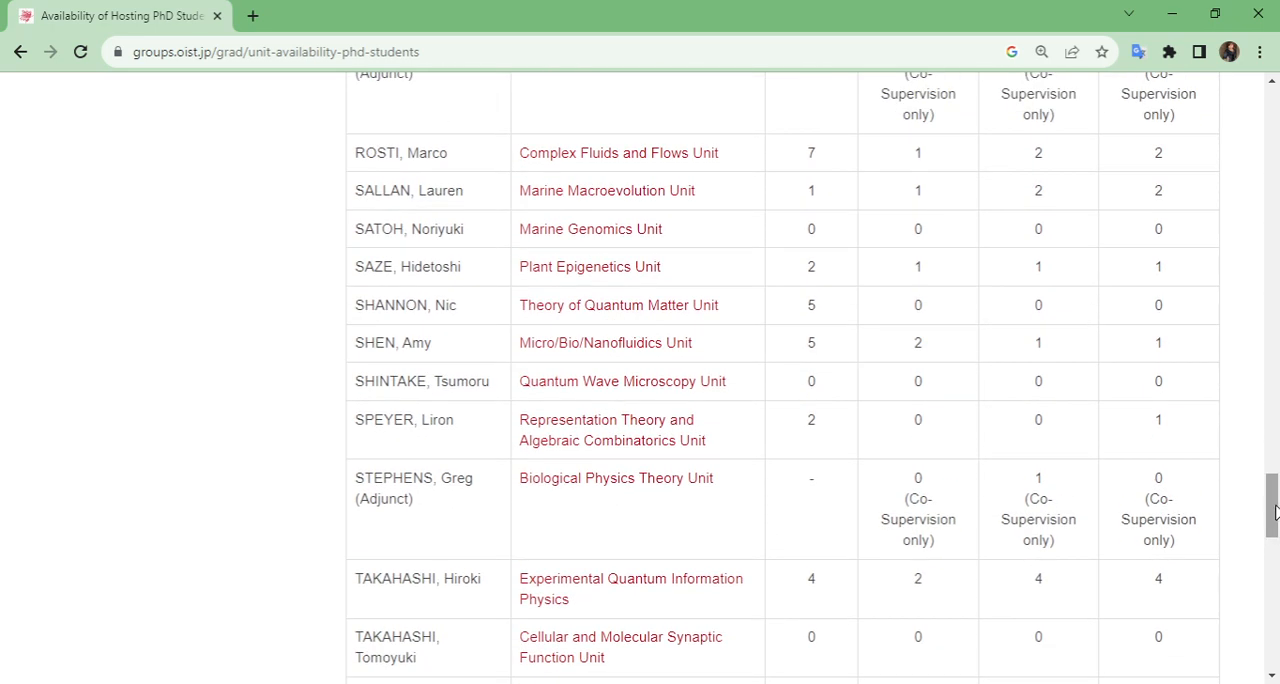
pyautogui.scroll(-3)
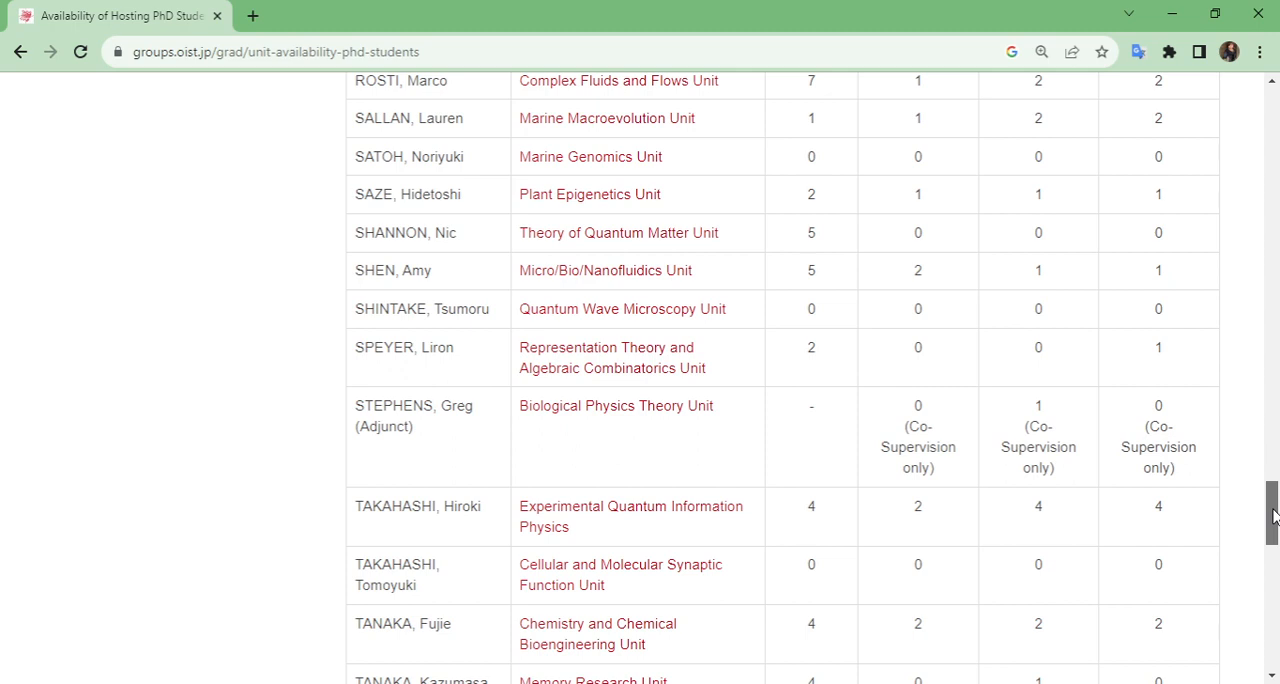
pyautogui.scroll(-3)
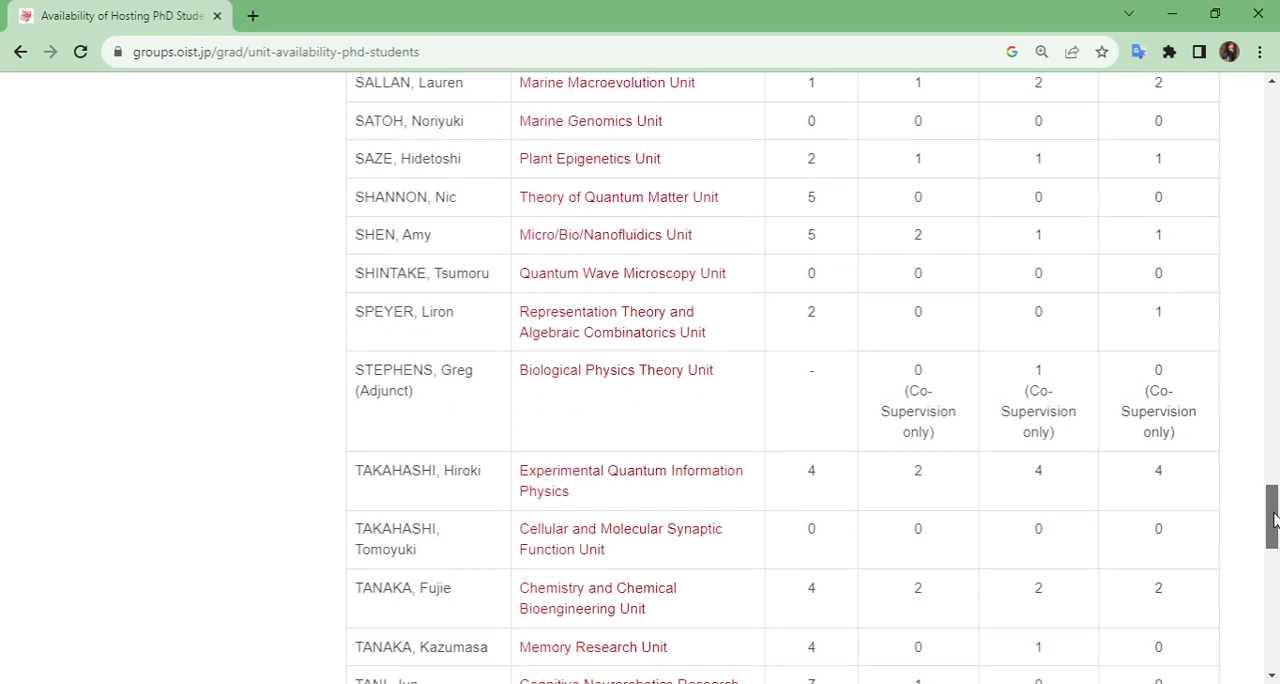
pyautogui.scroll(-3)
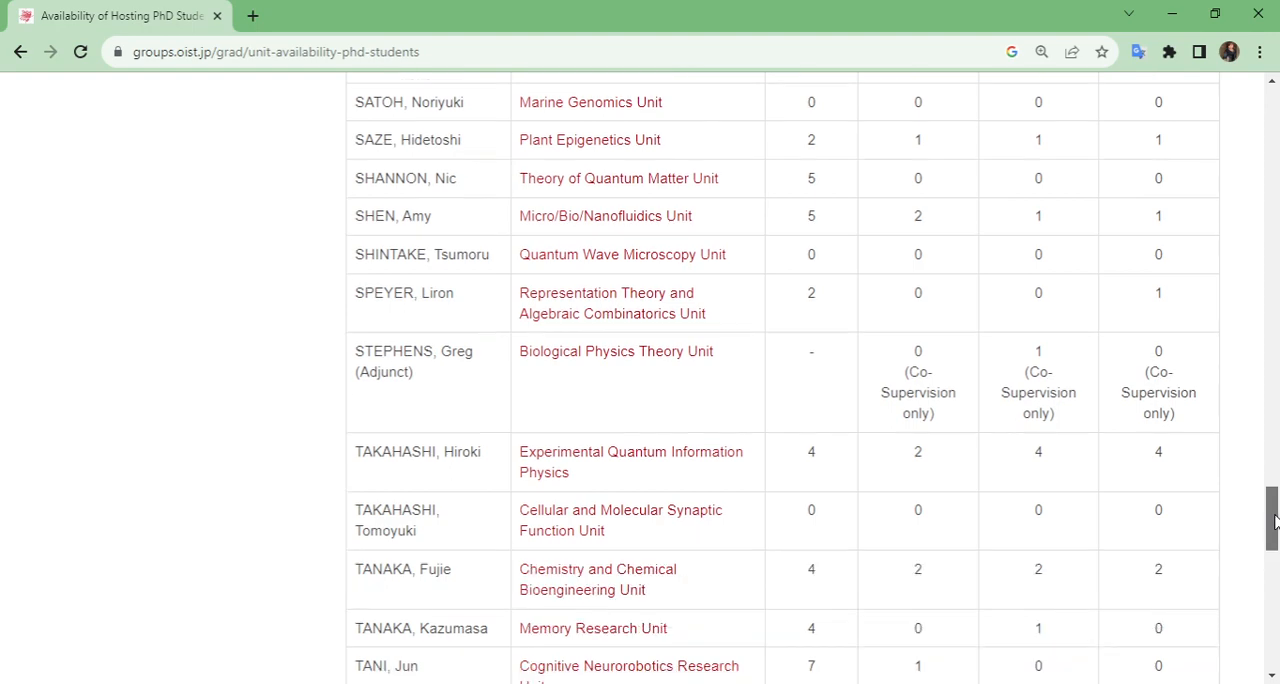
pyautogui.scroll(-3)
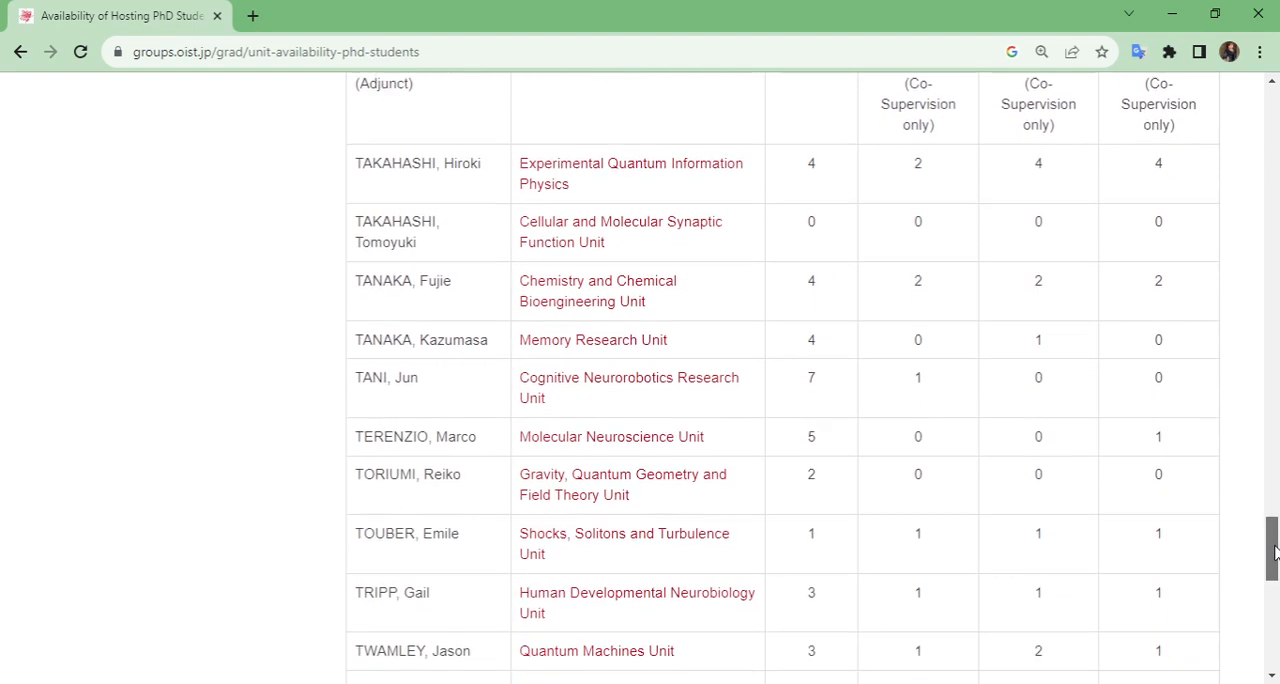
pyautogui.scroll(-3)
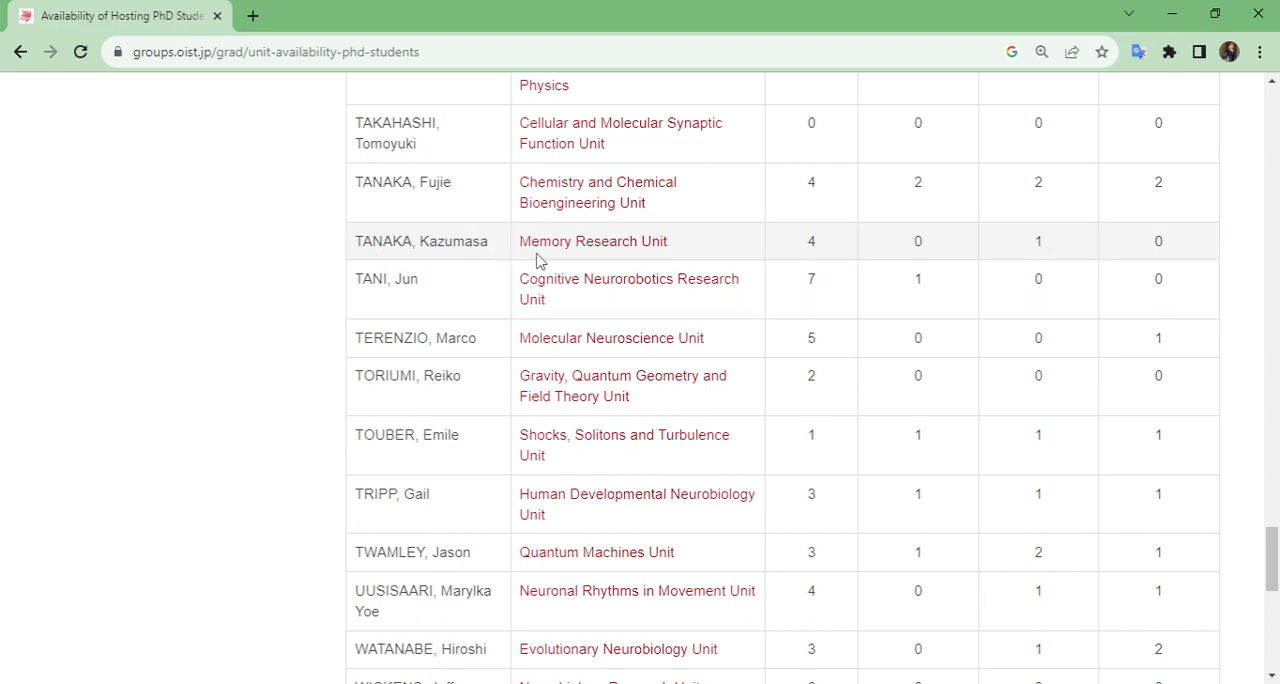
pyautogui.moveTo(576, 258)
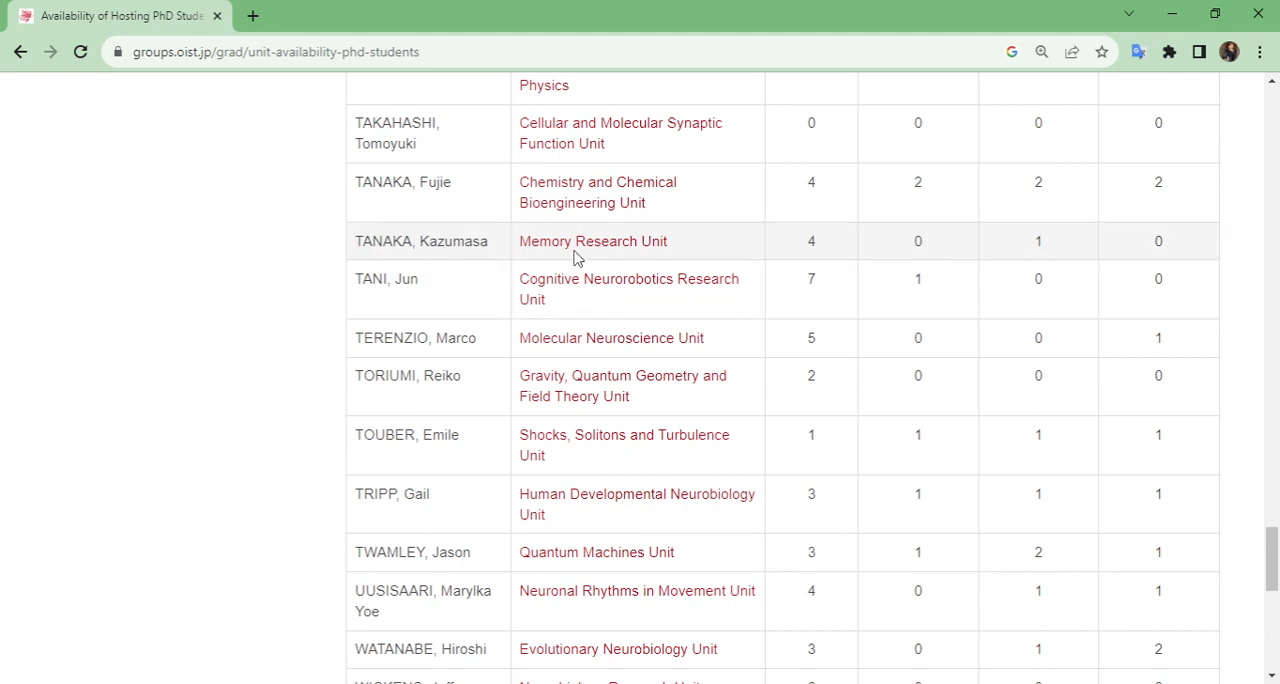
pyautogui.moveTo(1000, 252)
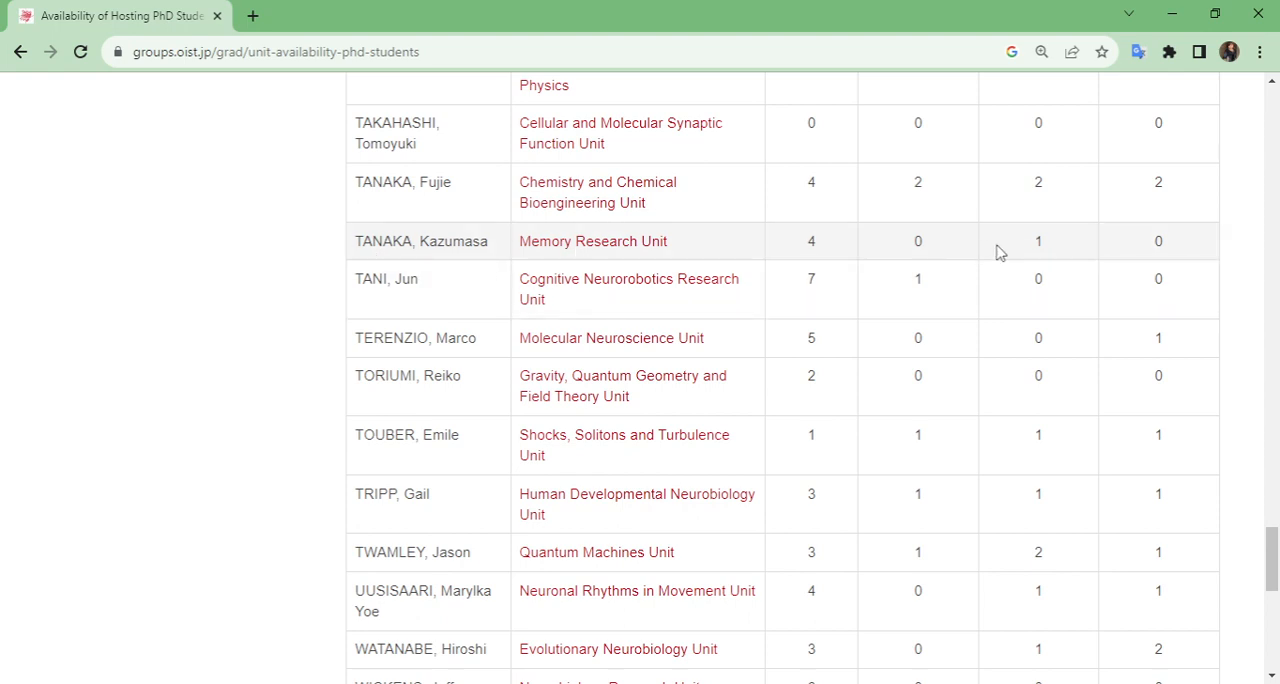
pyautogui.moveTo(1036, 246)
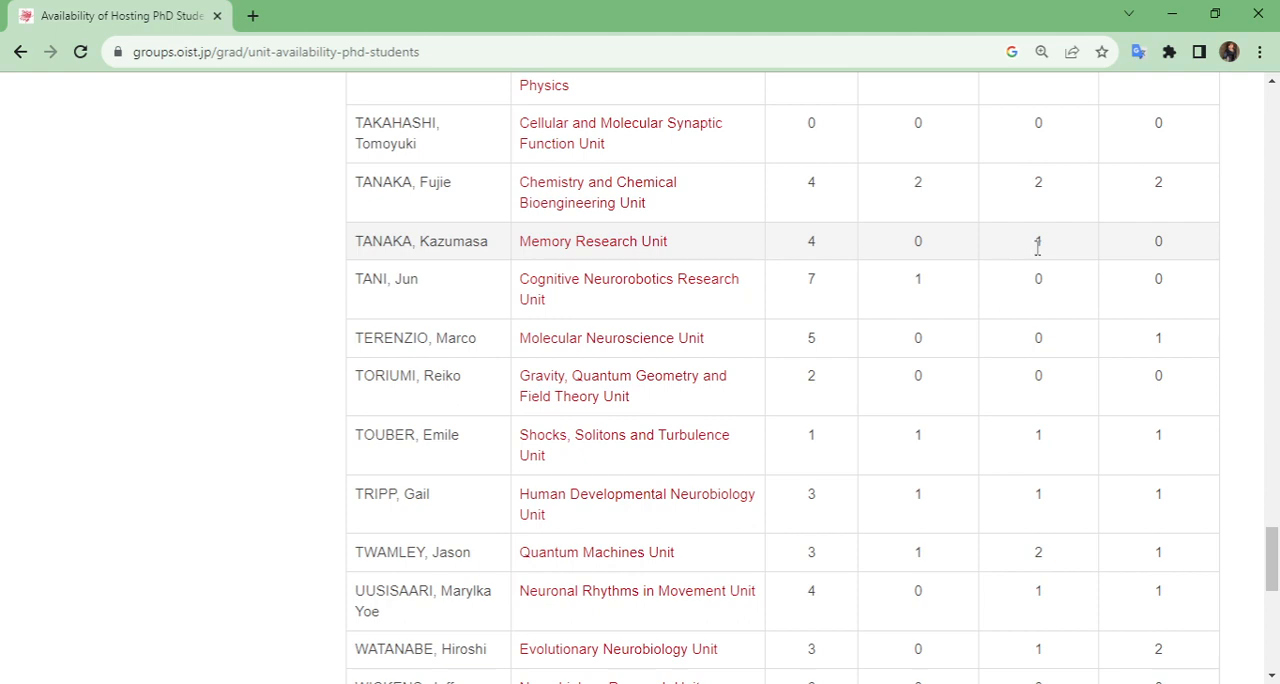
pyautogui.doubleClick(1038, 242)
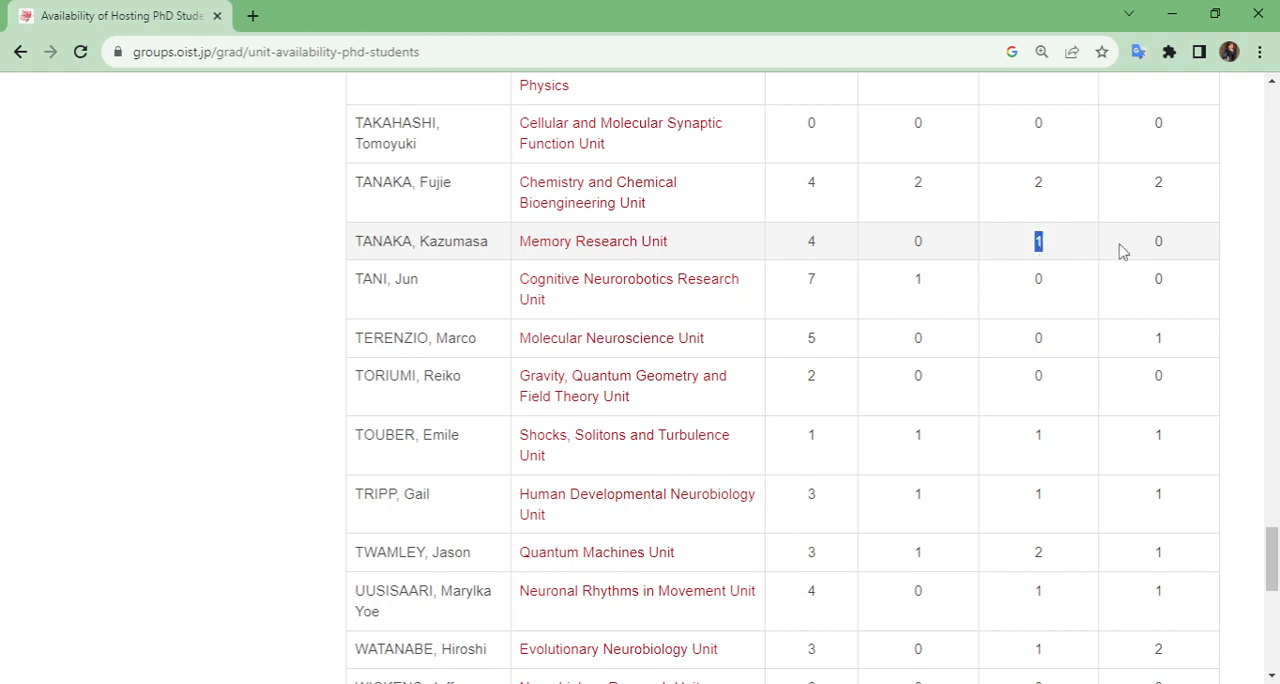
pyautogui.moveTo(1158, 246)
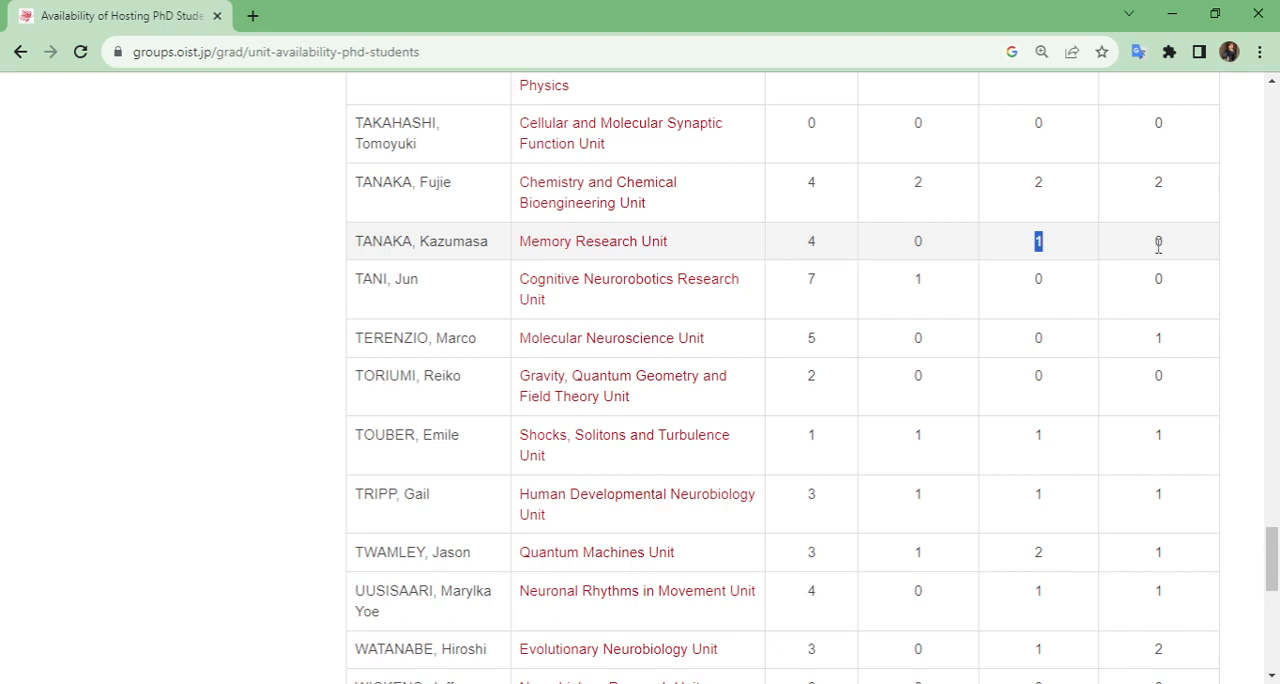
pyautogui.moveTo(1210, 272)
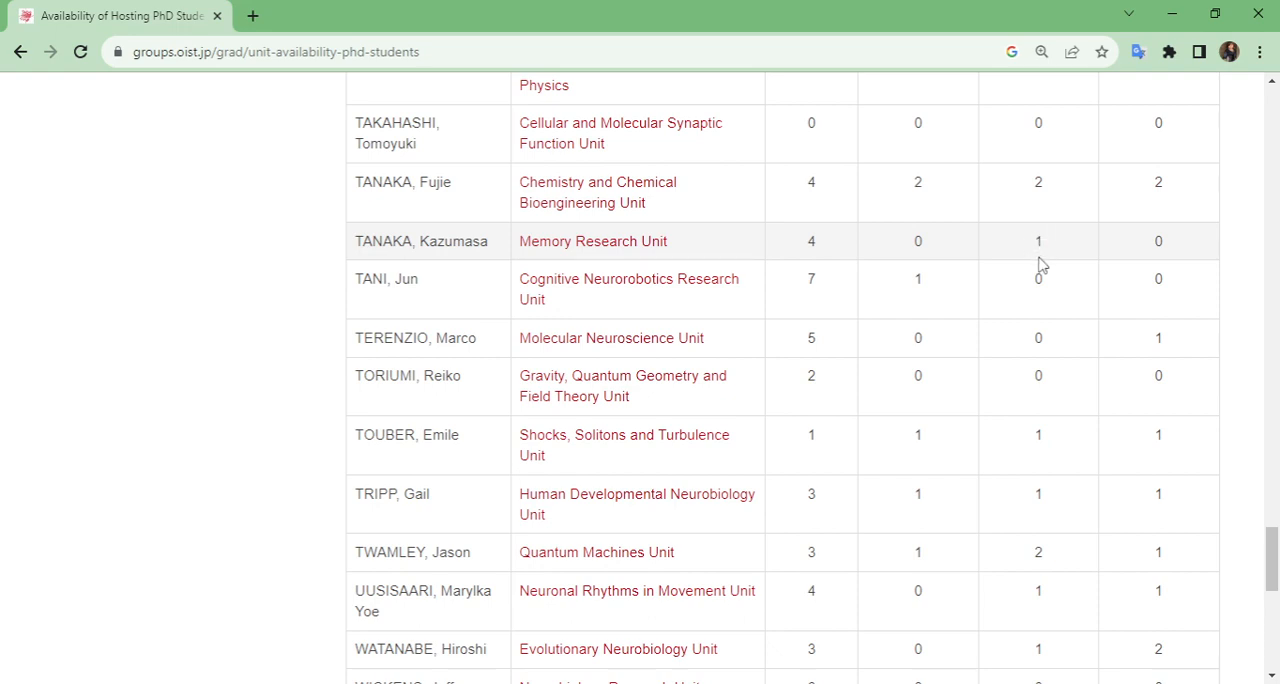
pyautogui.moveTo(1164, 248)
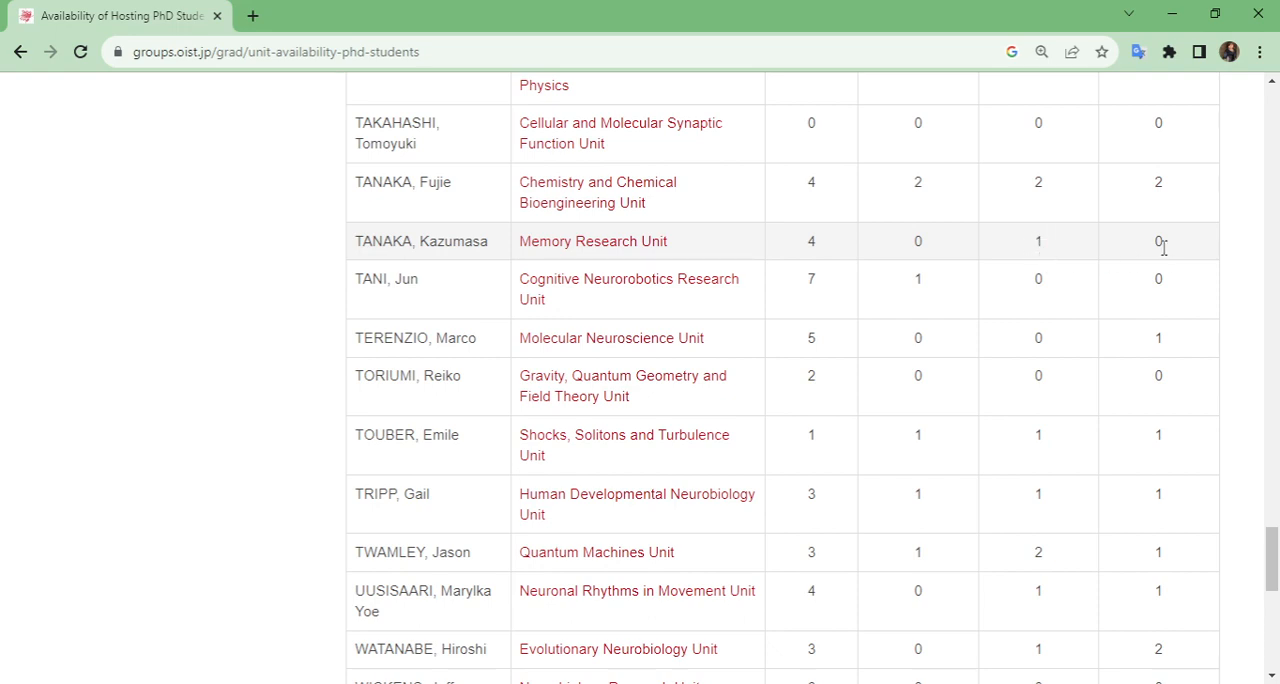
pyautogui.moveTo(1088, 256)
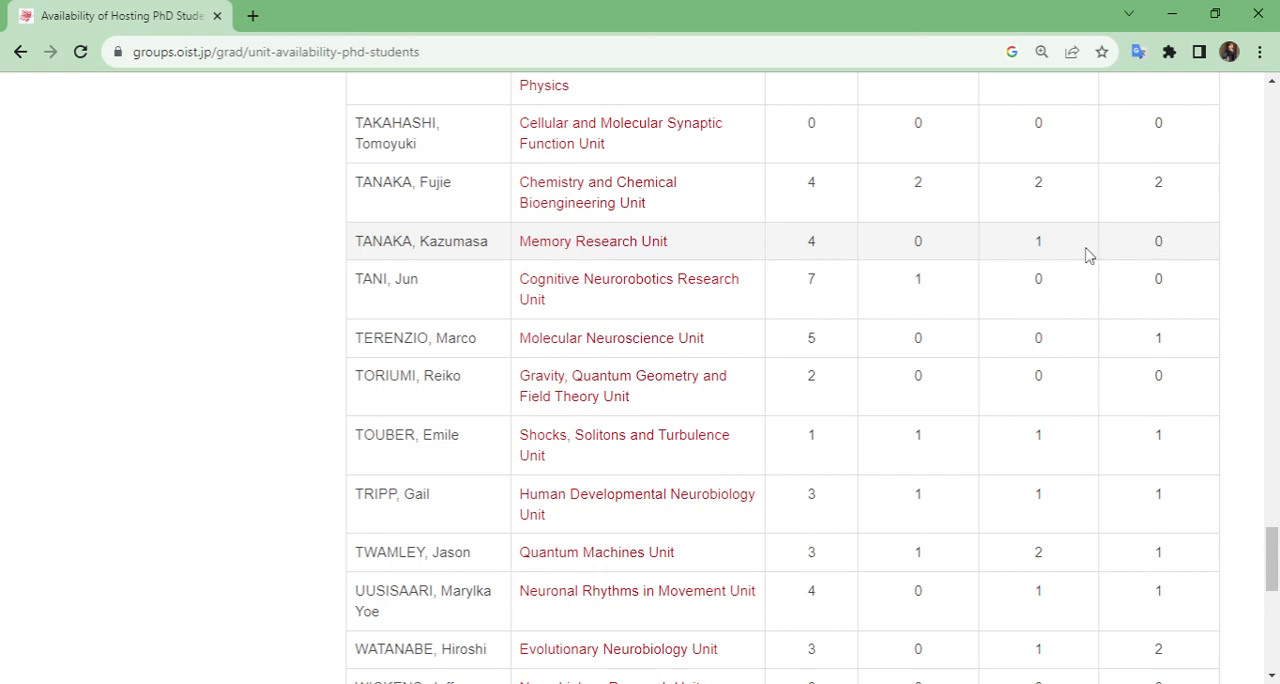
pyautogui.moveTo(1150, 264)
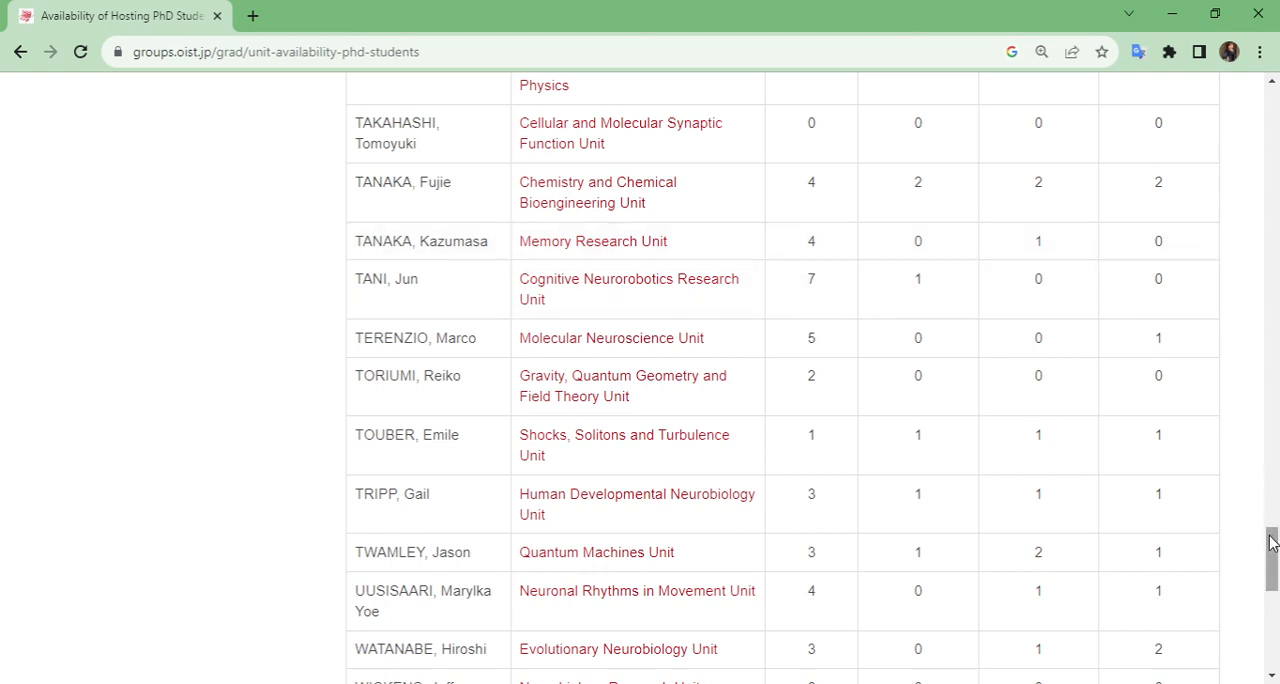
# Scroll to the final Analysis on Metric Spaces Unit row, the Last Updated date and the OIST footer.
pyautogui.scroll(-3)
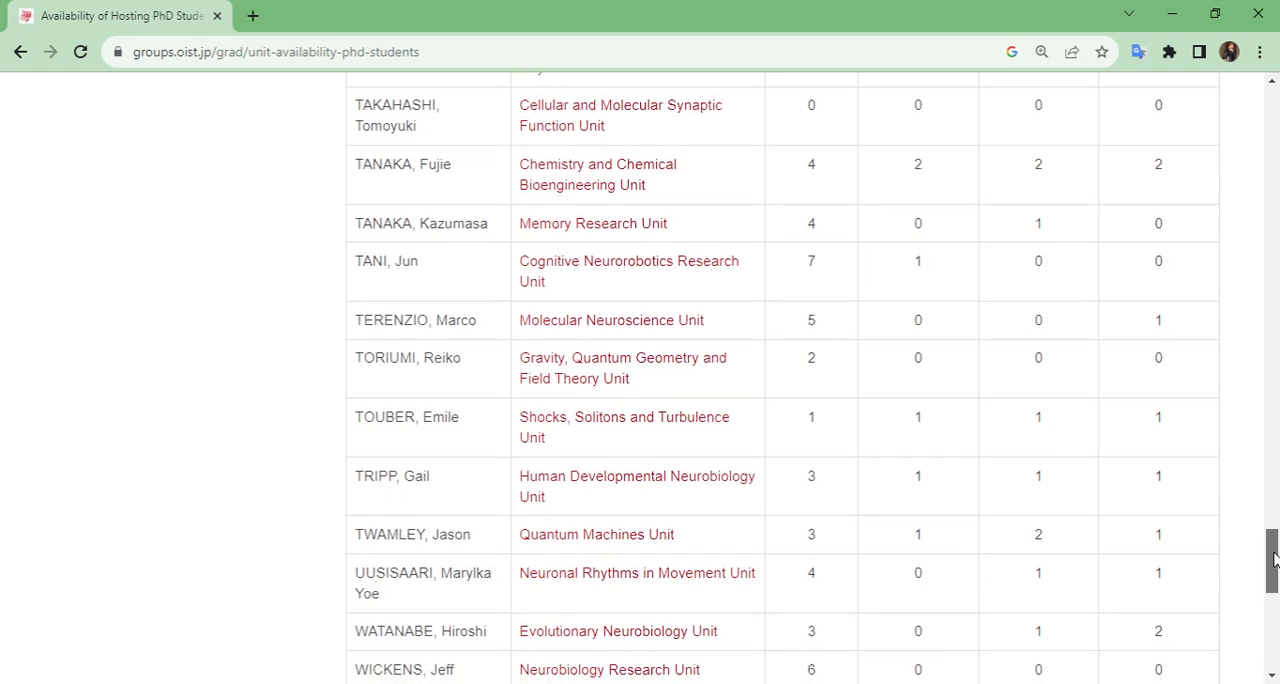
pyautogui.scroll(-3)
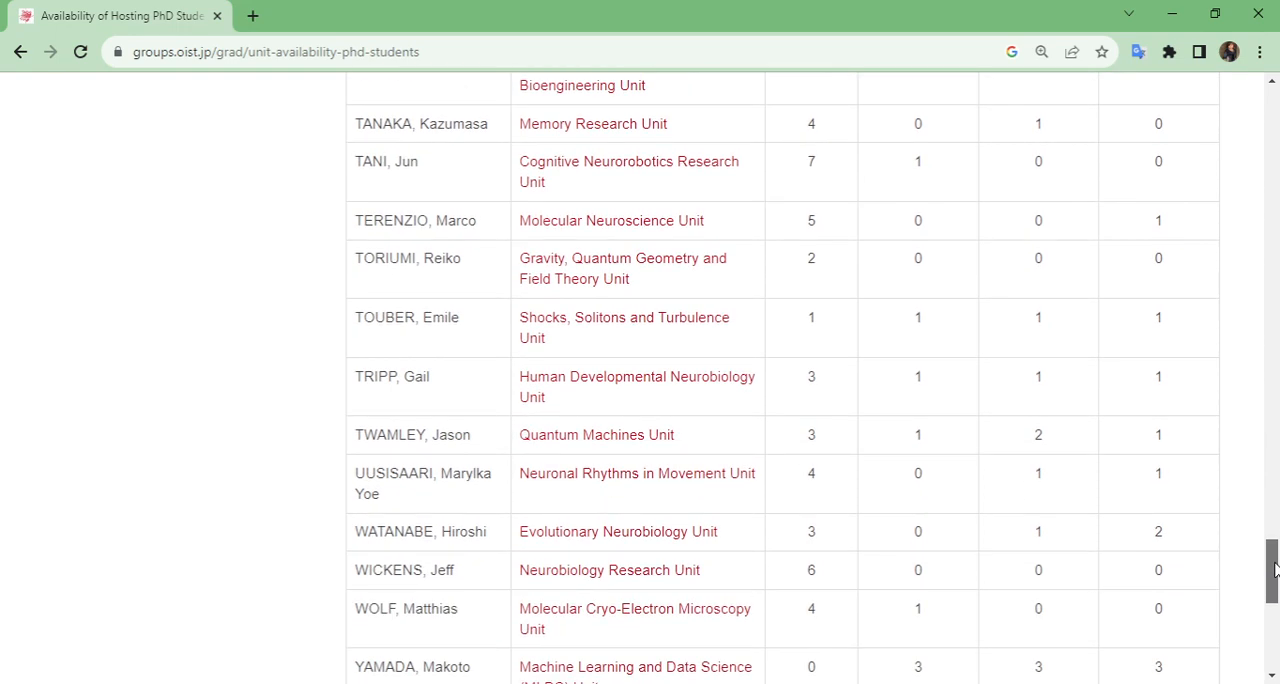
pyautogui.scroll(-3)
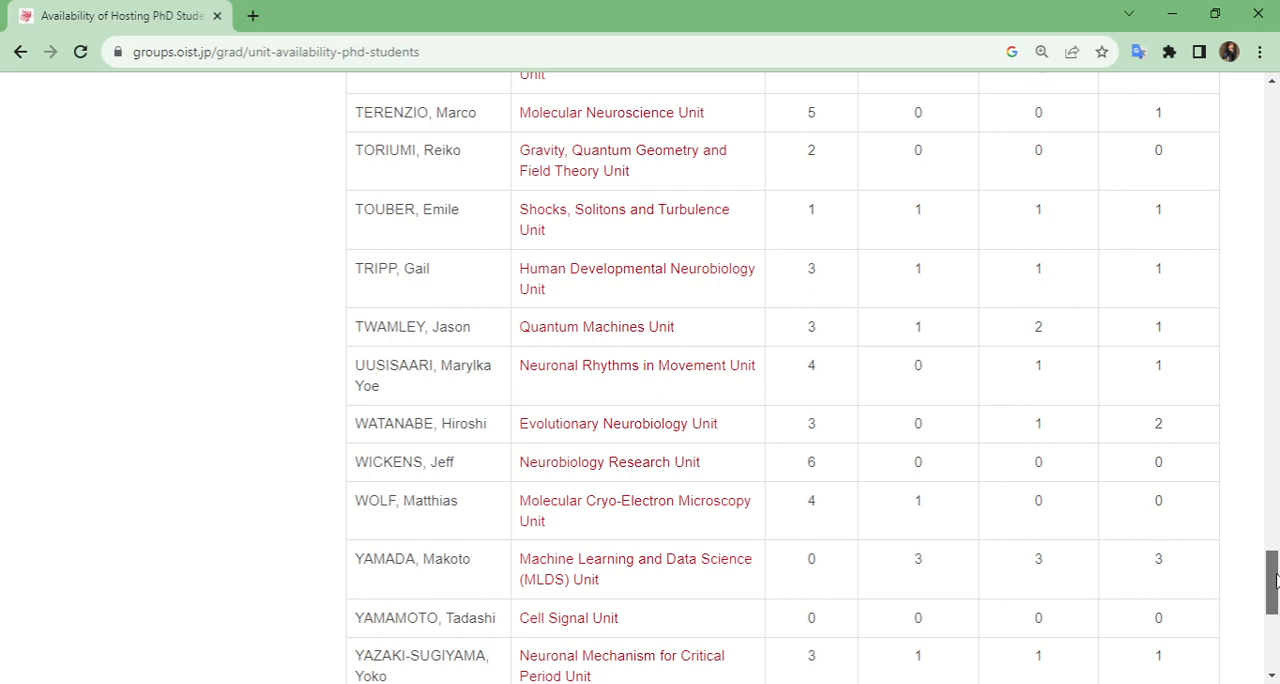
pyautogui.scroll(-3)
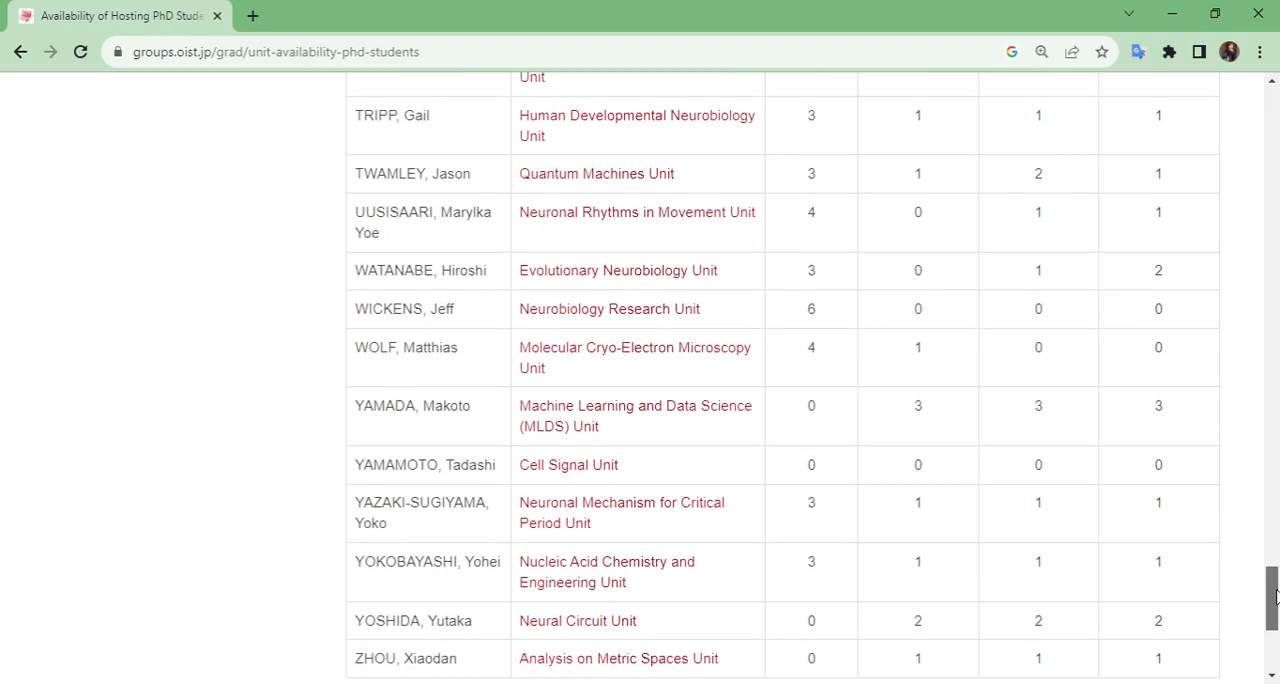
pyautogui.scroll(-3)
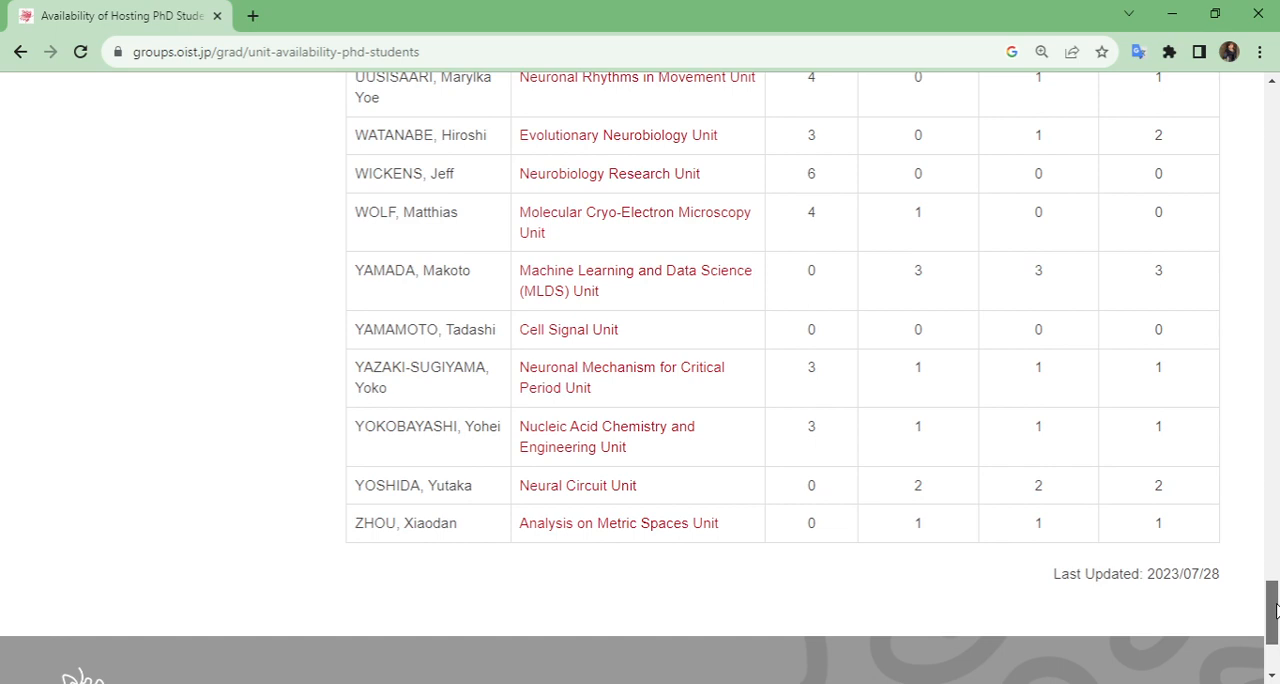
pyautogui.scroll(-3)
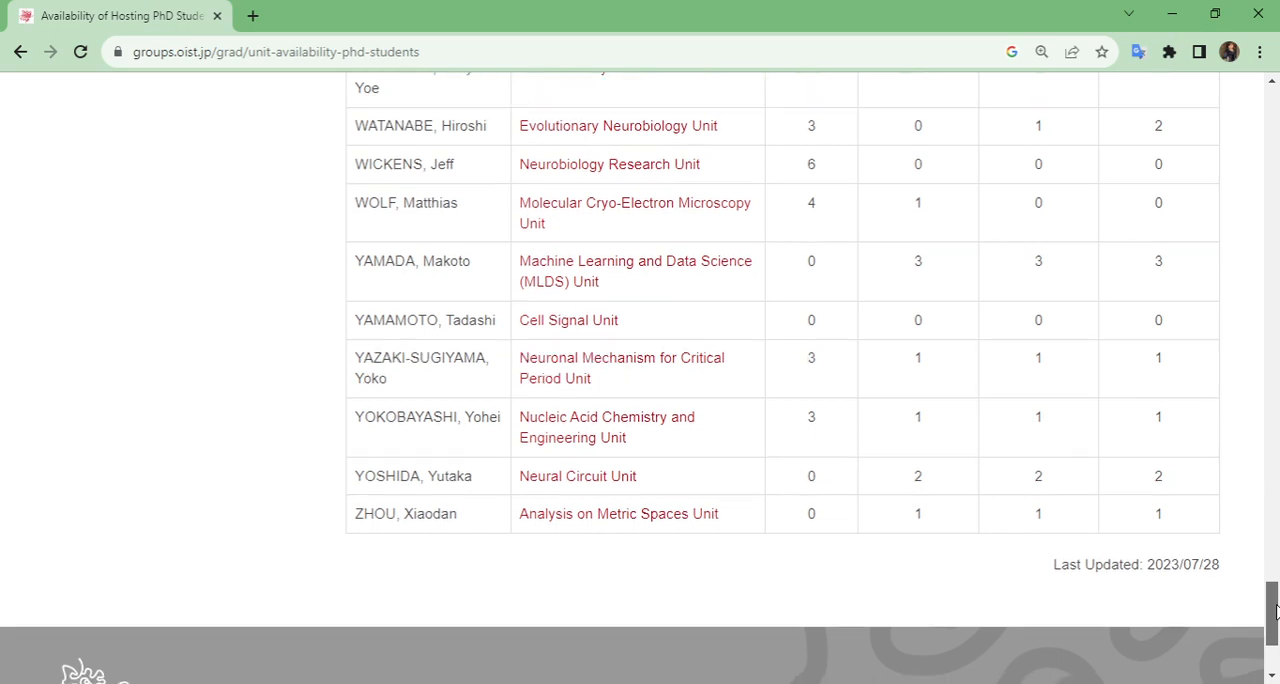
pyautogui.scroll(-3)
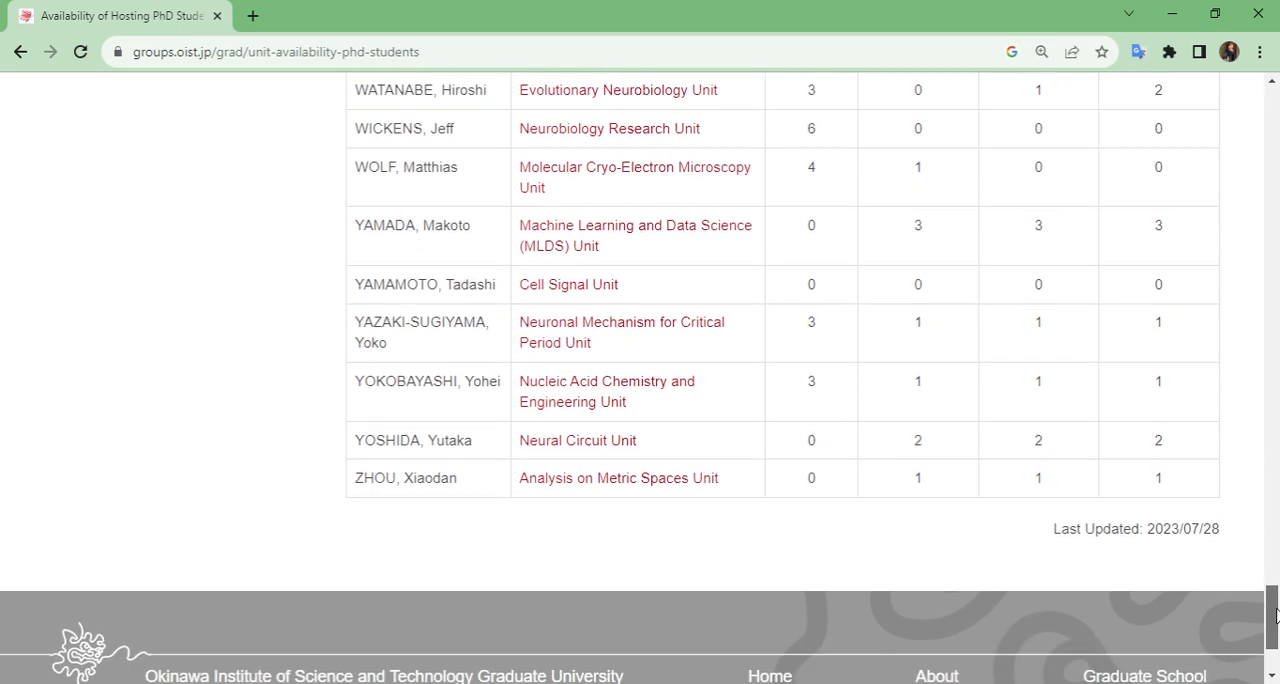
pyautogui.scroll(3)
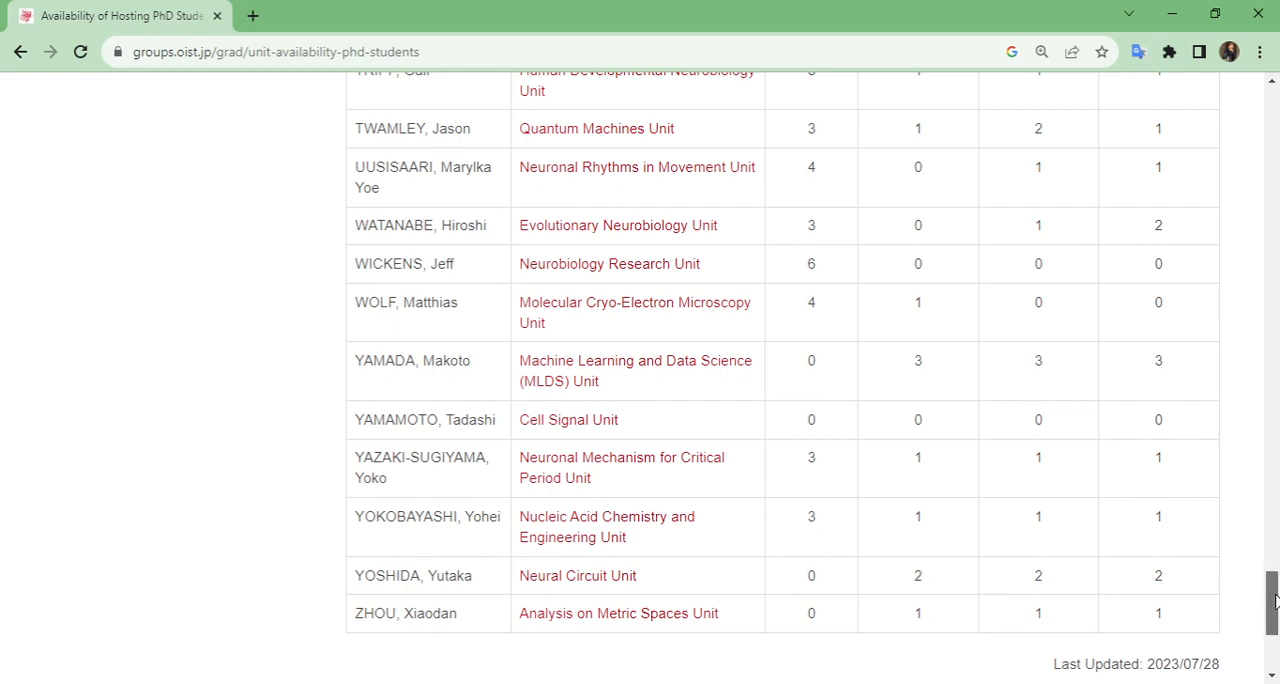
pyautogui.scroll(-3)
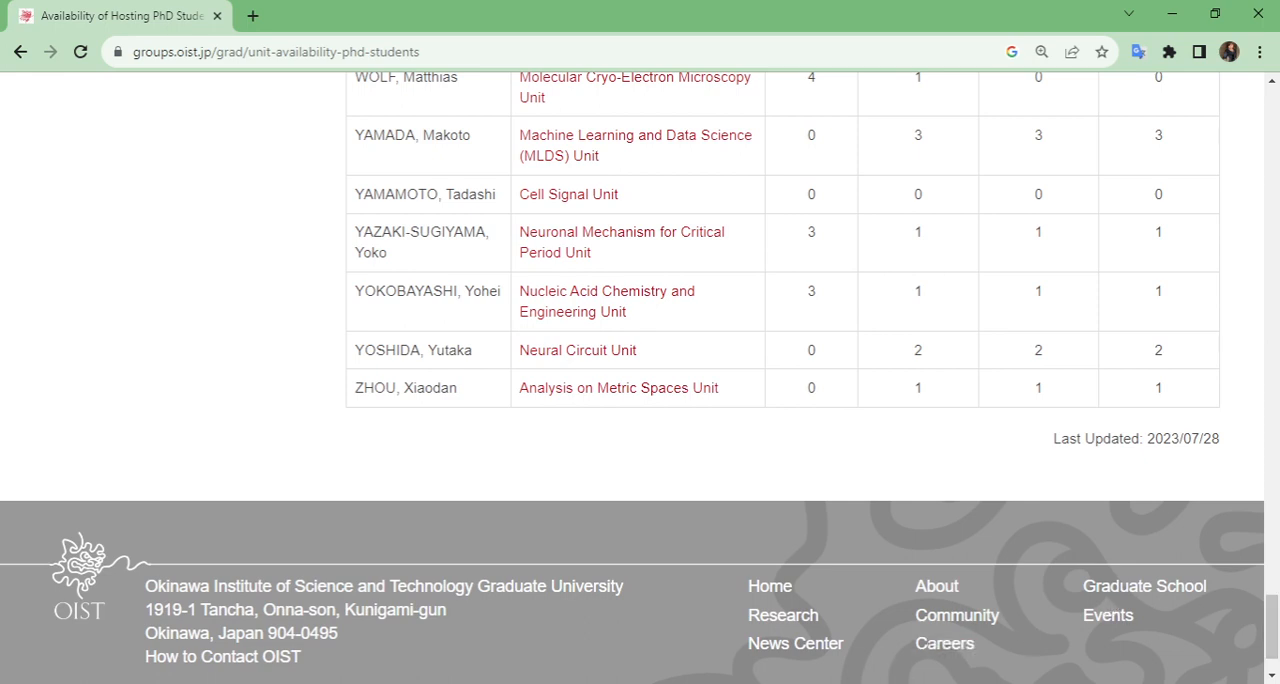